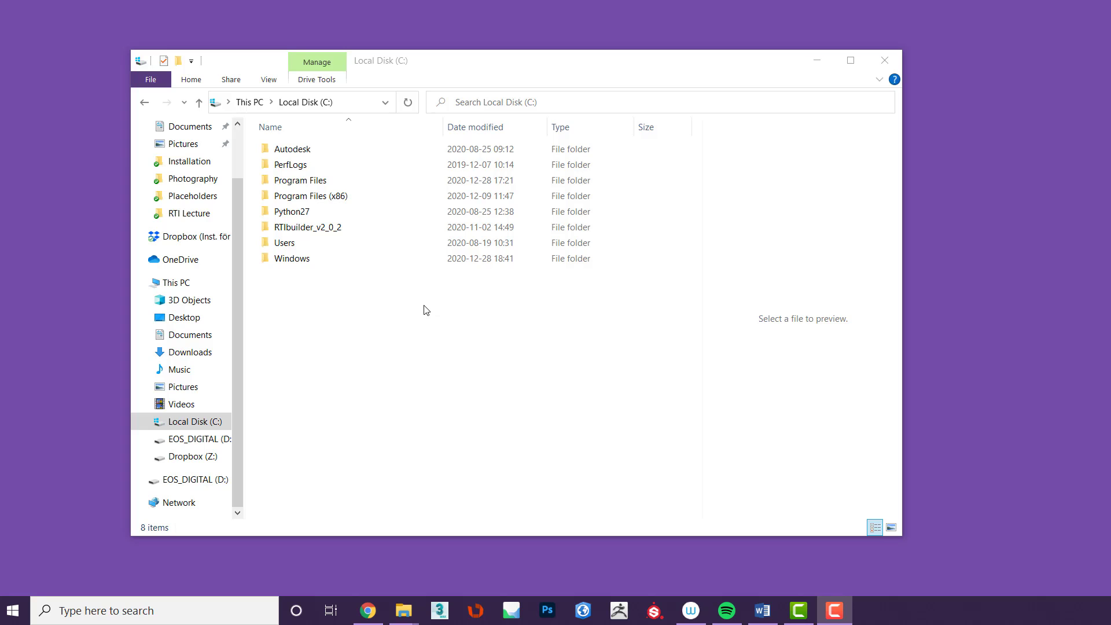
pyautogui.moveTo(333, 304)
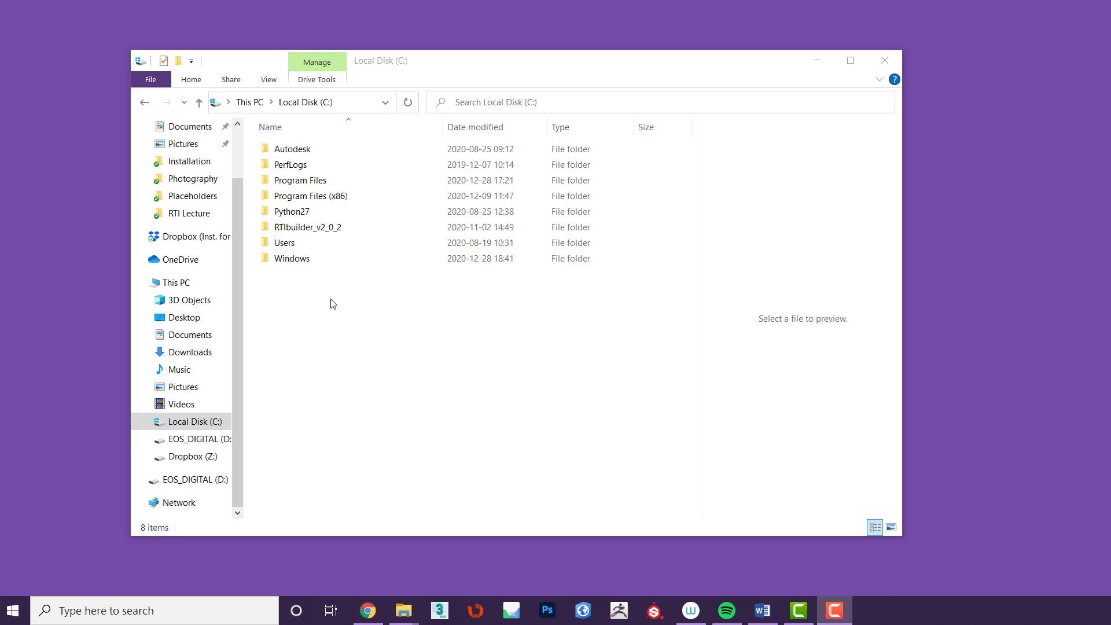
pyautogui.moveTo(306, 295)
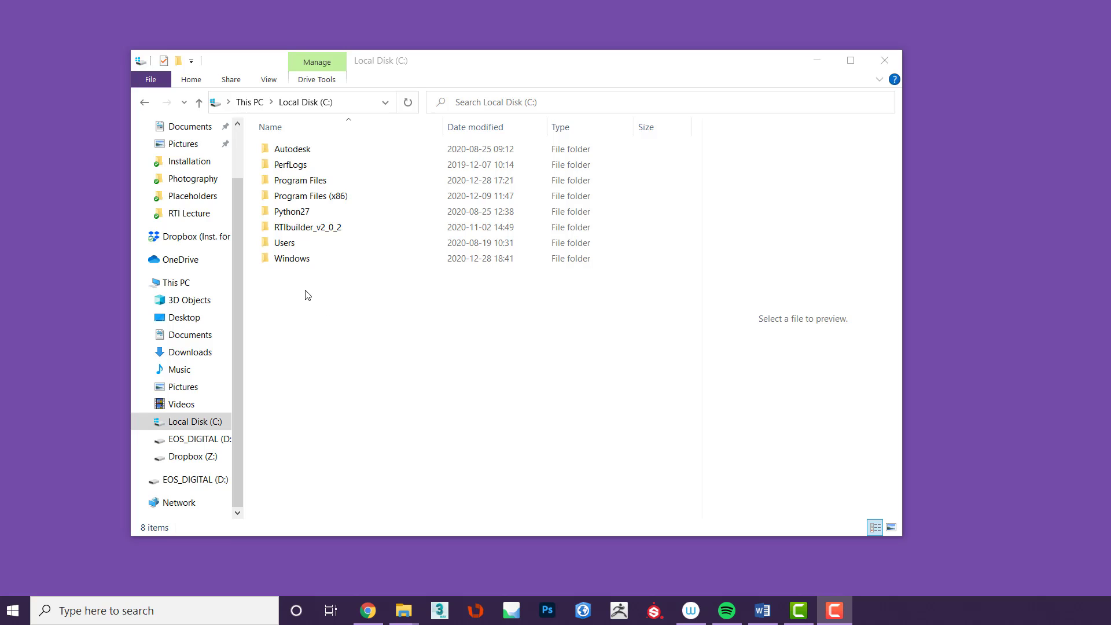
pyautogui.moveTo(301, 320)
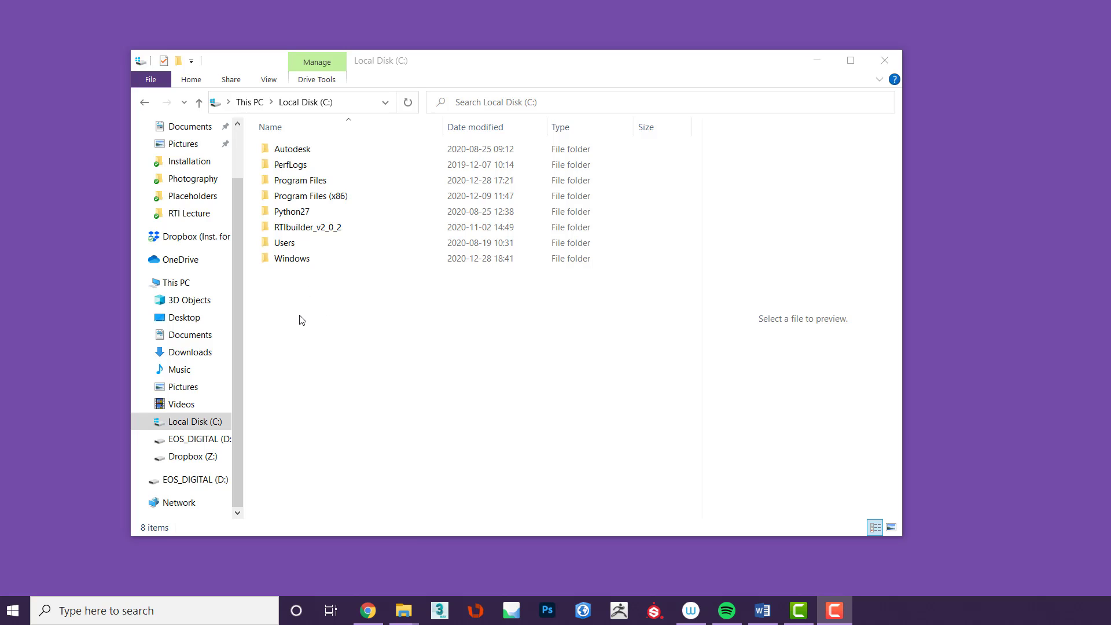
pyautogui.moveTo(300, 328)
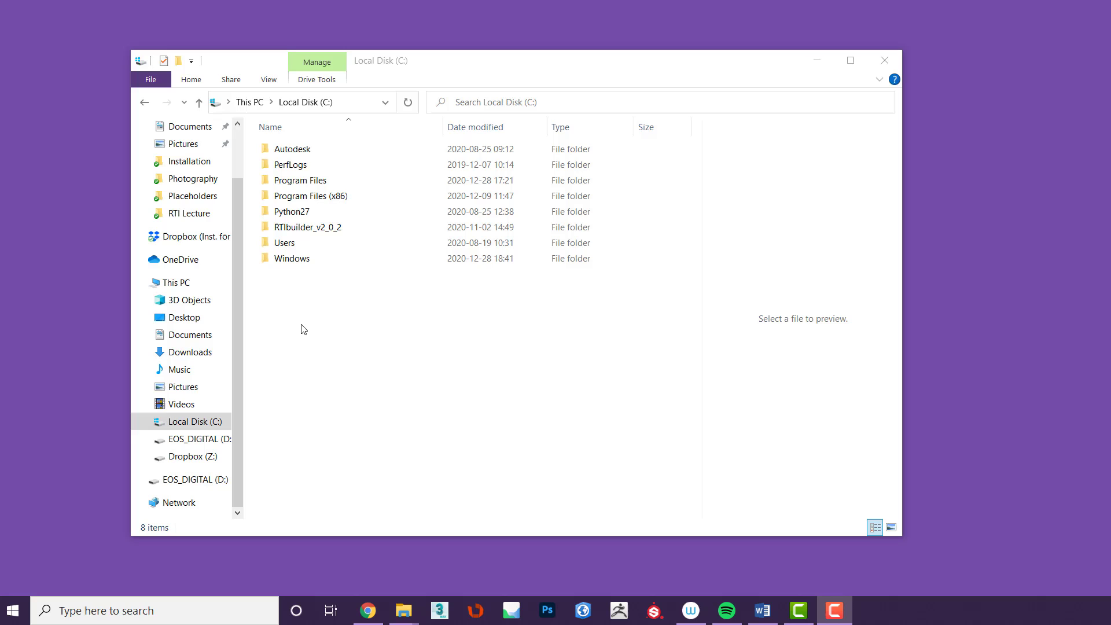
pyautogui.moveTo(297, 333)
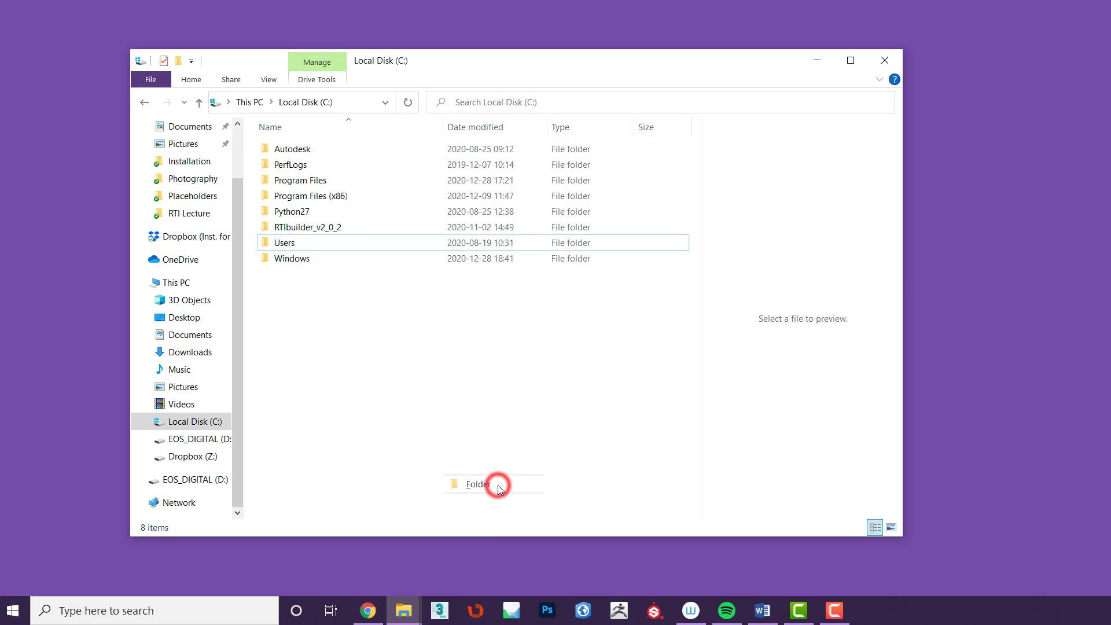
# Name the new folder on Local Disk (C:) RTIProject
pyautogui.write('RTIProje')
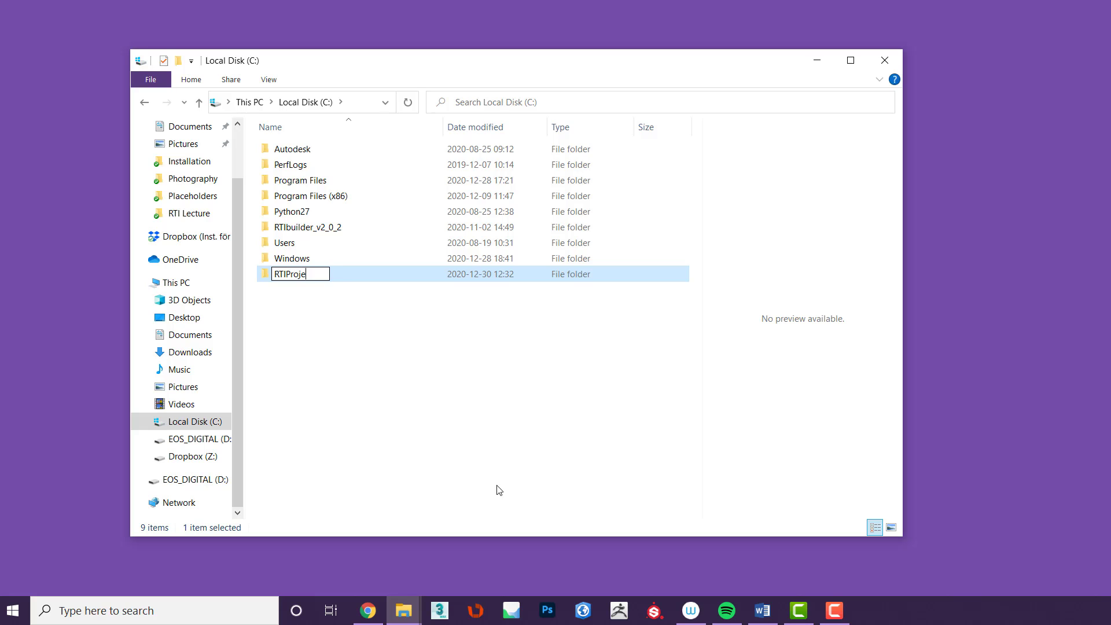
pyautogui.press('enter')
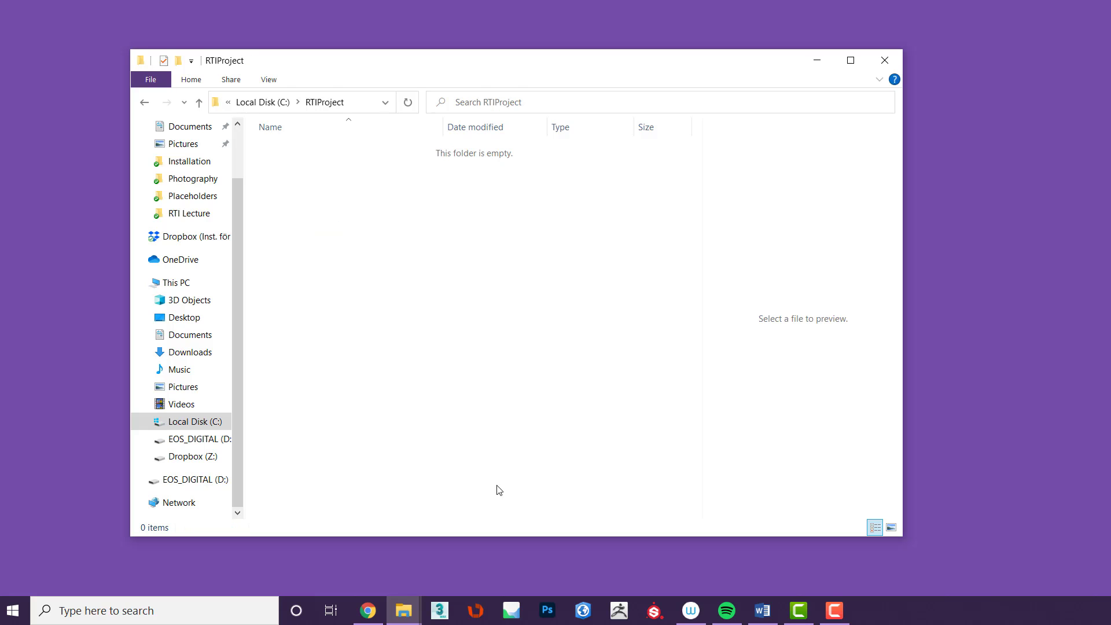
pyautogui.moveTo(347, 193)
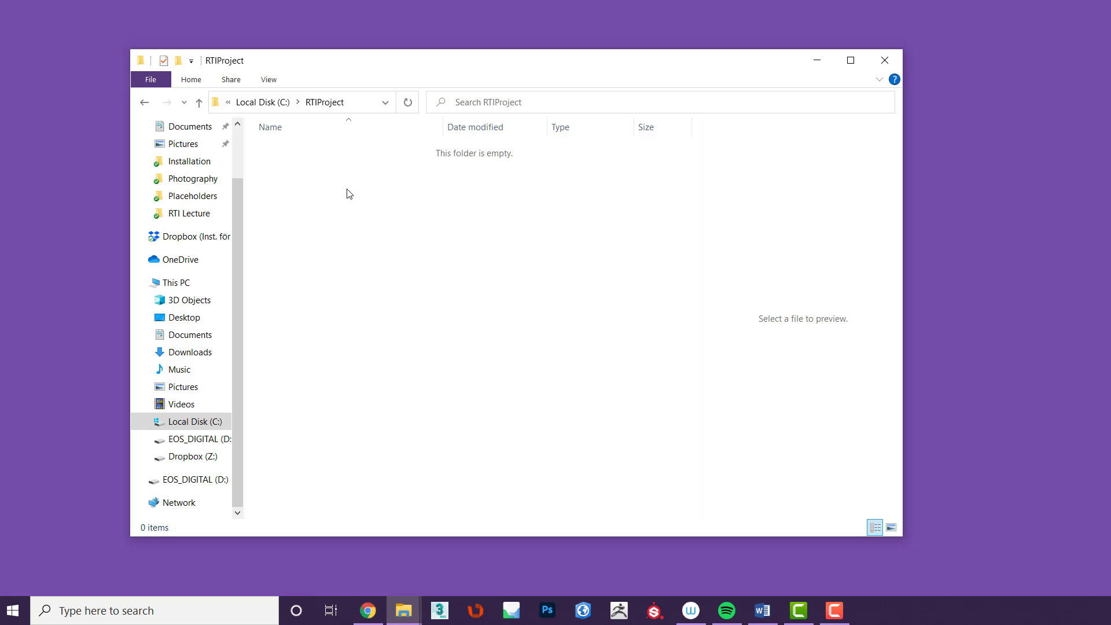
# Create subfolders jpeg-exports and originals inside RTIProject
pyautogui.rightClick(348, 193)
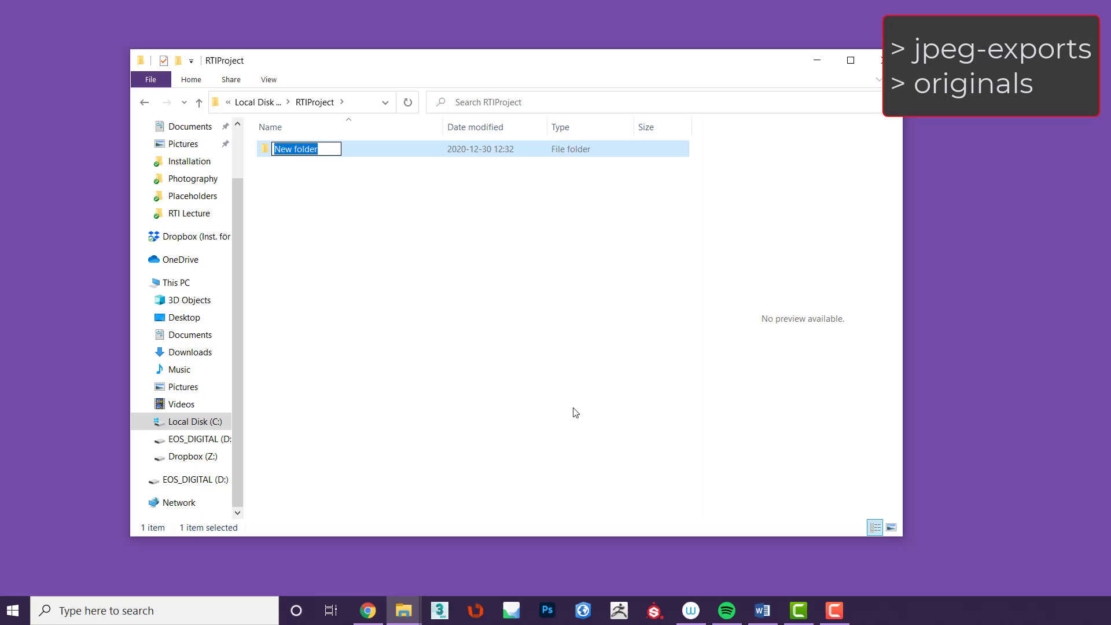
pyautogui.write('jpeg-exports')
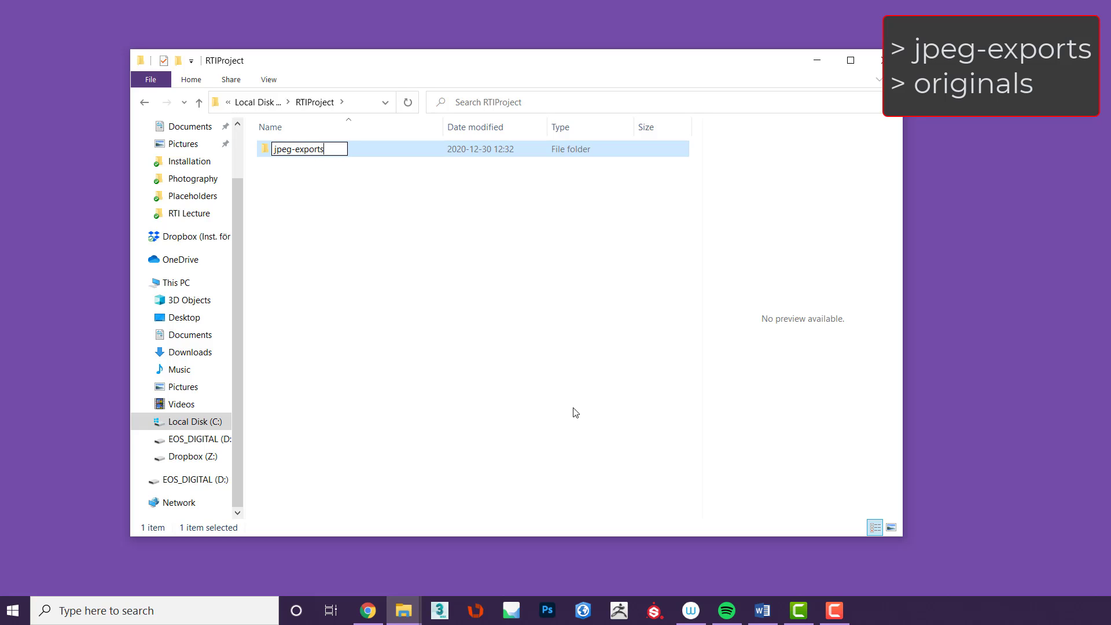
pyautogui.rightClick(402, 257)
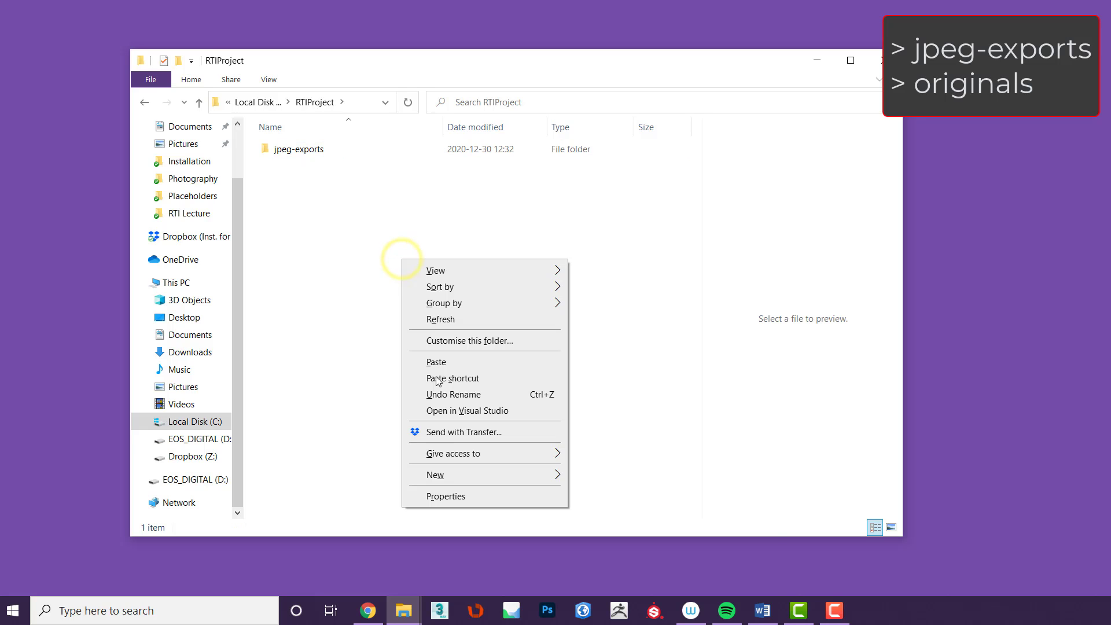
pyautogui.click(434, 475)
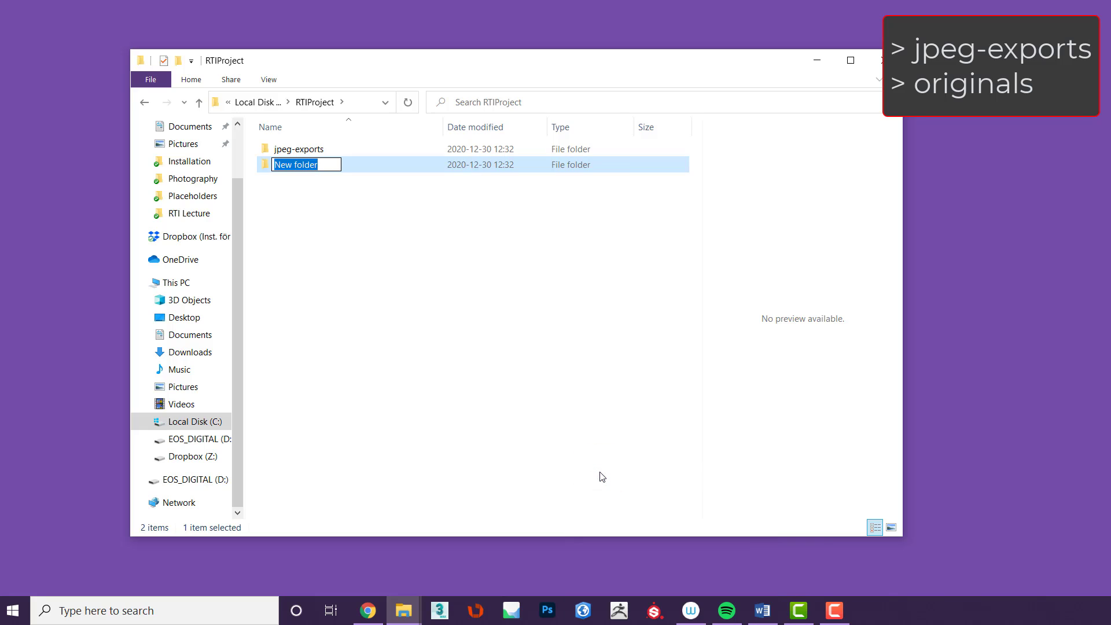
pyautogui.write('originals')
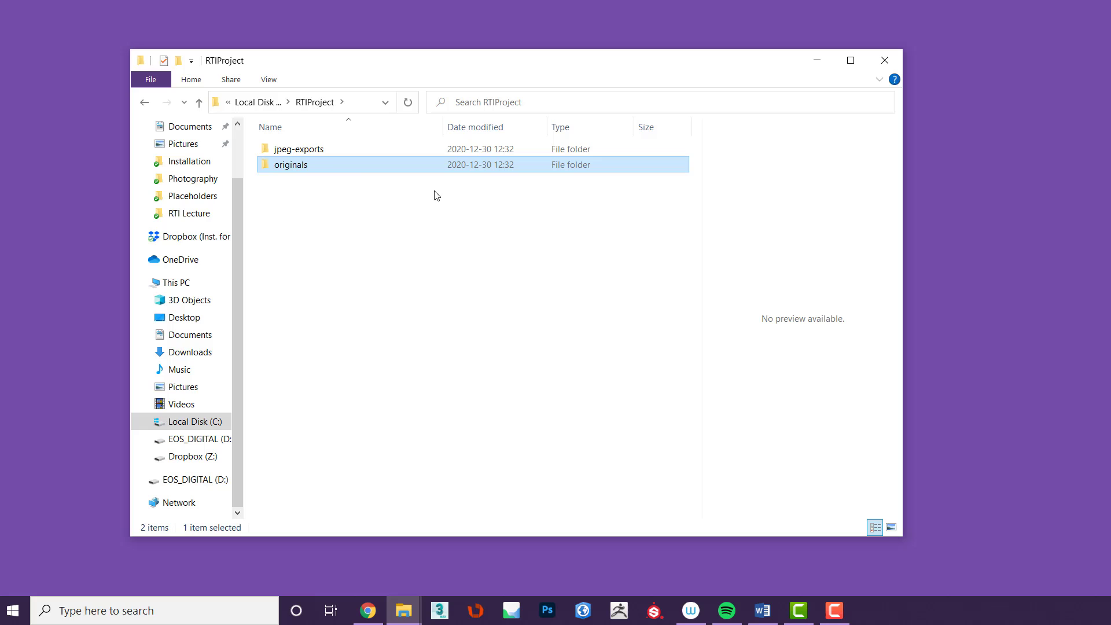
pyautogui.click(298, 149)
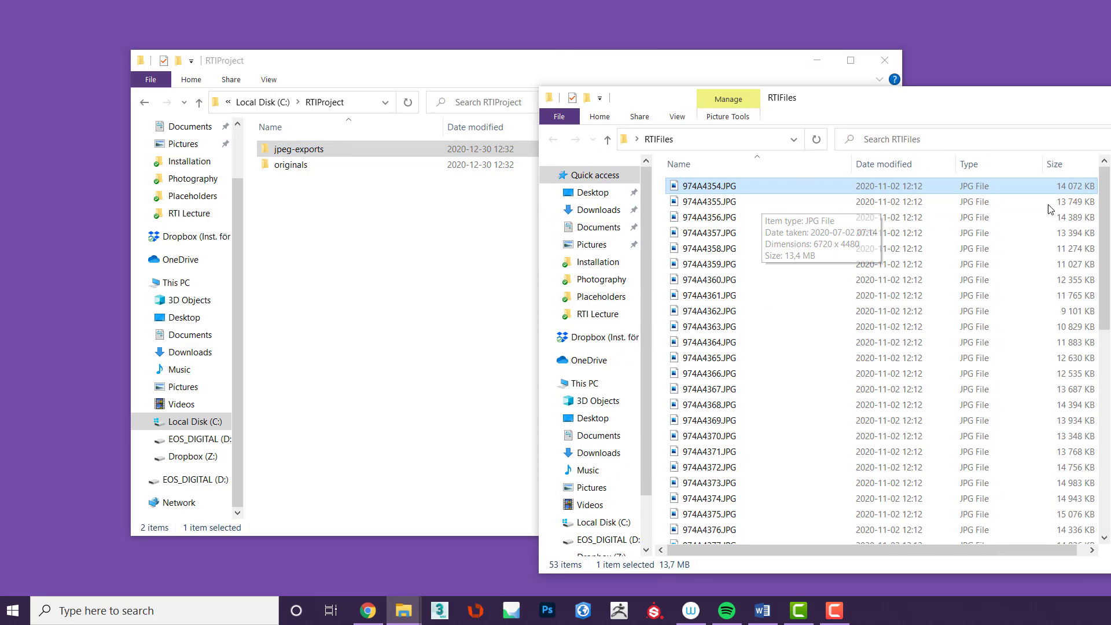
# Copy all 53 JPG photos from RTIFiles into RTIProject\jpeg-exports and check extensions are shown
pyautogui.press('ctrl+a')
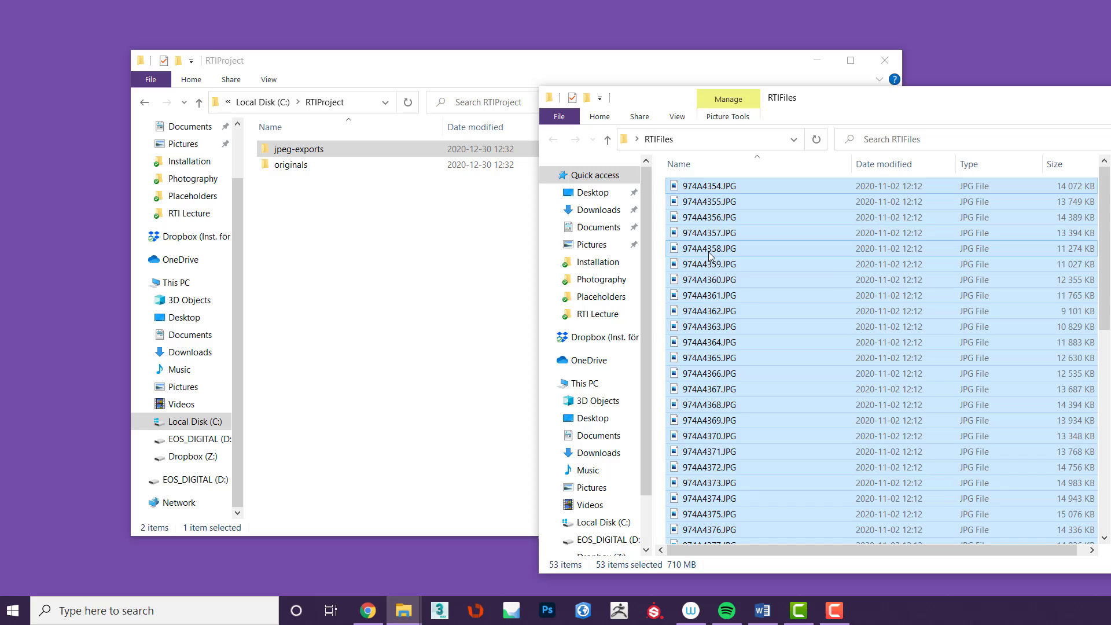
pyautogui.doubleClick(299, 150)
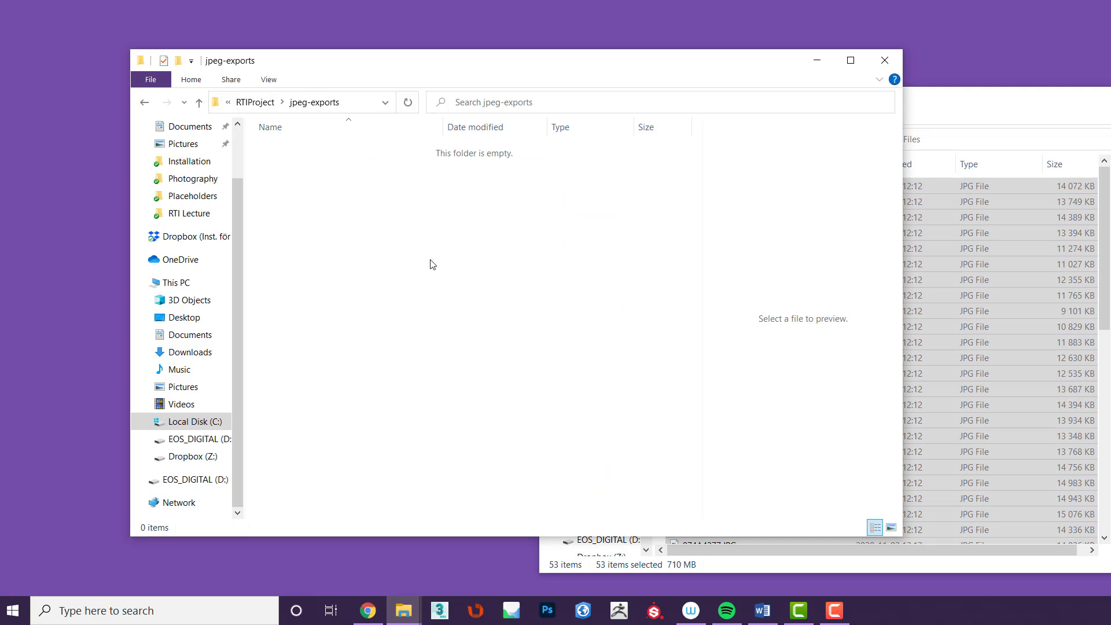
pyautogui.click(144, 102)
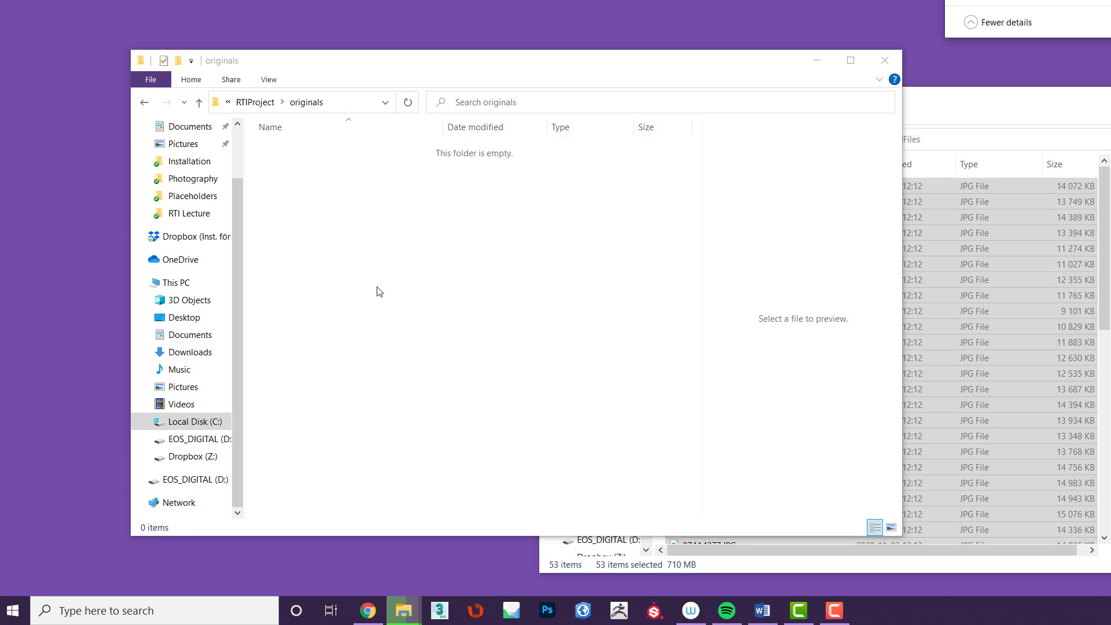
pyautogui.click(252, 102)
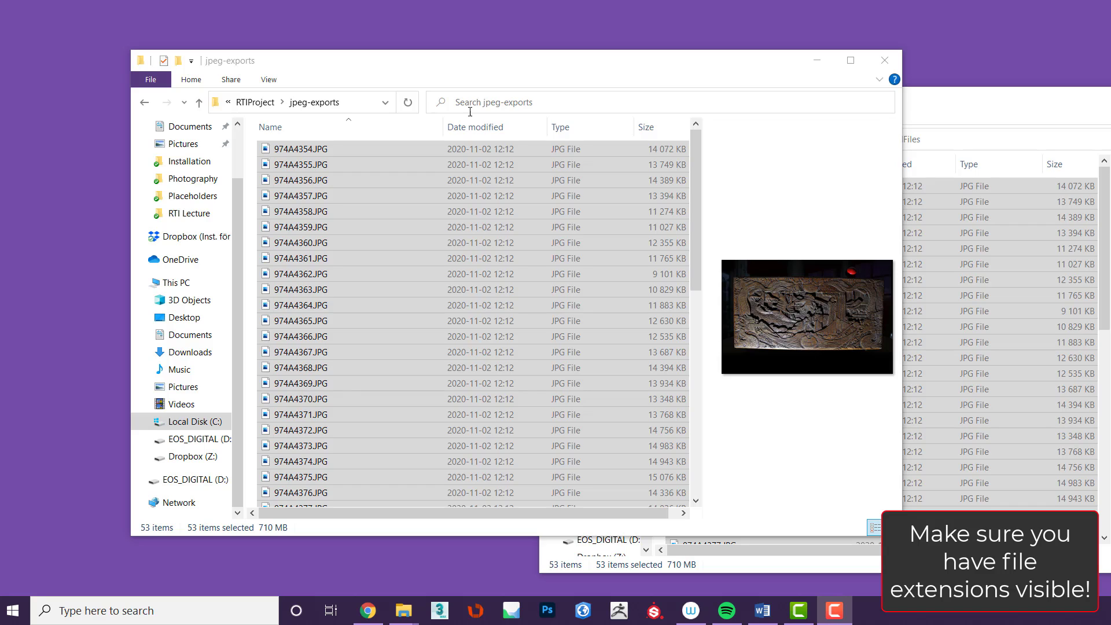
pyautogui.click(301, 210)
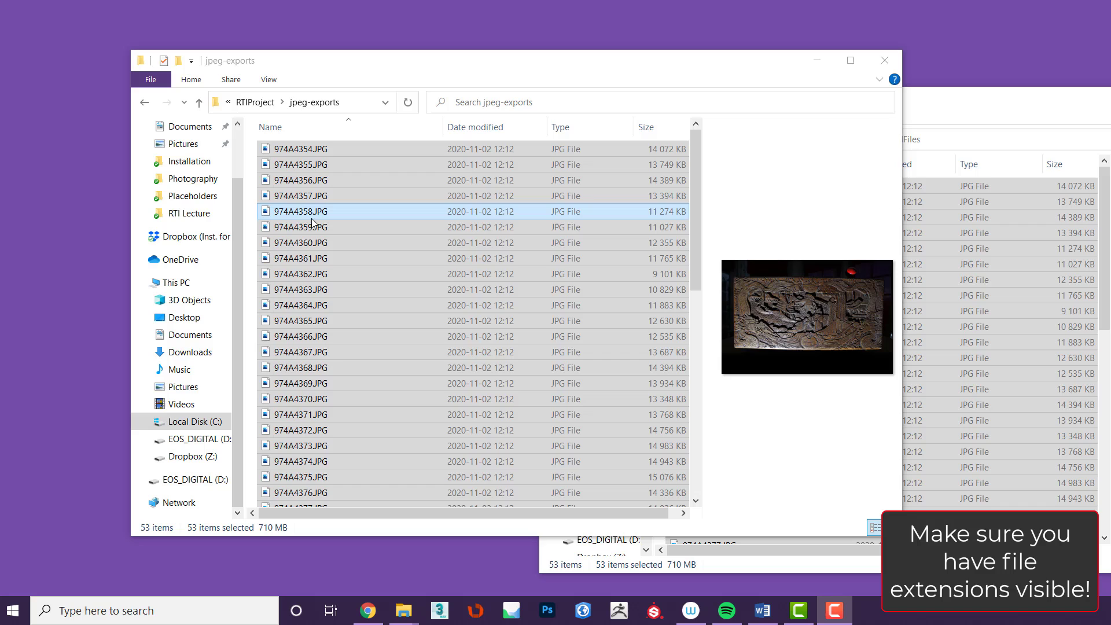
pyautogui.moveTo(327, 220)
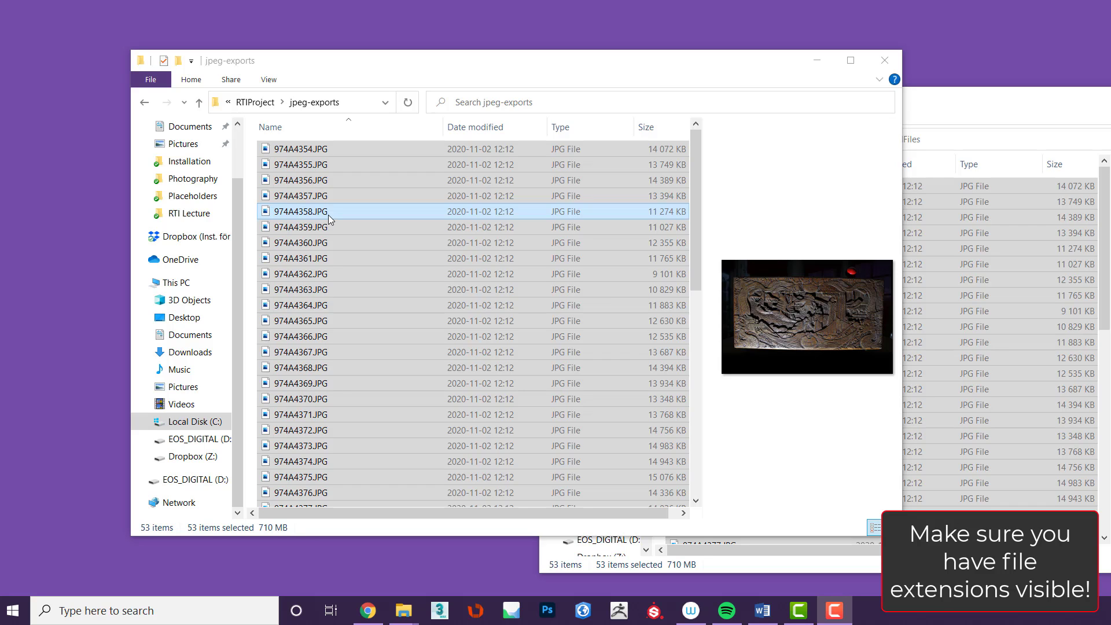
pyautogui.click(301, 384)
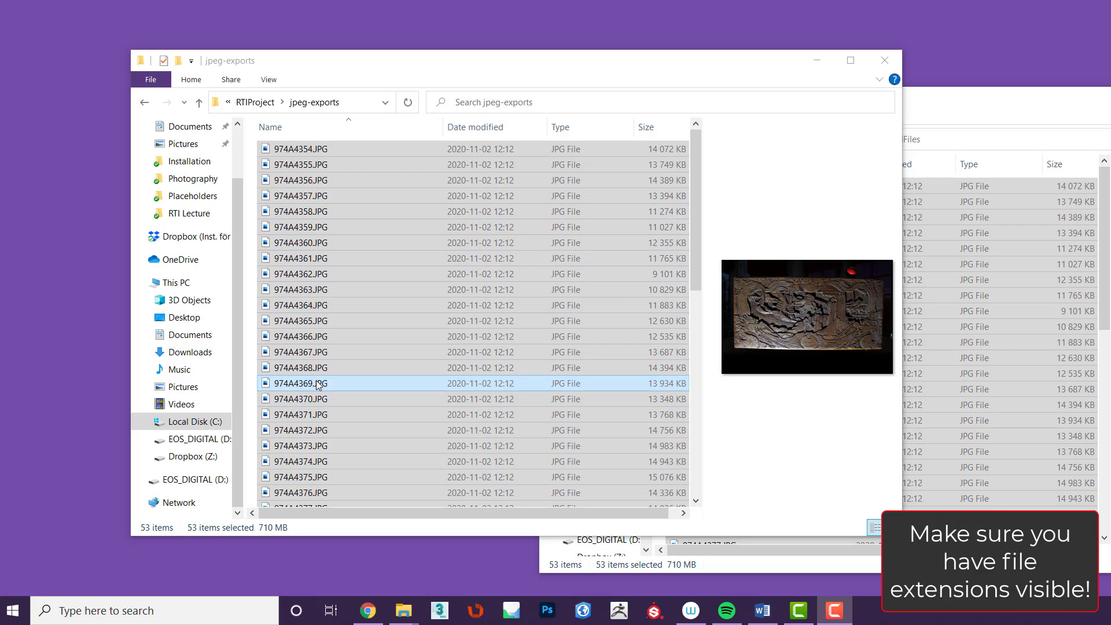
pyautogui.click(301, 431)
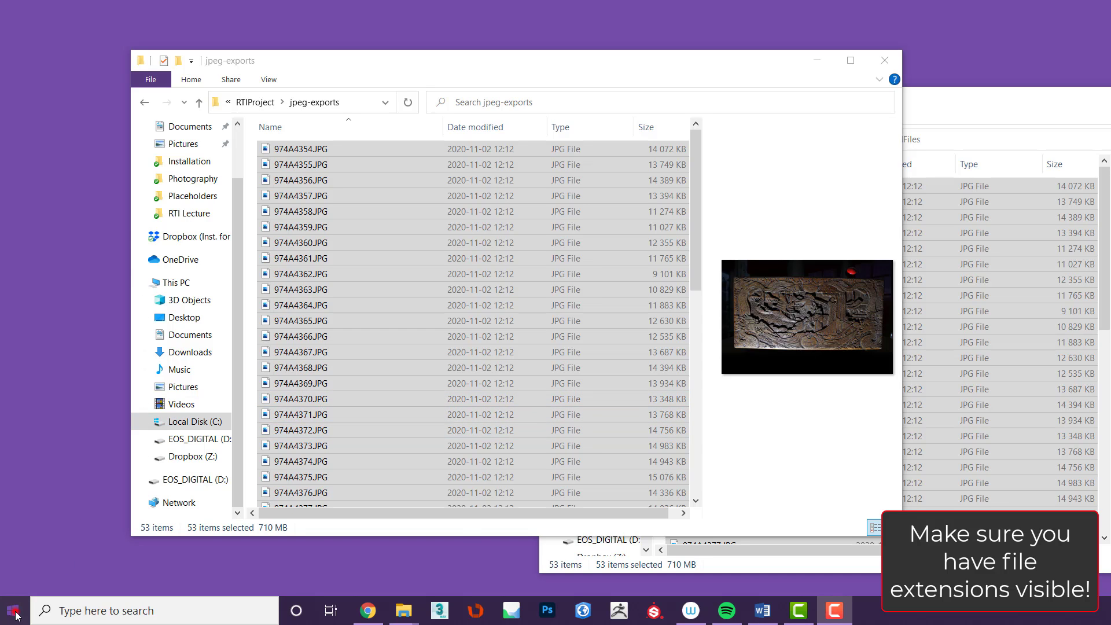
# Start Command Prompt and change directory to C:\RTIProject\jpeg-exports
pyautogui.write('cmd')
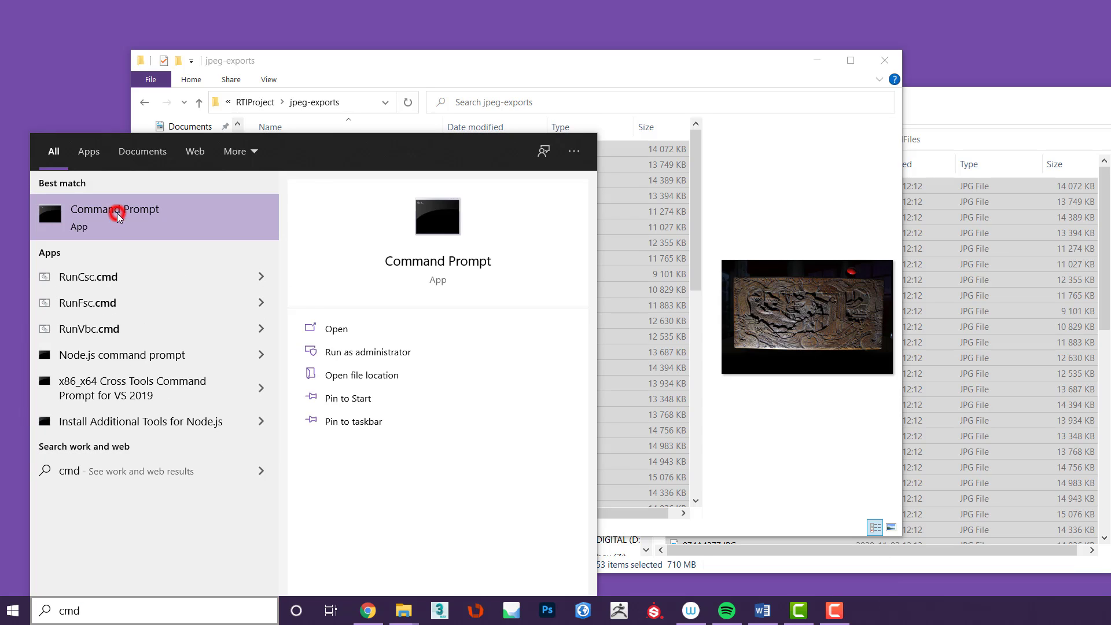
pyautogui.click(114, 216)
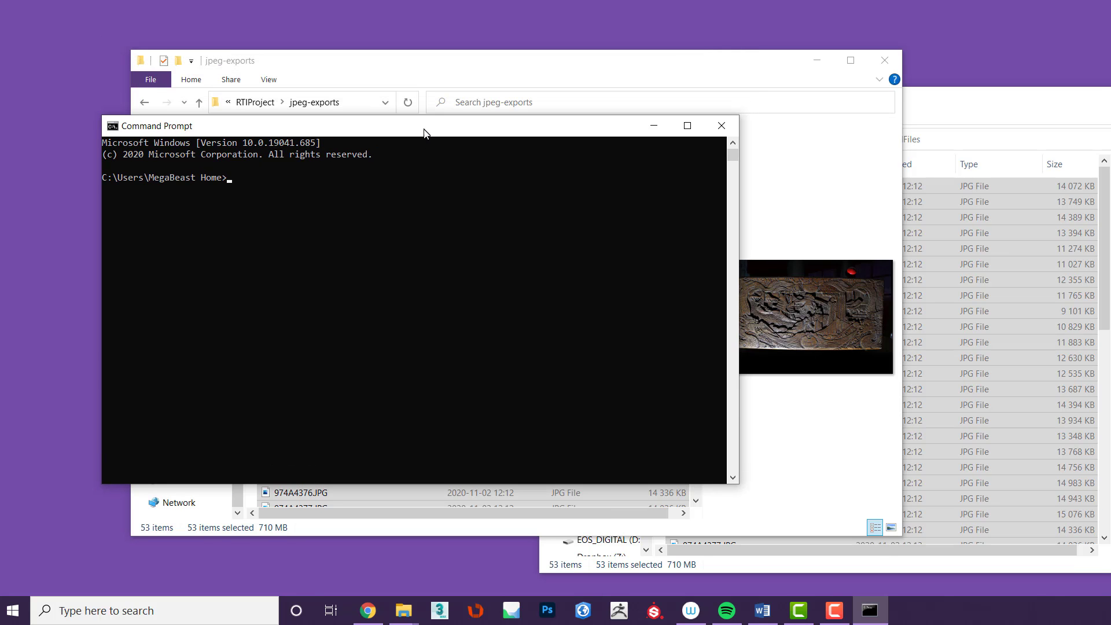
pyautogui.write('cd')
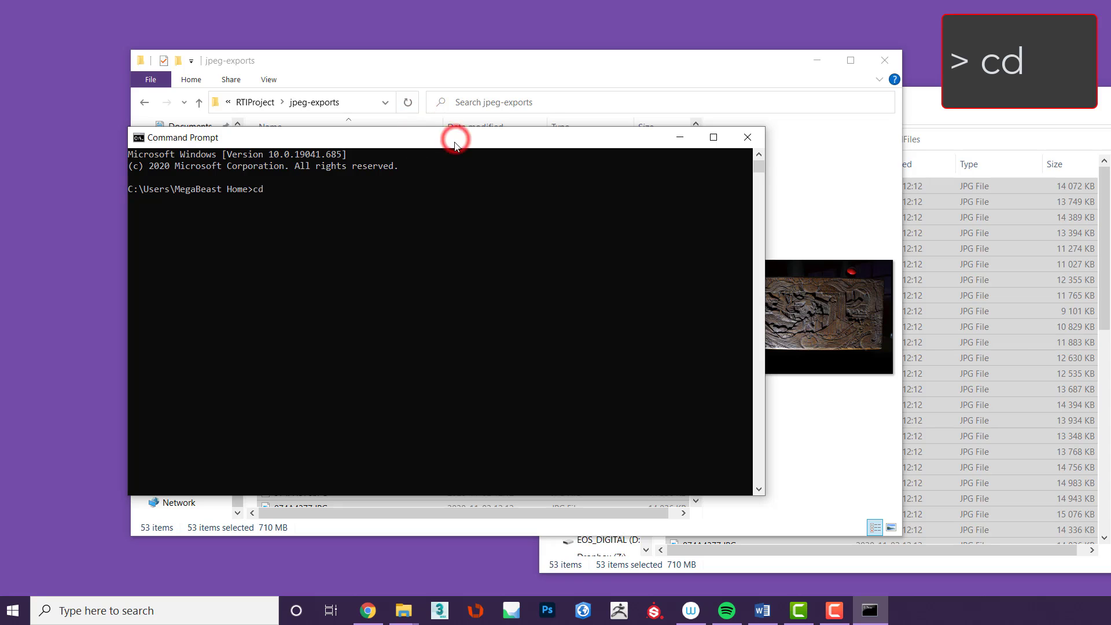
pyautogui.moveTo(455, 138); pyautogui.dragTo(467, 233)
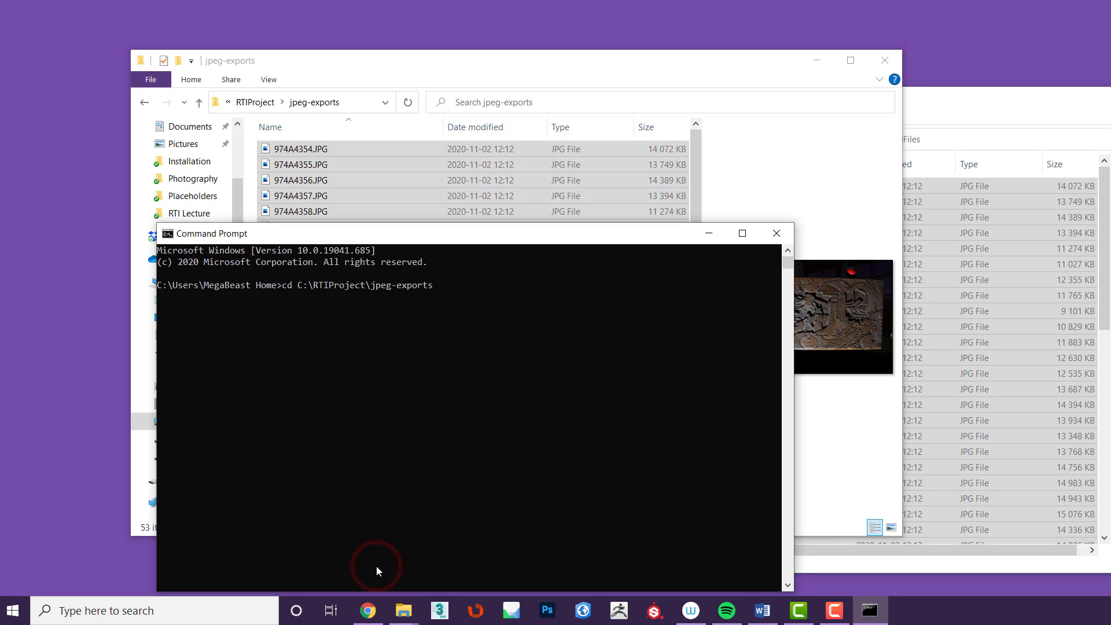
pyautogui.press('enter')
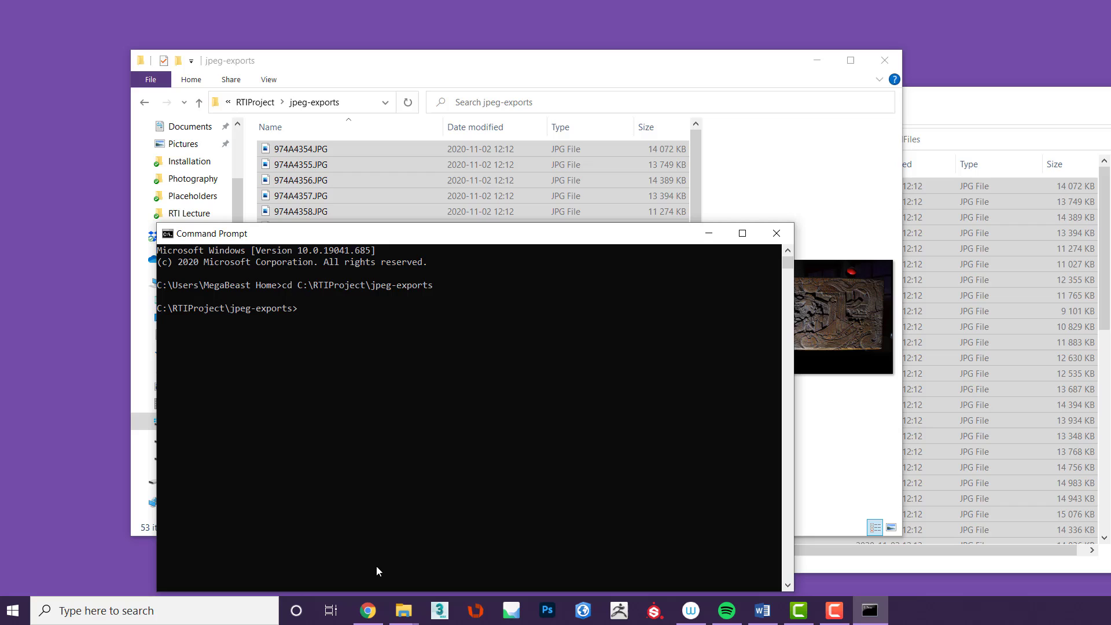
# Run ren *.JPG *.jpg to lowercase the photo extensions, then return to the folder window
pyautogui.write('ren')
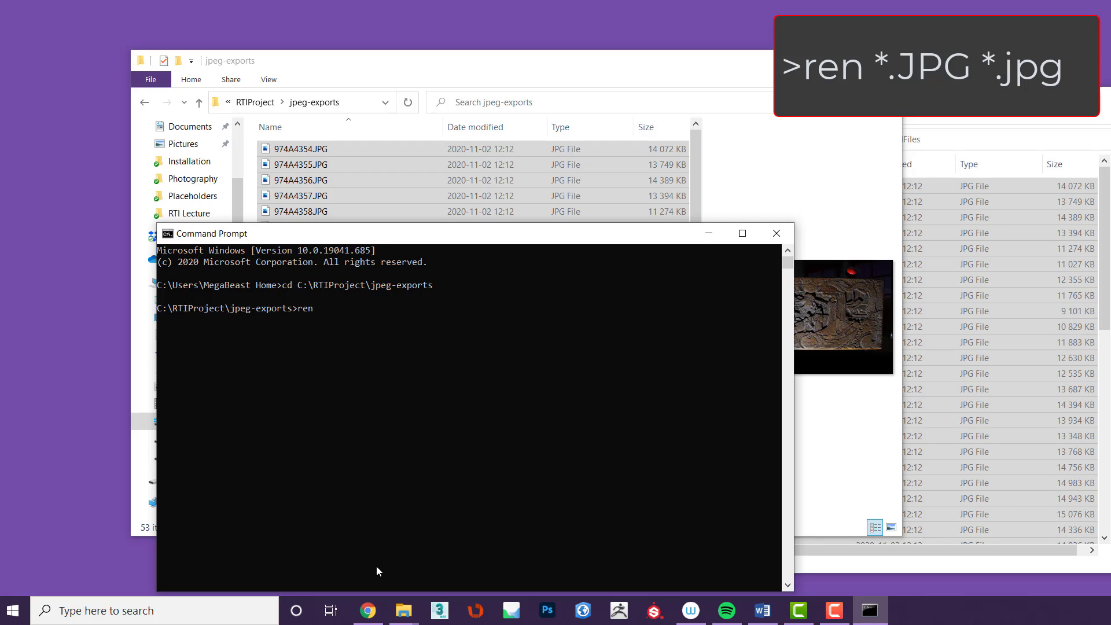
pyautogui.write('*')
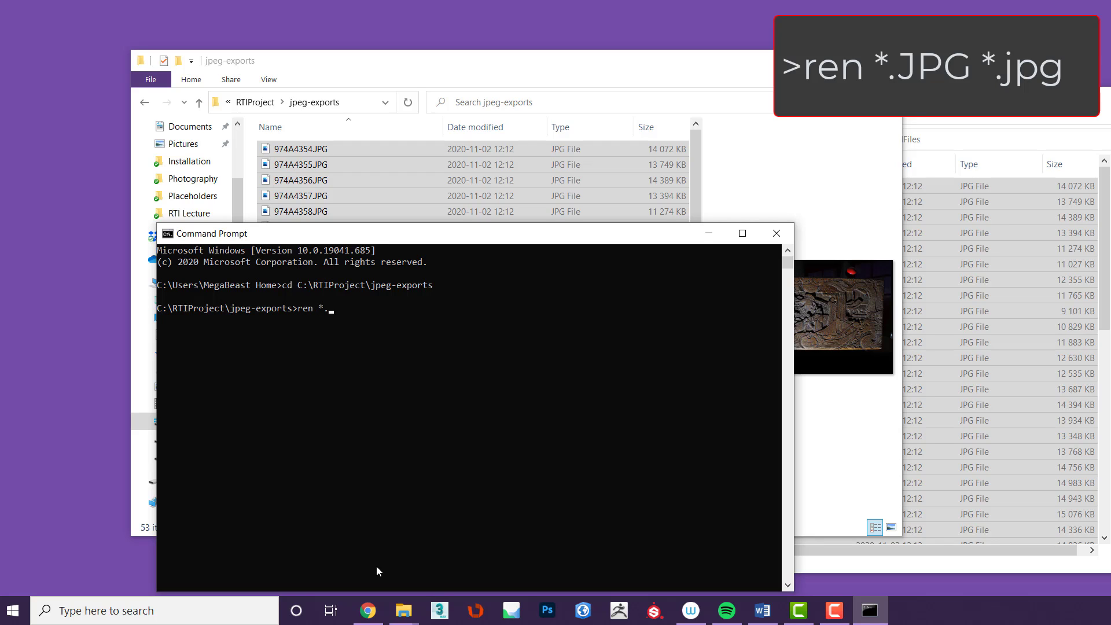
pyautogui.write('.JPG')
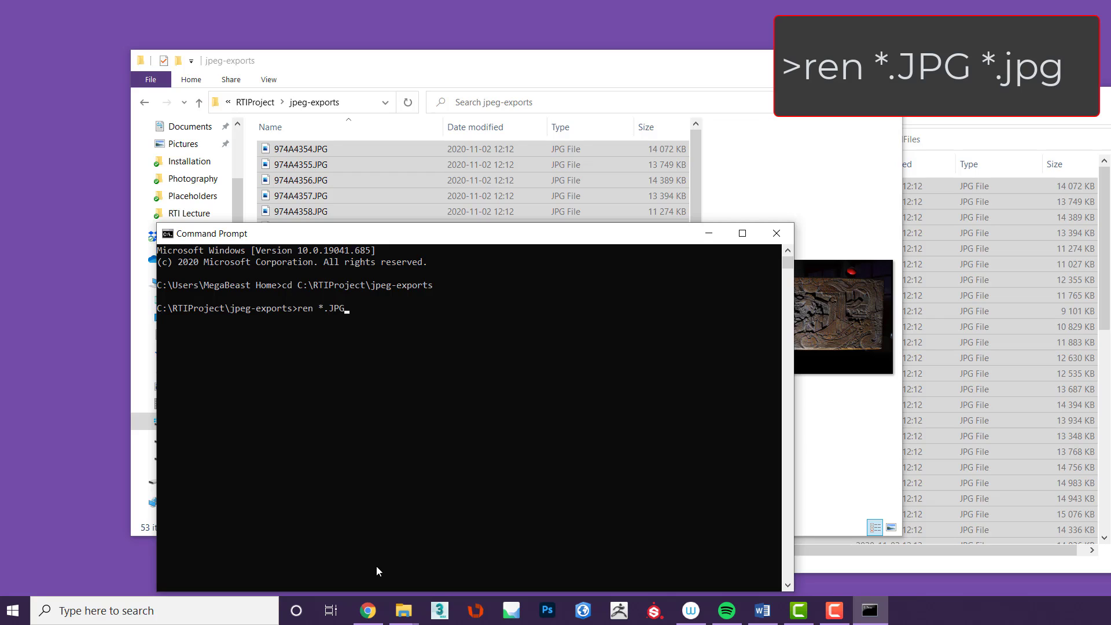
pyautogui.write('*.jp')
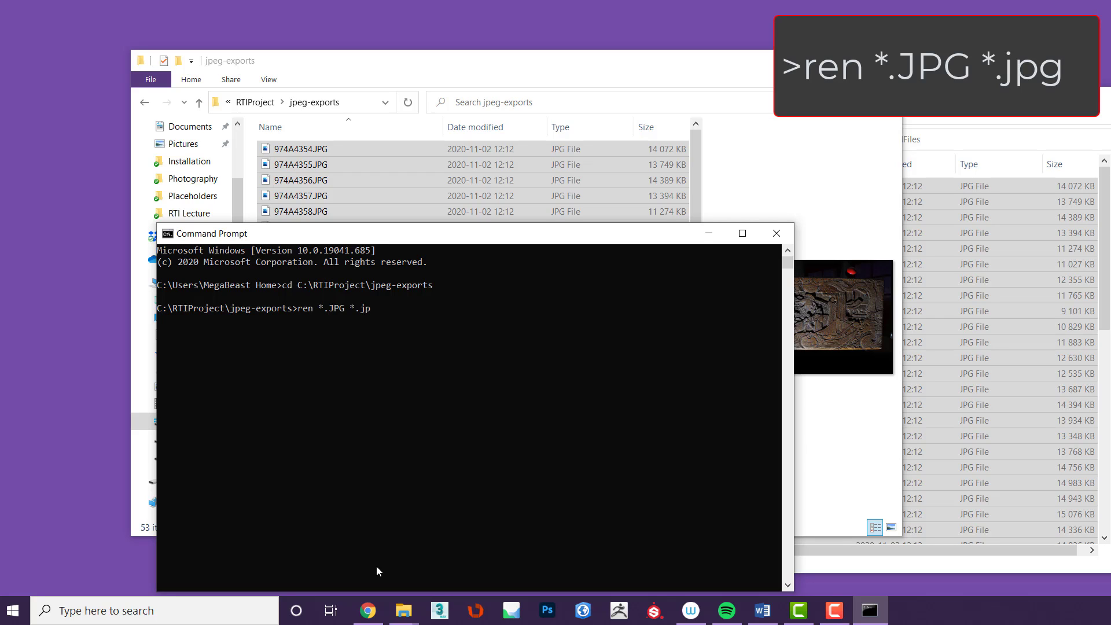
pyautogui.write('g')
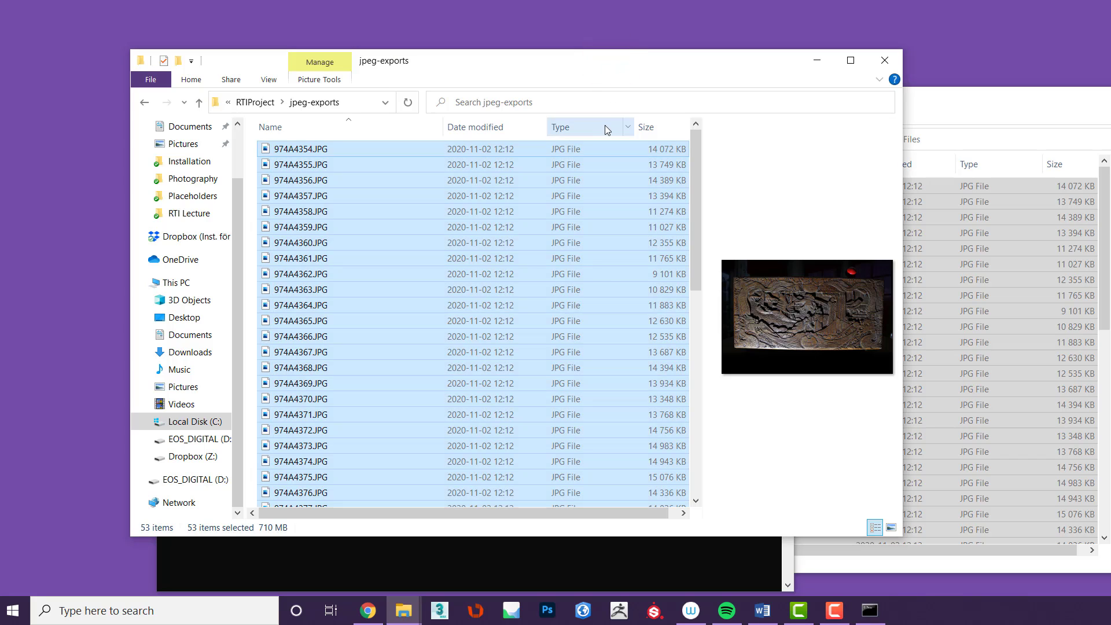
pyautogui.click(892, 528)
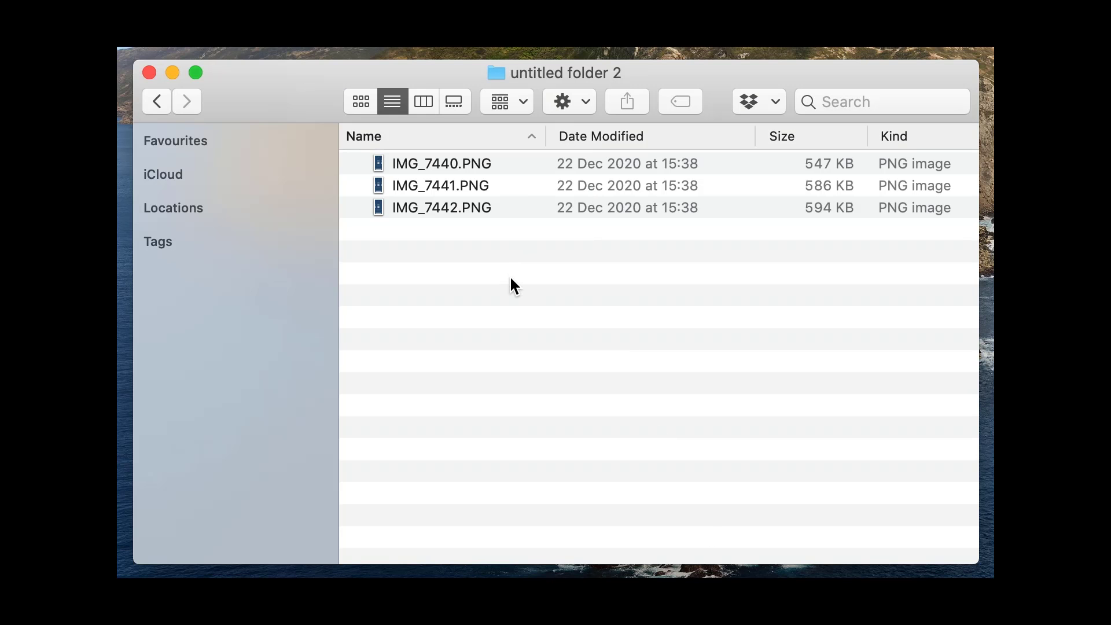
# Batch-rename all three PNG images so their .PNG extensions become lowercase .png
pyautogui.press('cmd+a')
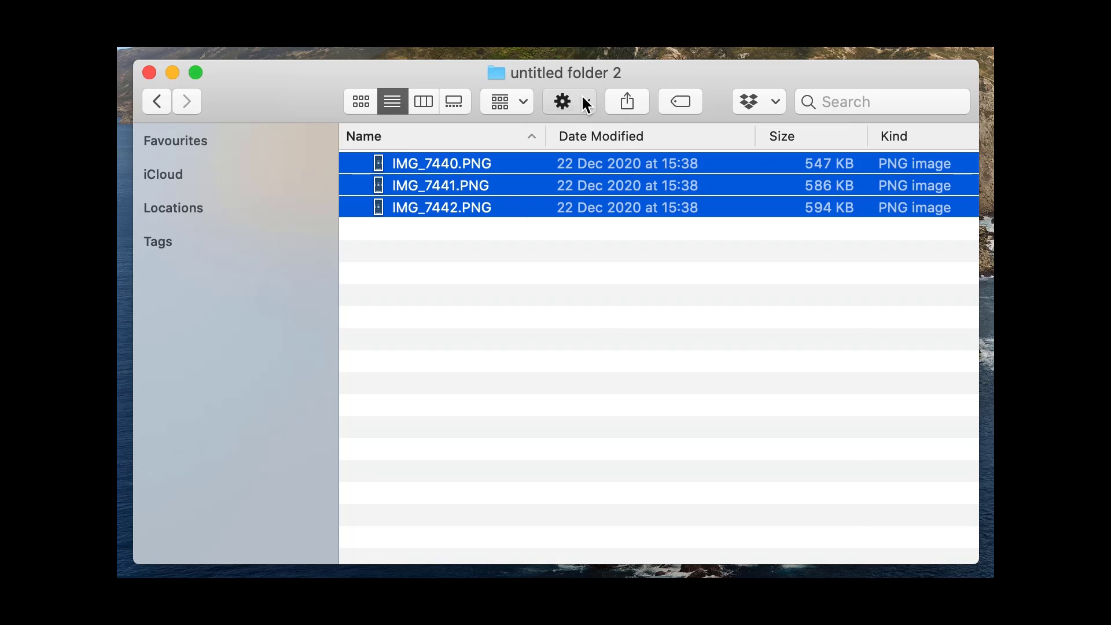
pyautogui.click(562, 101)
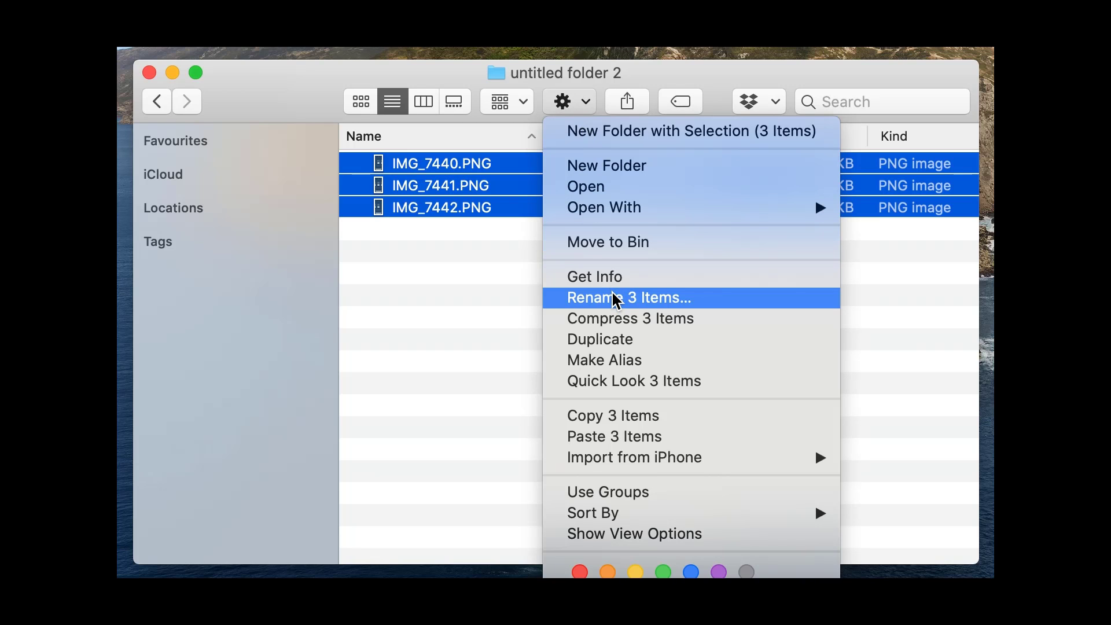
pyautogui.click(628, 297)
pyautogui.write('.png')
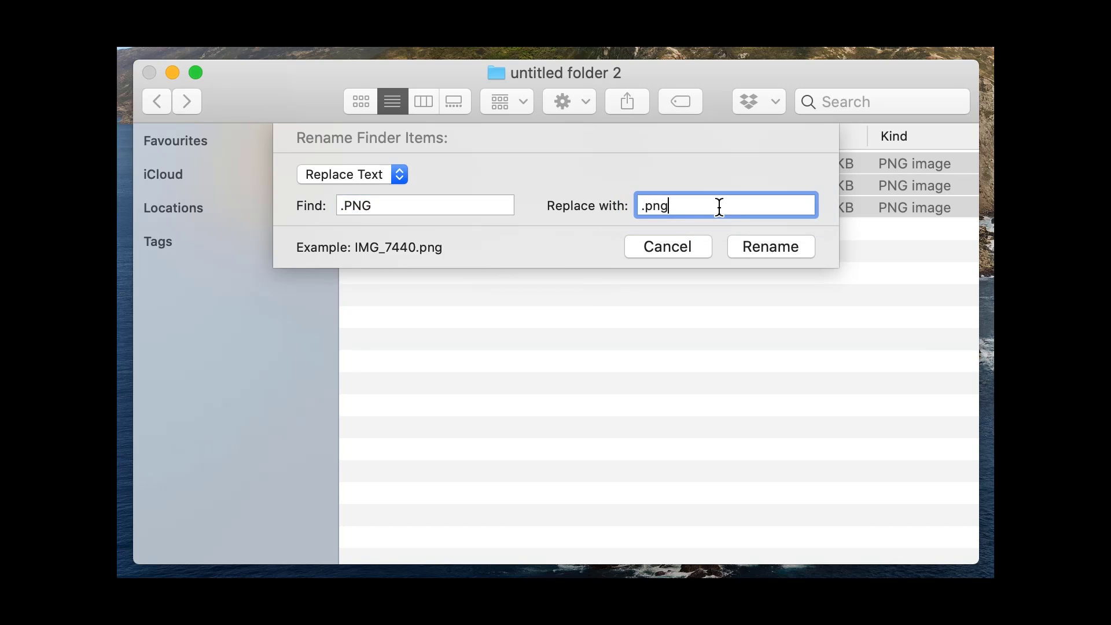
pyautogui.click(769, 246)
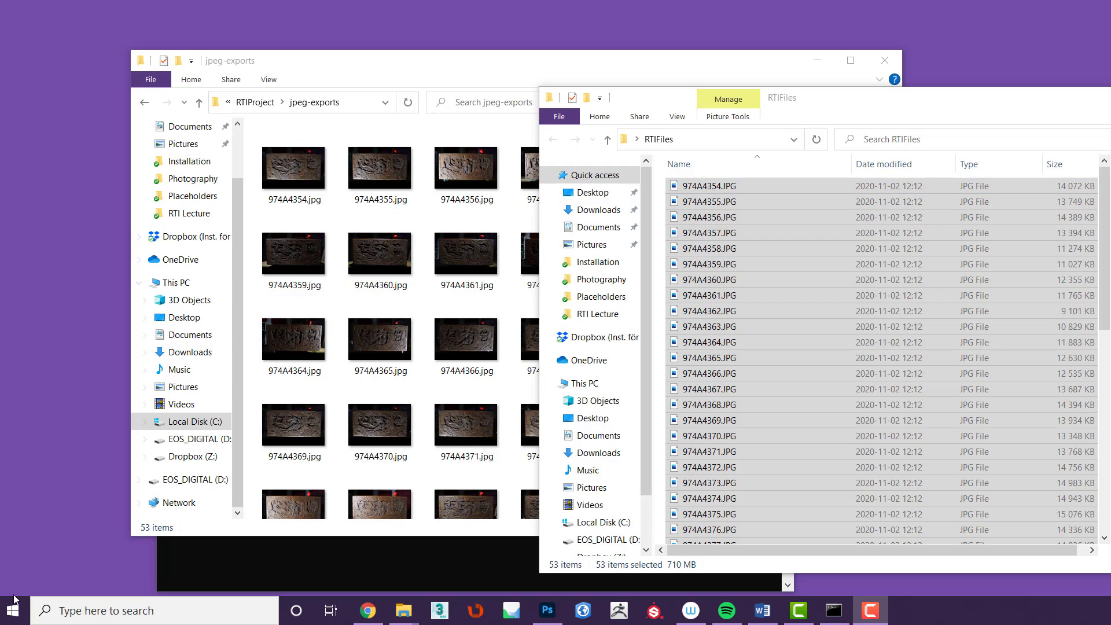
# Launch RTIBuilder and settle on the Highlight Based (PTM Fitter) operation sequence
pyautogui.write('rti')
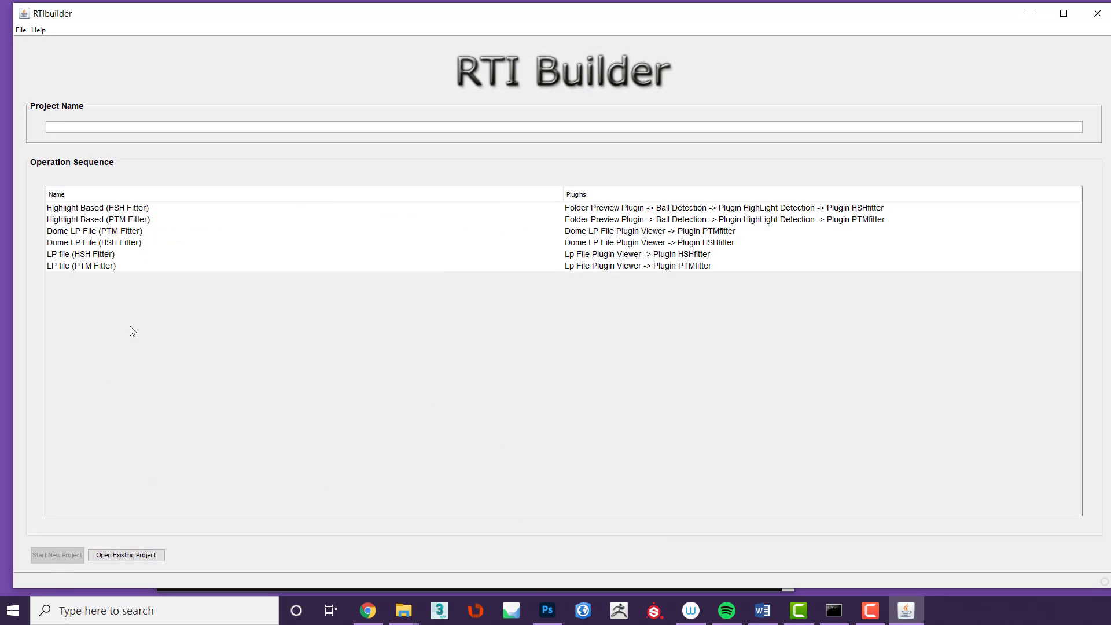
pyautogui.moveTo(143, 290)
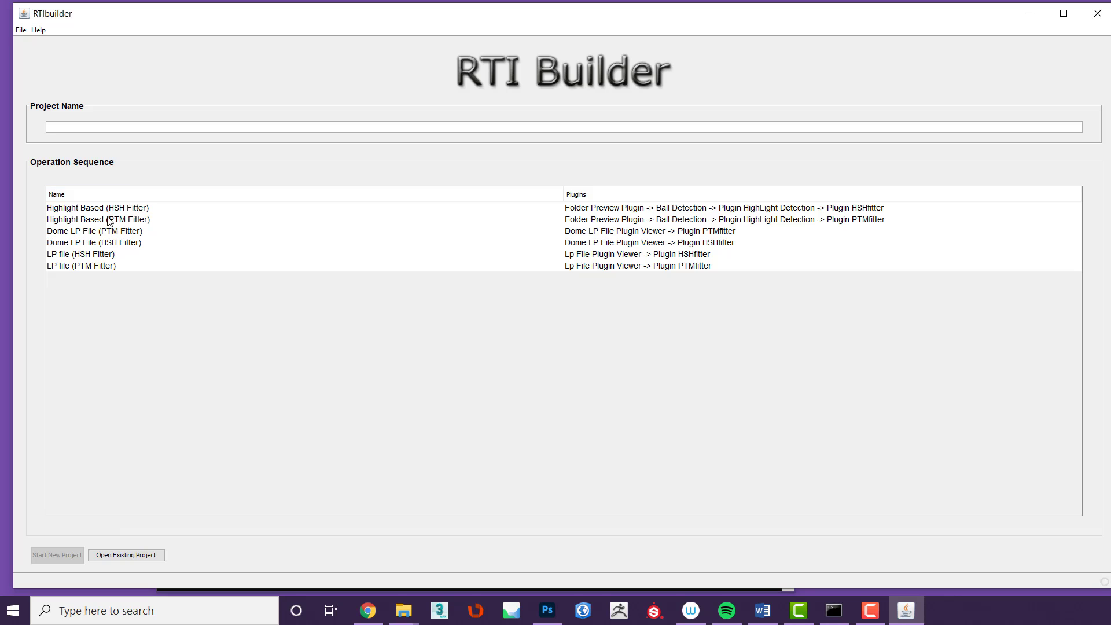
pyautogui.click(97, 218)
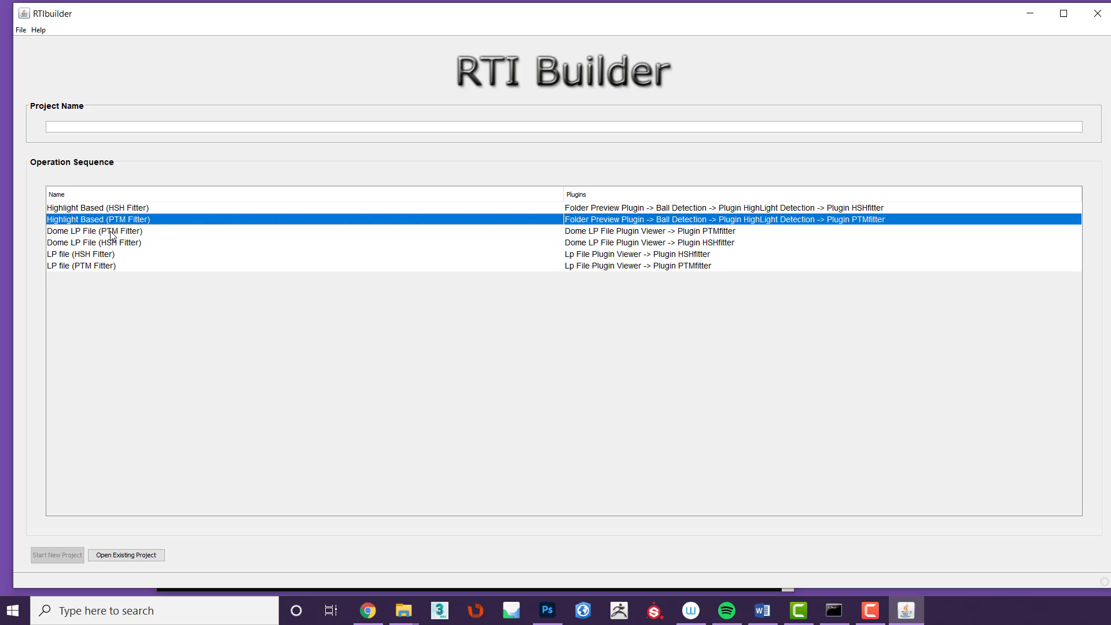
pyautogui.click(94, 241)
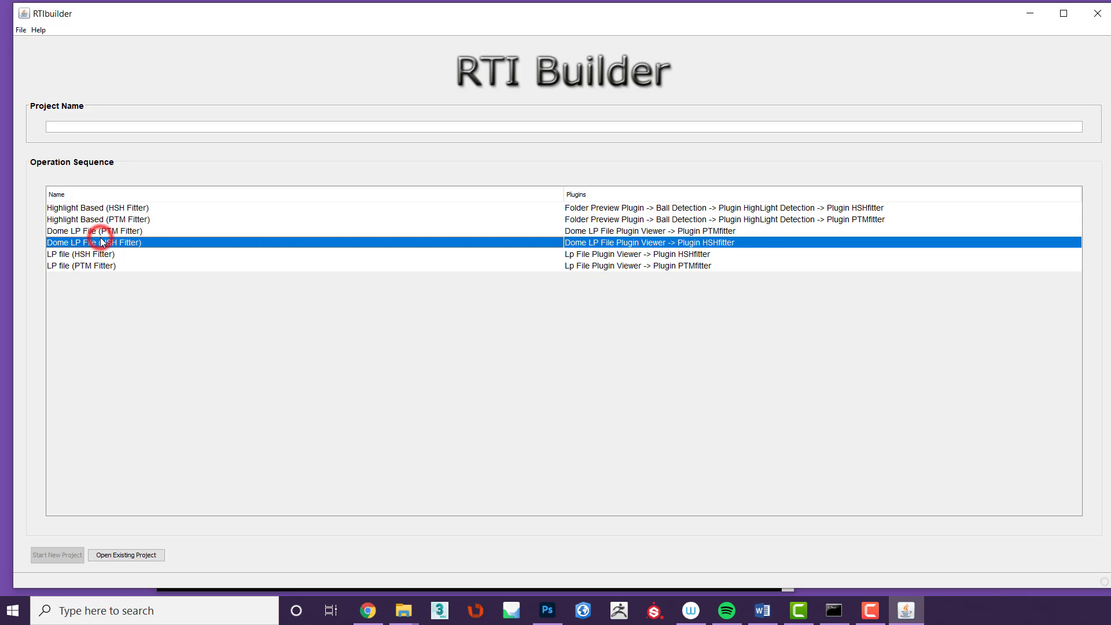
pyautogui.click(80, 253)
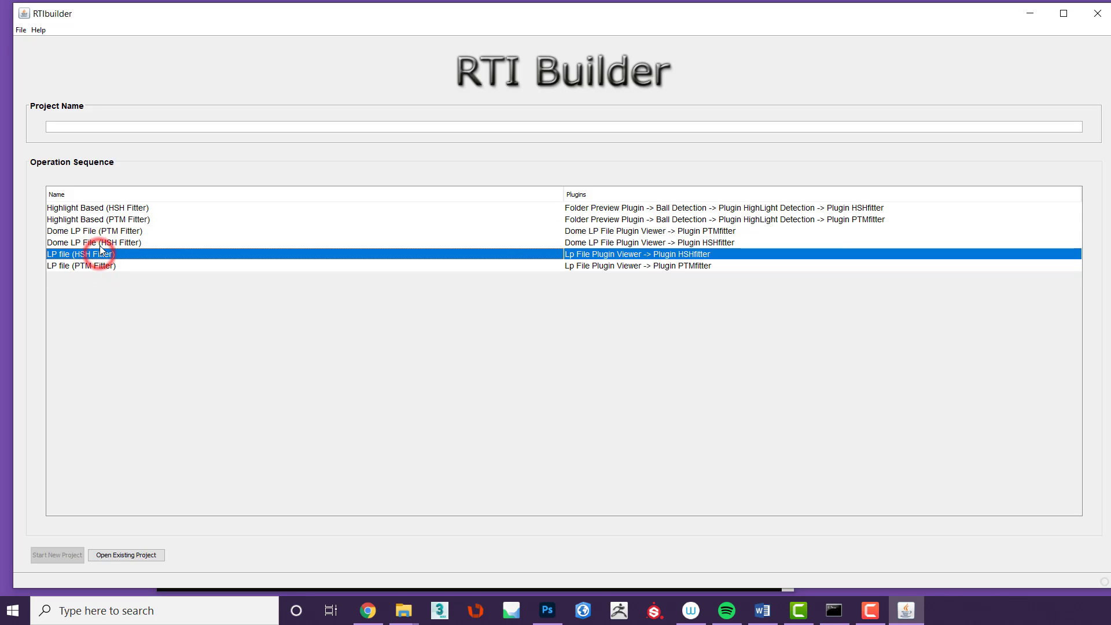
pyautogui.click(96, 230)
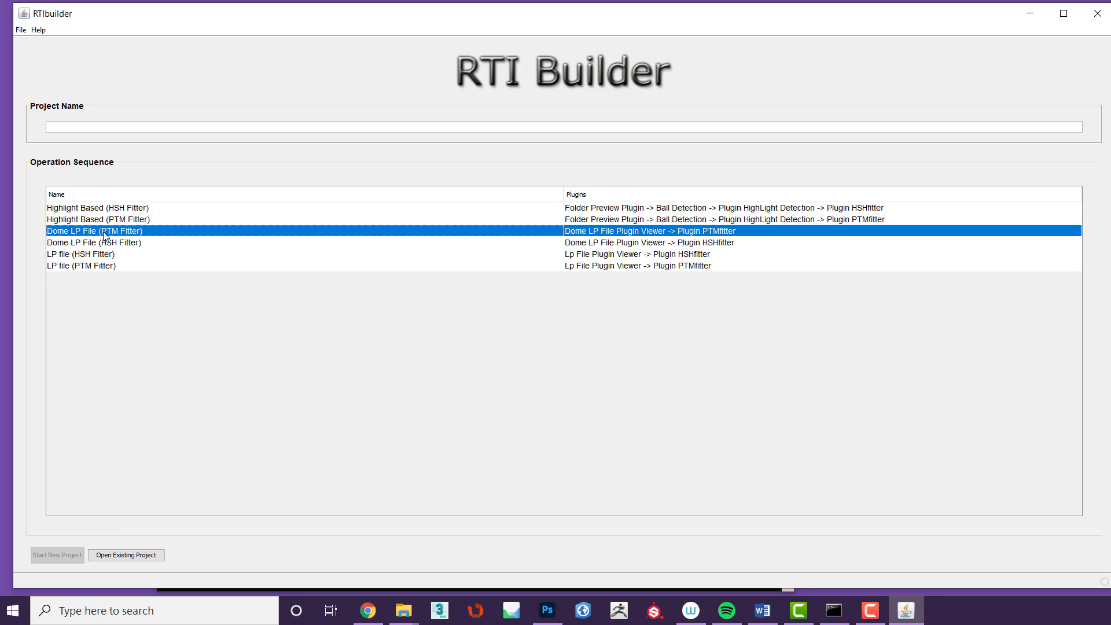
pyautogui.moveTo(104, 250)
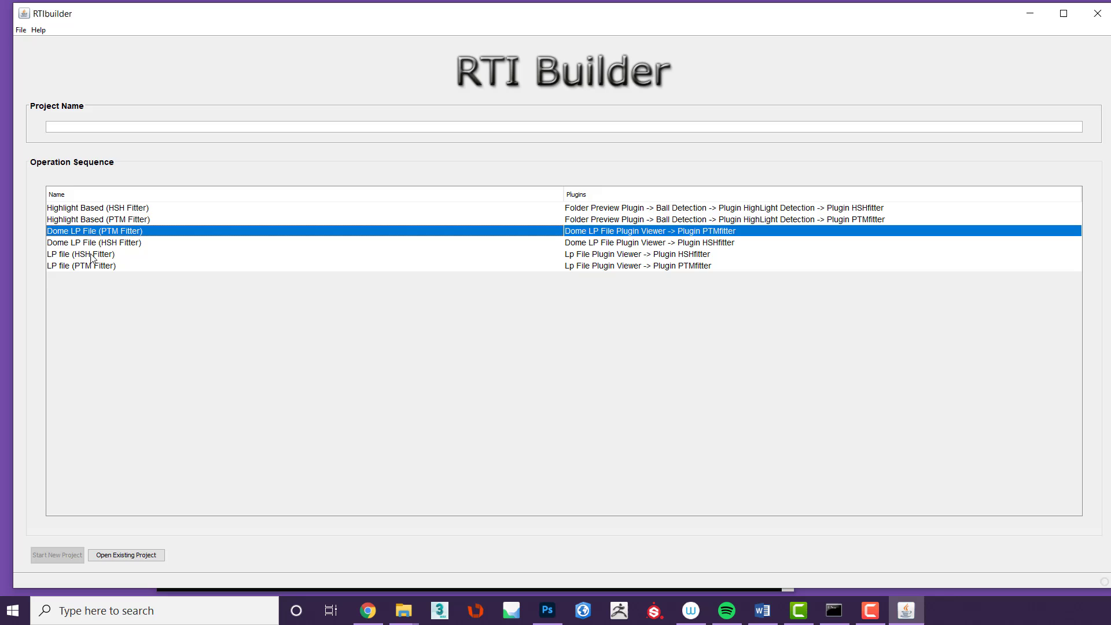
pyautogui.click(98, 207)
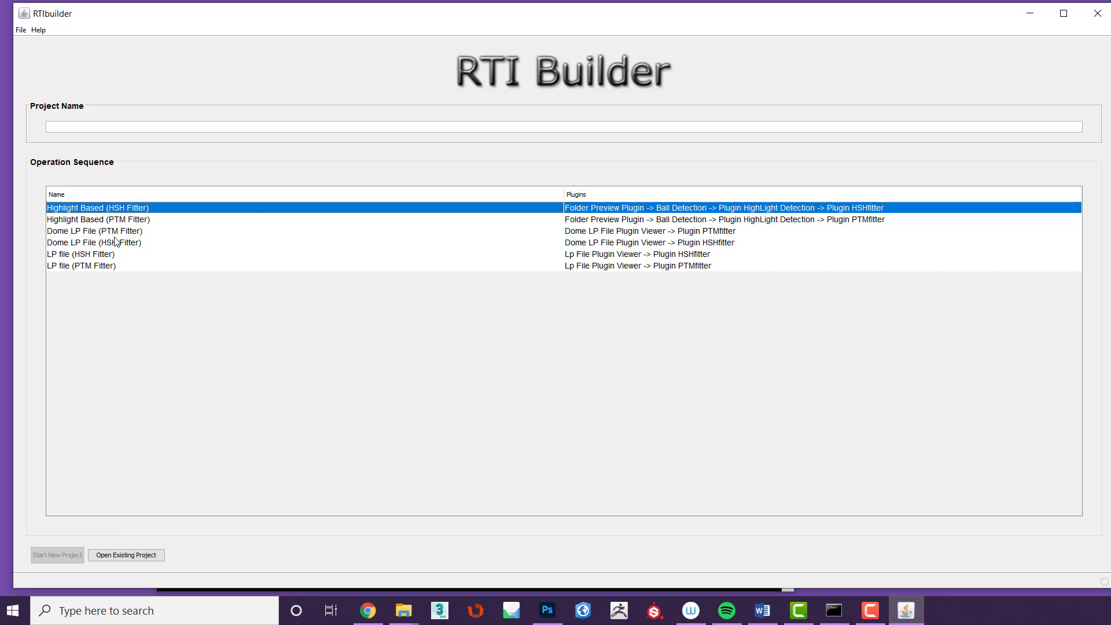
pyautogui.moveTo(126, 226)
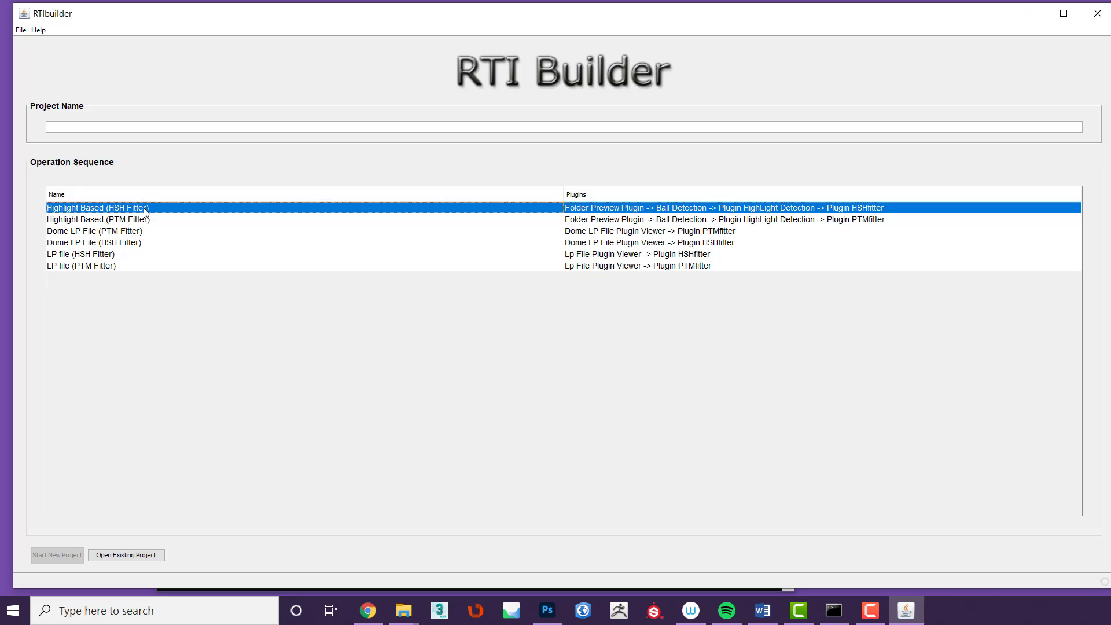
pyautogui.click(100, 219)
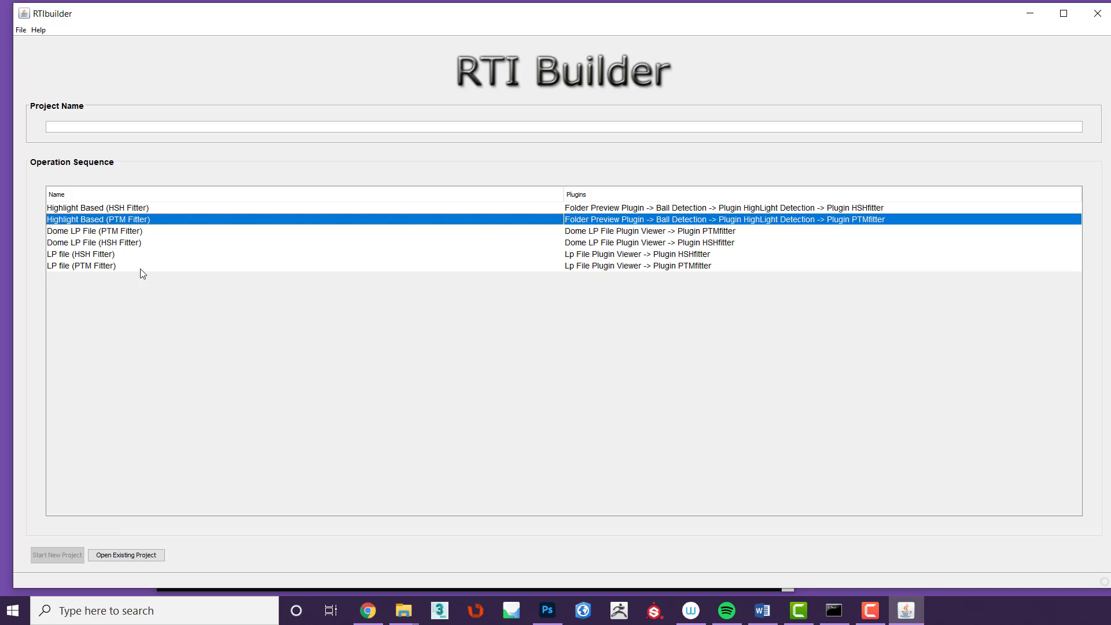
pyautogui.moveTo(161, 240)
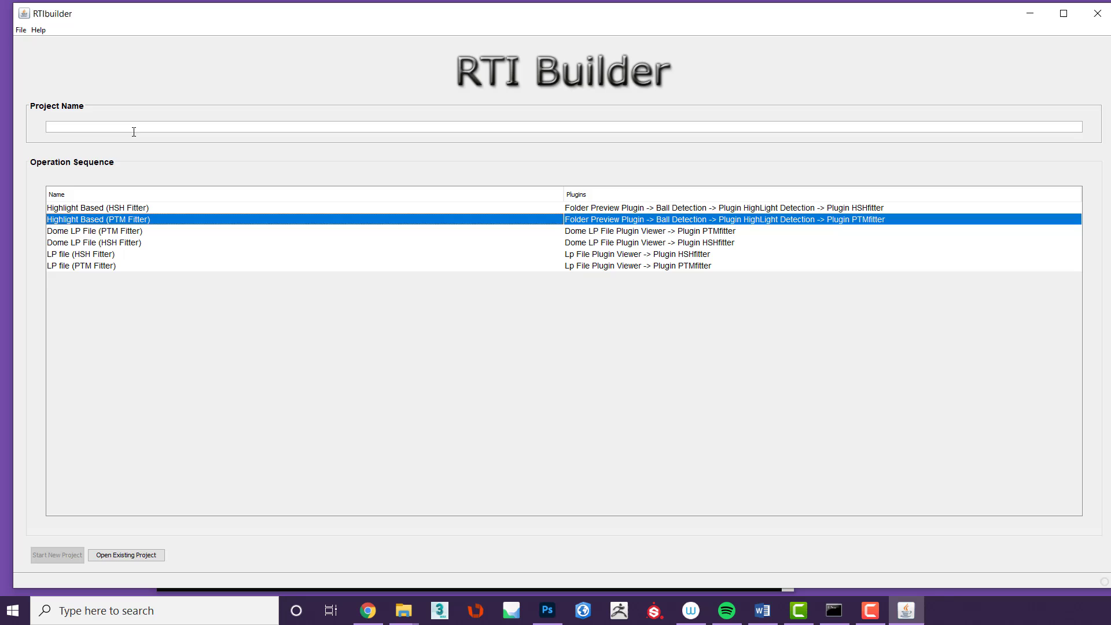
# Enter RtiProject as the project name and start the new project
pyautogui.write('RtiProject')
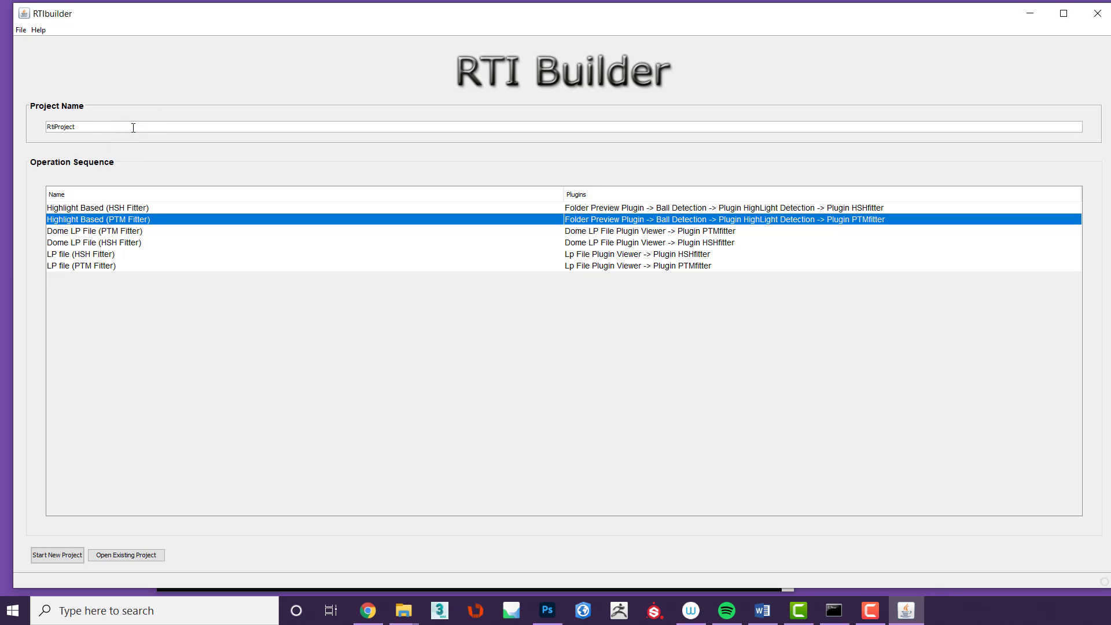
pyautogui.click(57, 555)
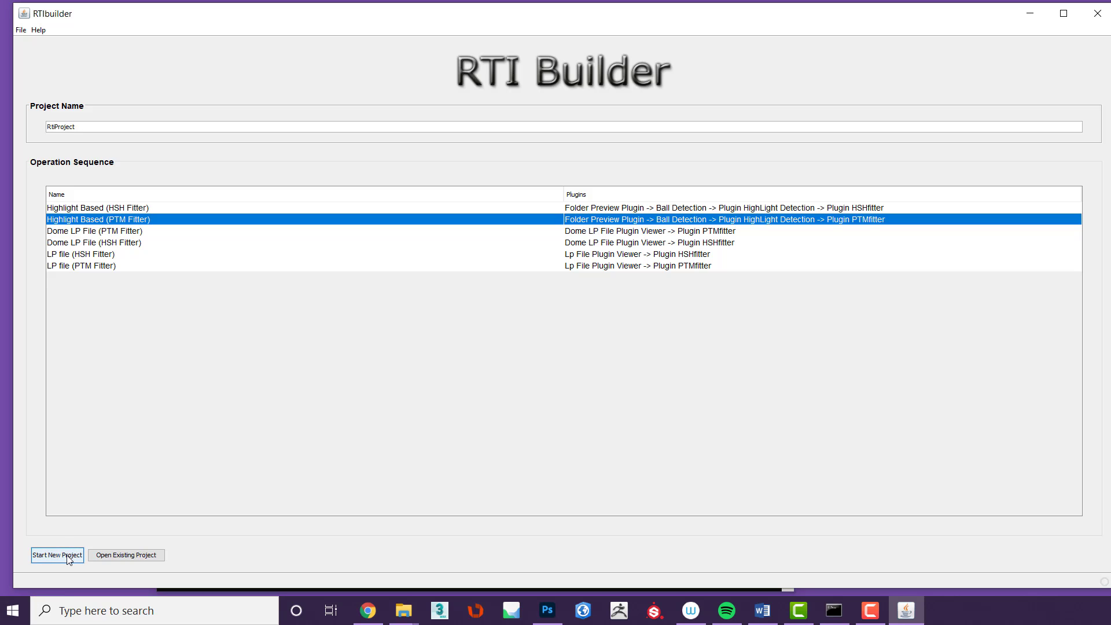
# Choose C:\RTIProject as the project's image folder and load its photos
pyautogui.click(57, 554)
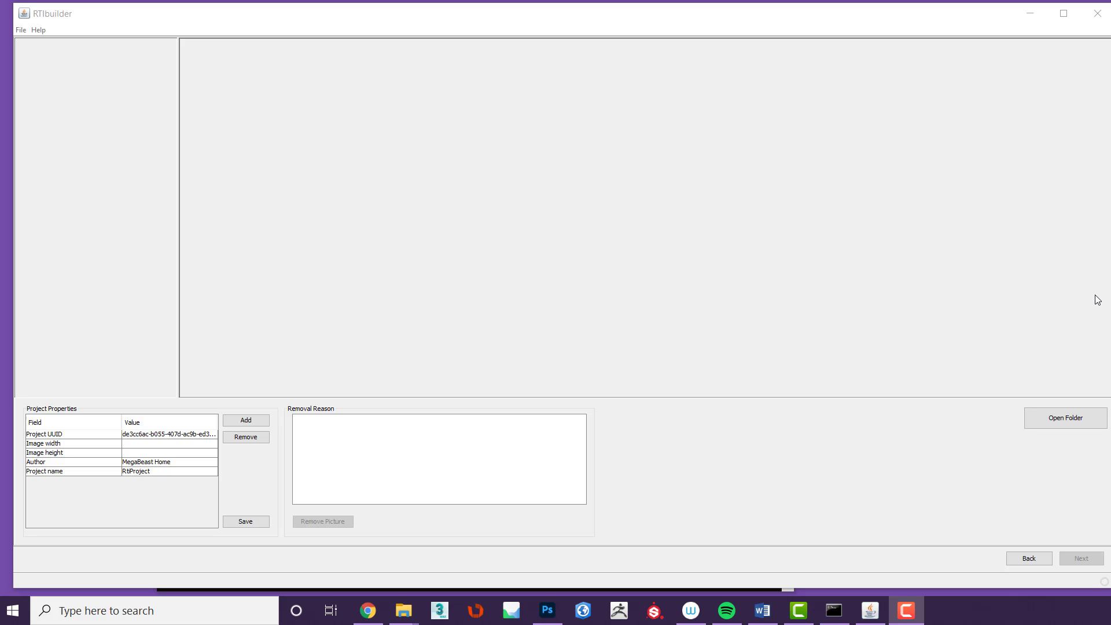
pyautogui.moveTo(1096, 334)
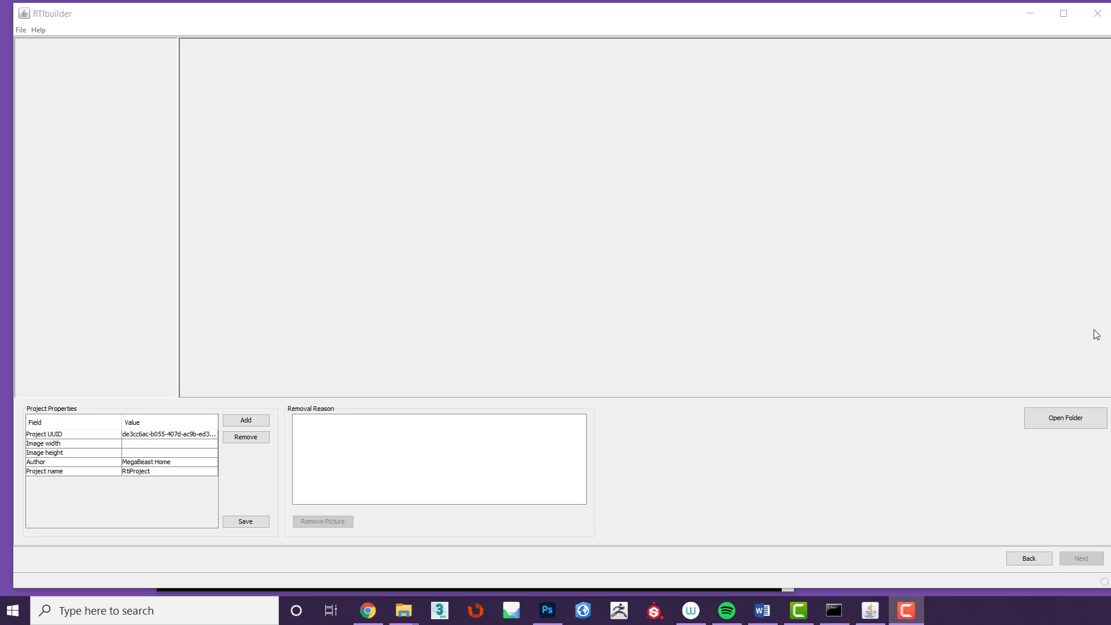
pyautogui.moveTo(1065, 418)
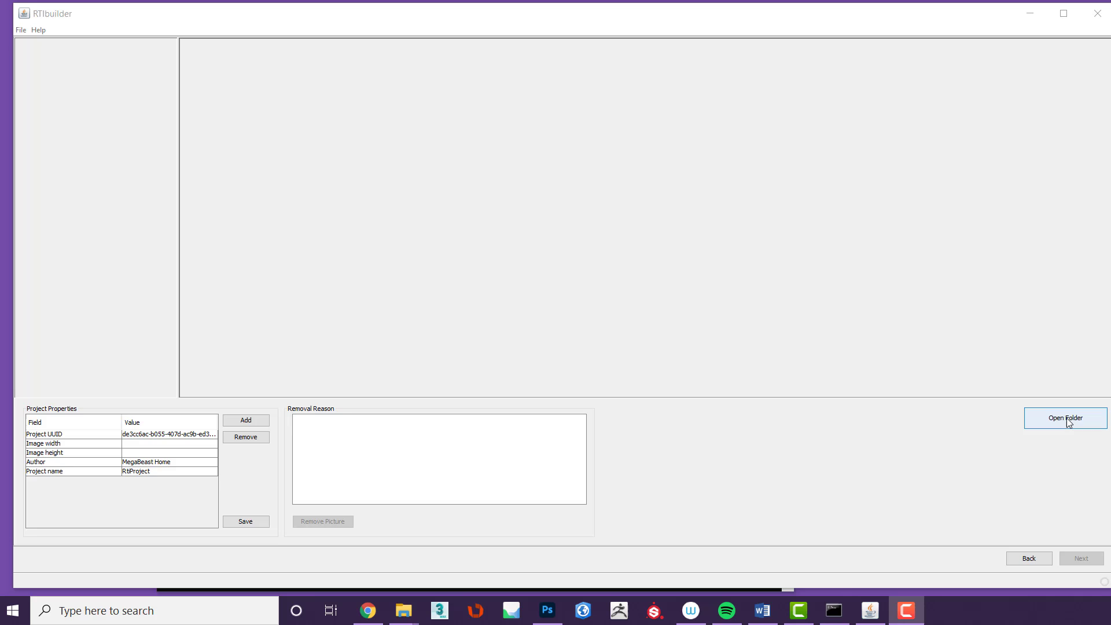
pyautogui.click(1064, 415)
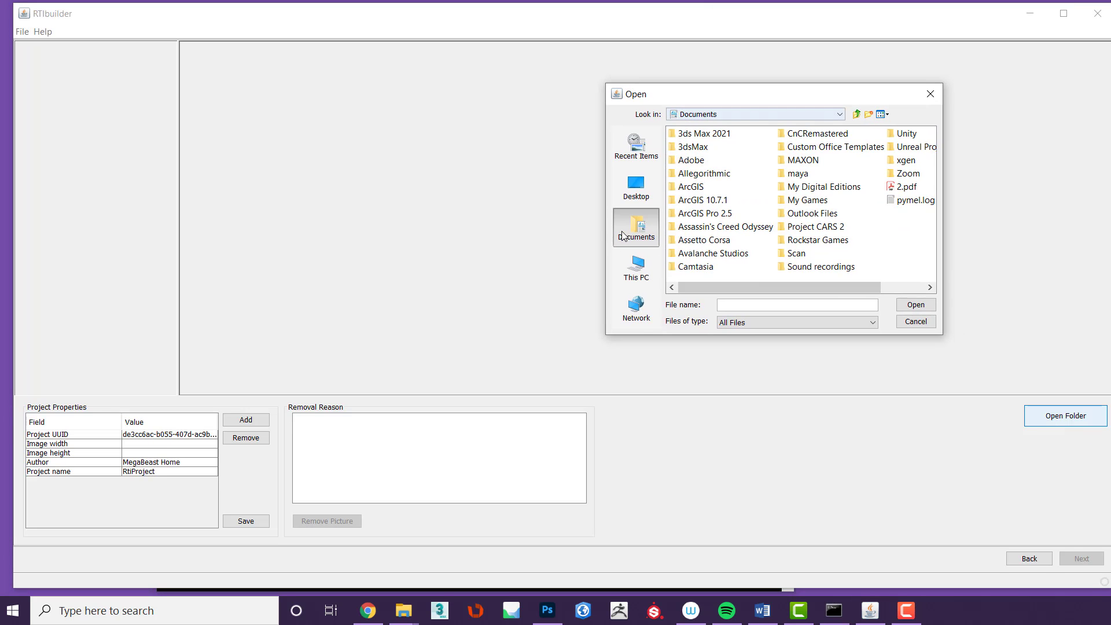
pyautogui.click(635, 268)
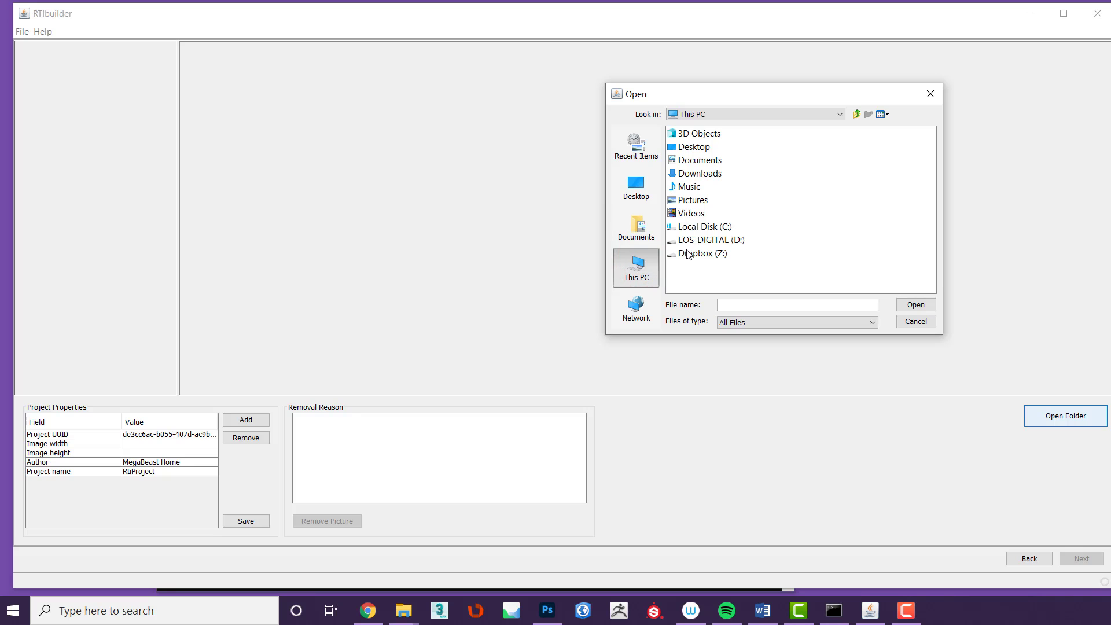
pyautogui.doubleClick(704, 226)
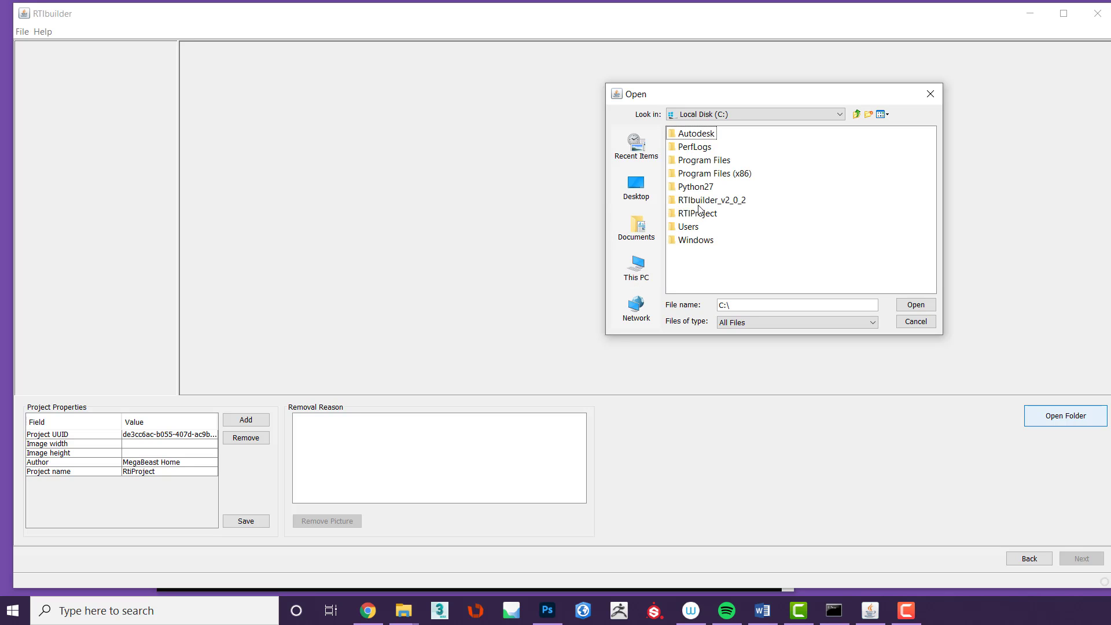
pyautogui.click(699, 213)
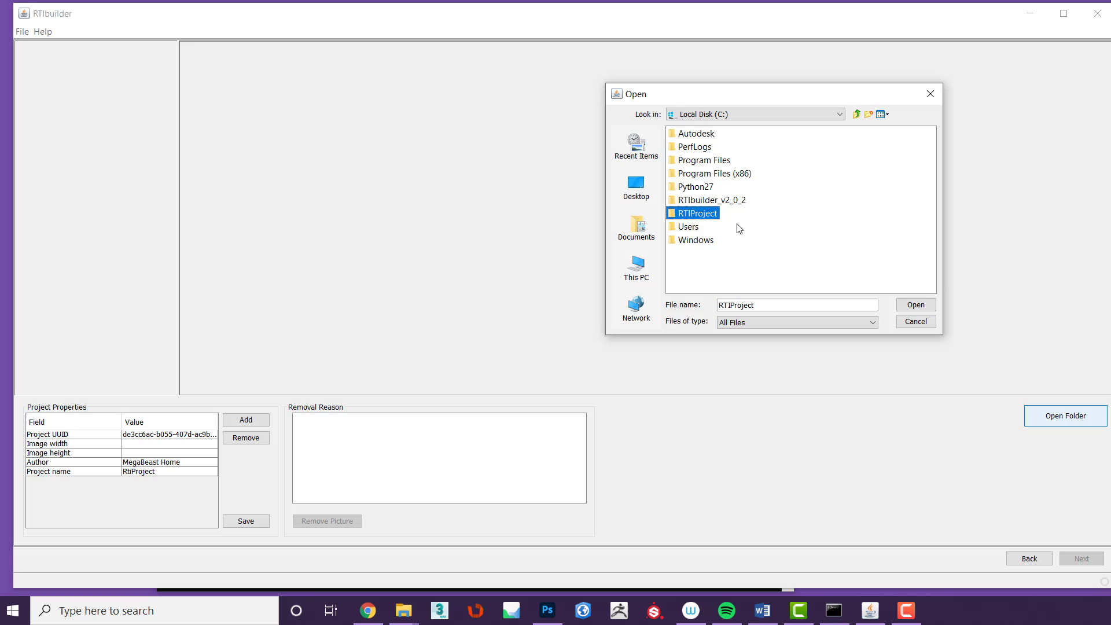
pyautogui.moveTo(690, 226)
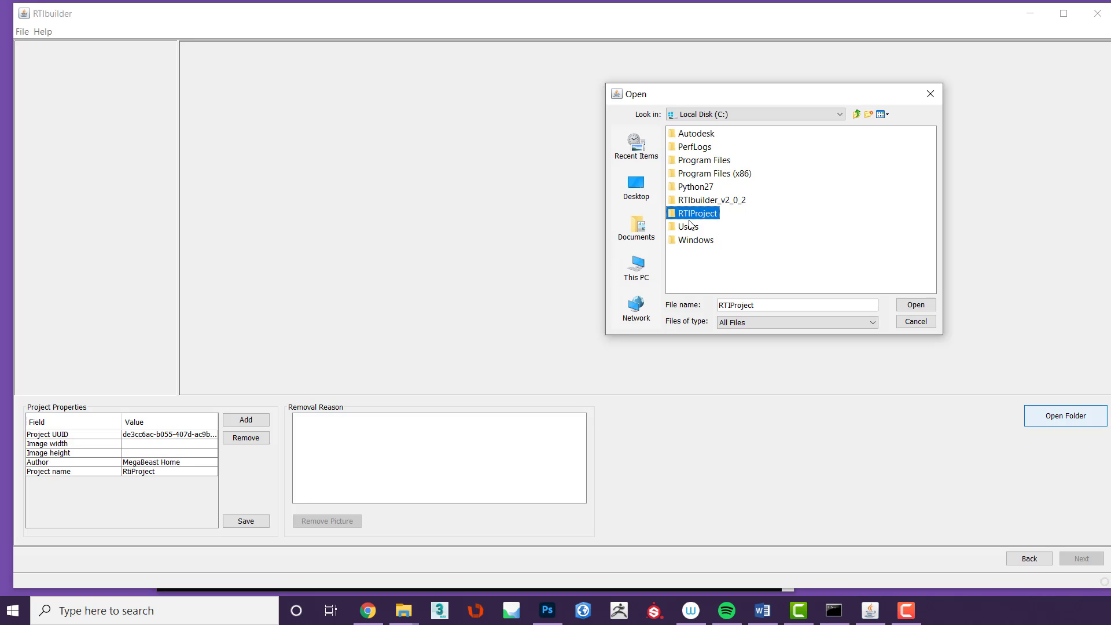
pyautogui.moveTo(683, 220)
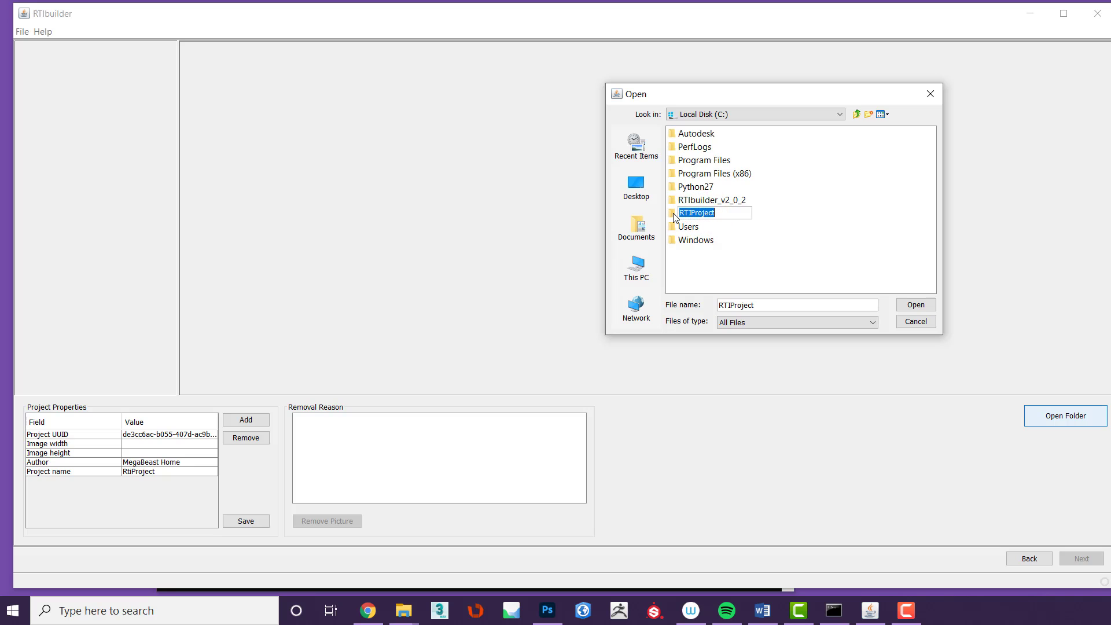
pyautogui.doubleClick(695, 213)
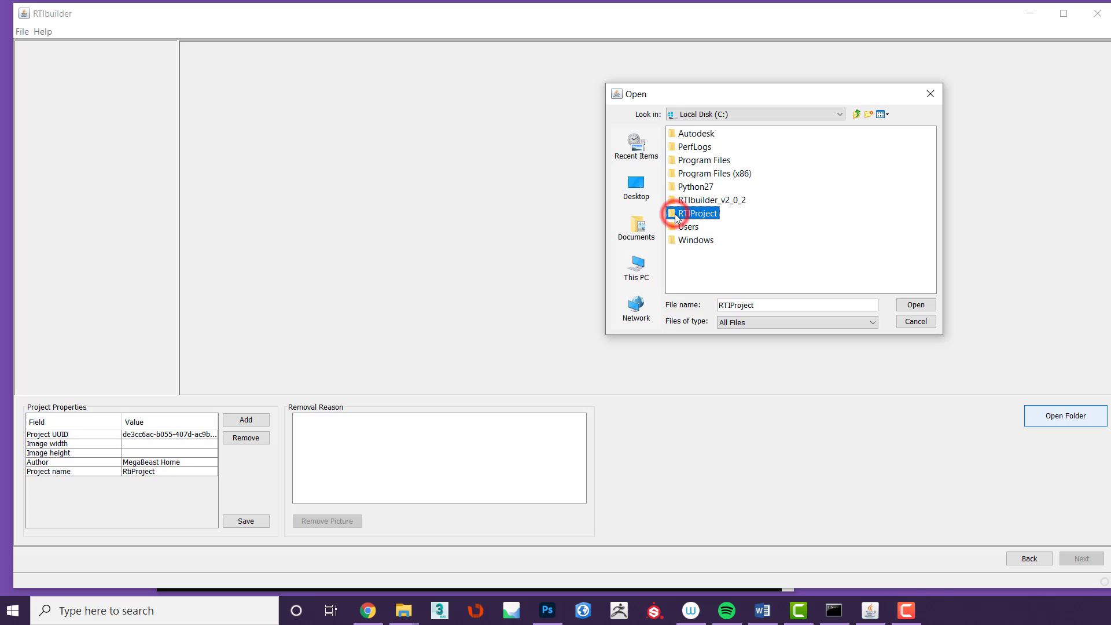
pyautogui.click(702, 213)
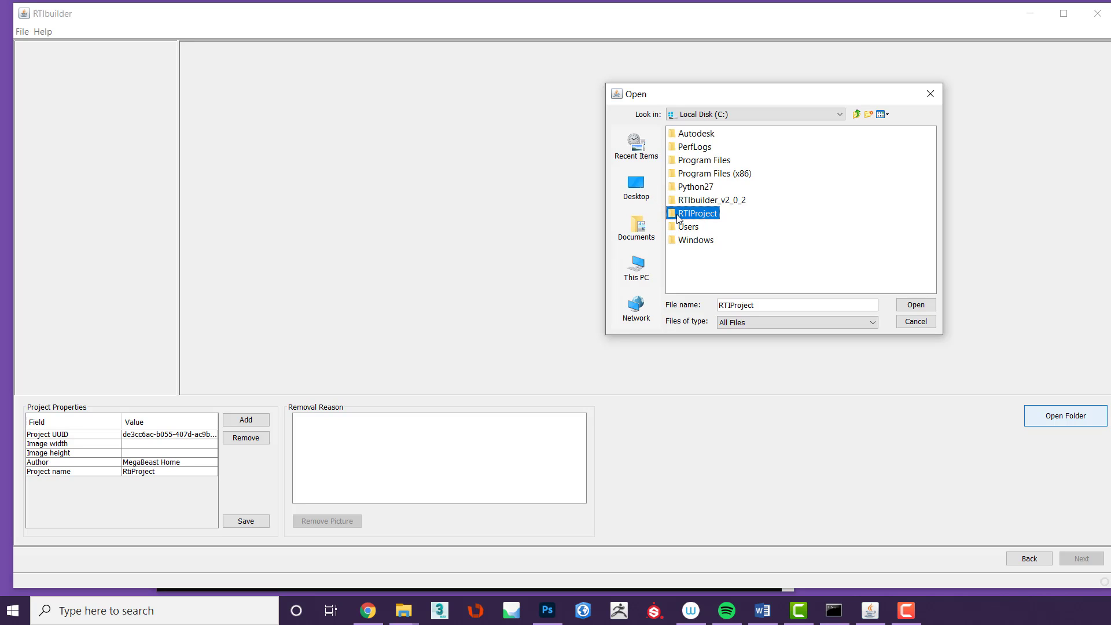
pyautogui.moveTo(857, 288)
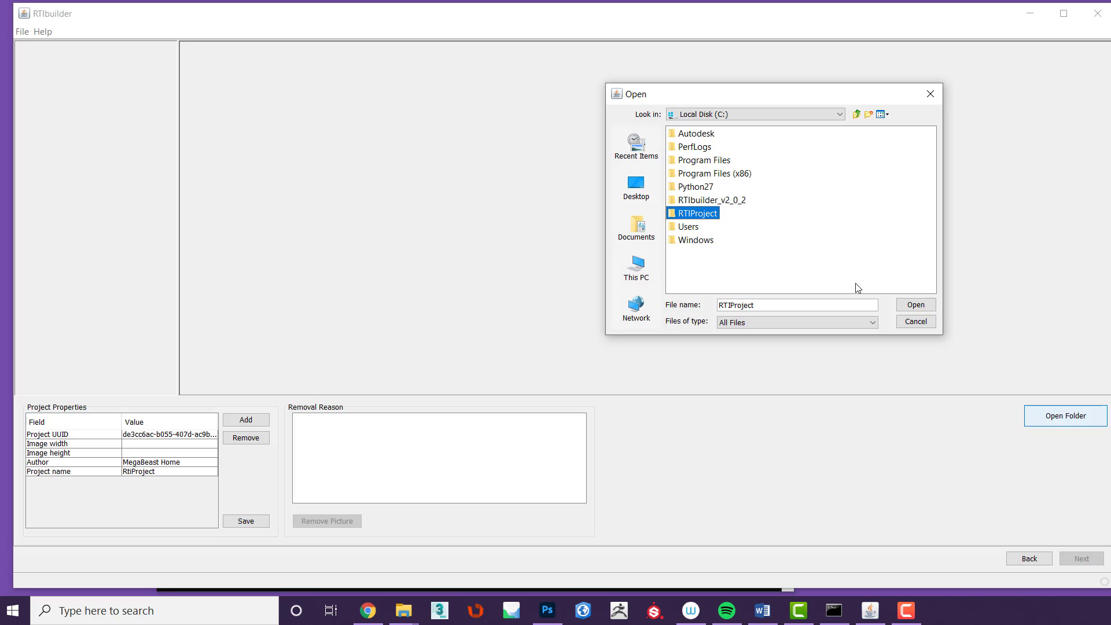
pyautogui.moveTo(916, 304)
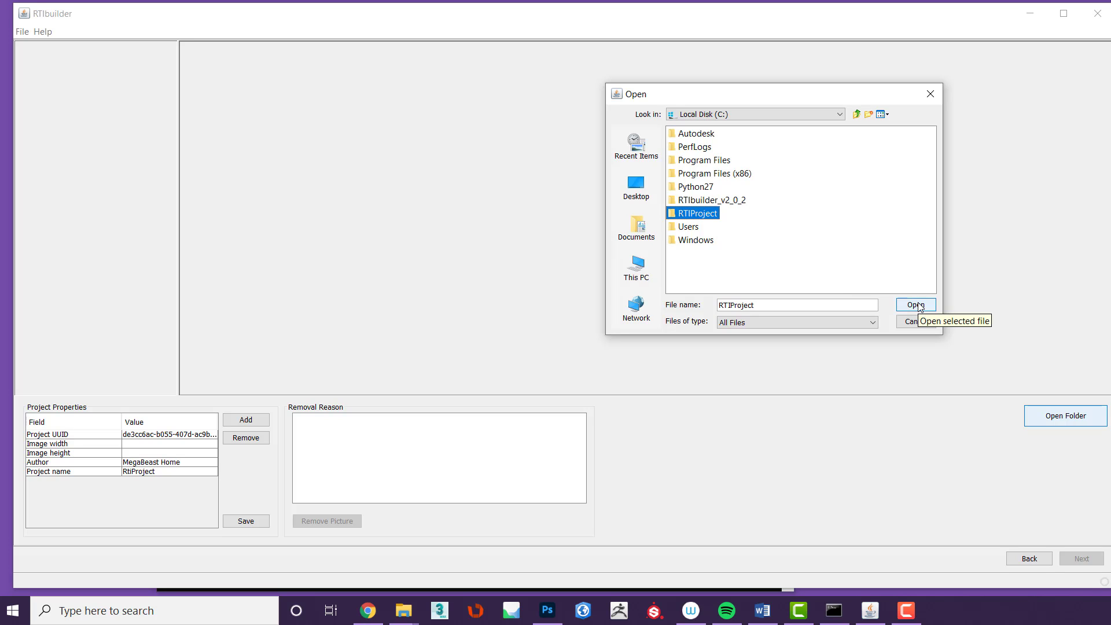
pyautogui.click(914, 305)
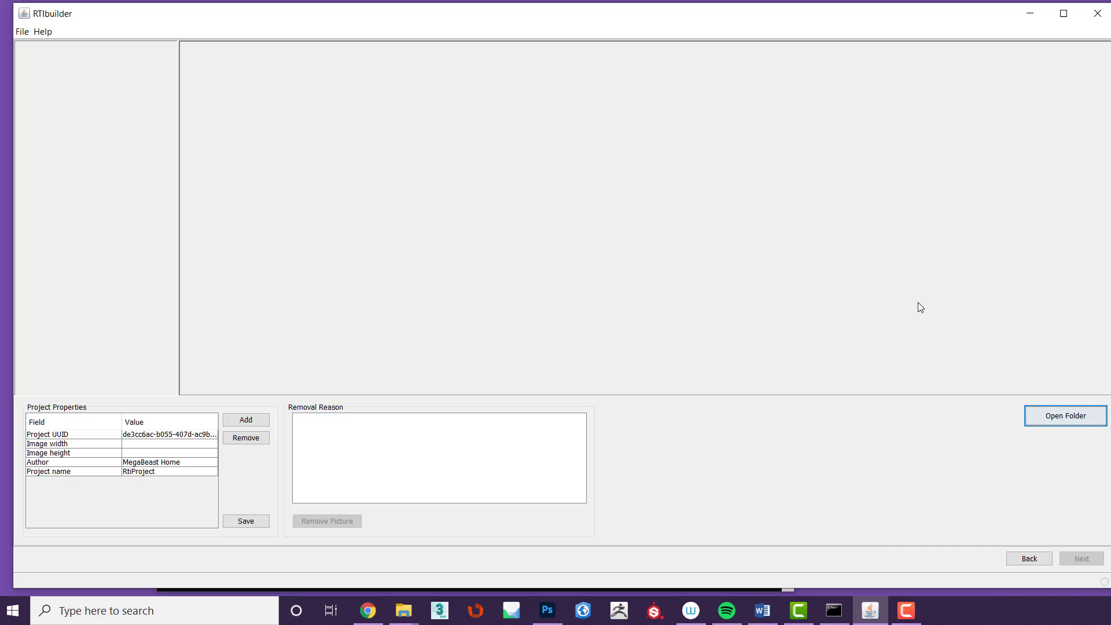
# Let the thumbnails load and select photo 974A4377.jpg
pyautogui.click(1064, 416)
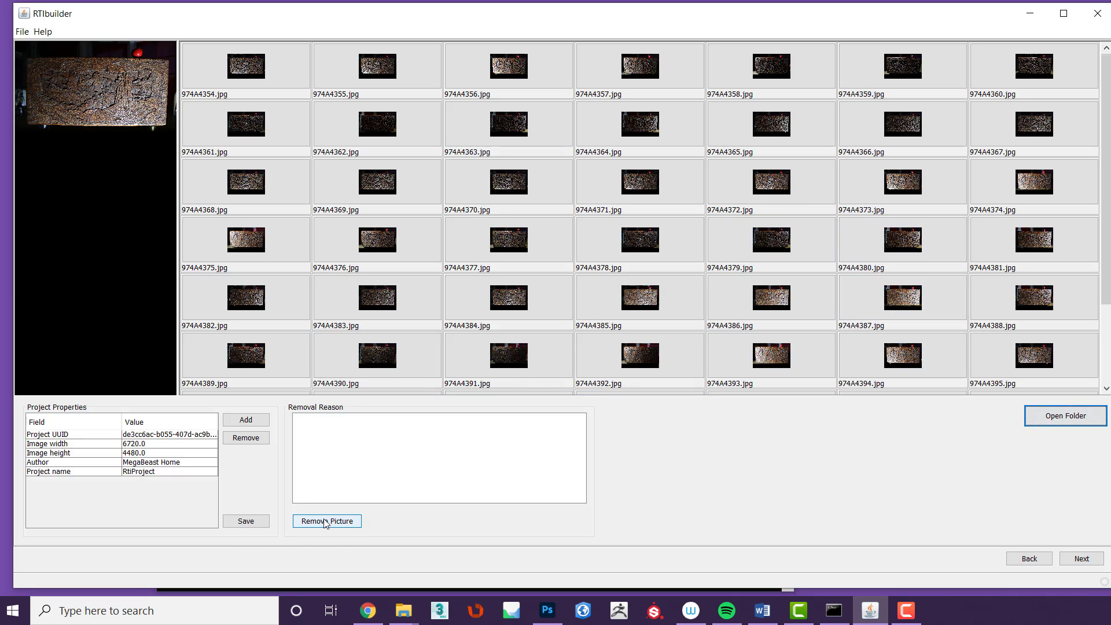
pyautogui.click(508, 240)
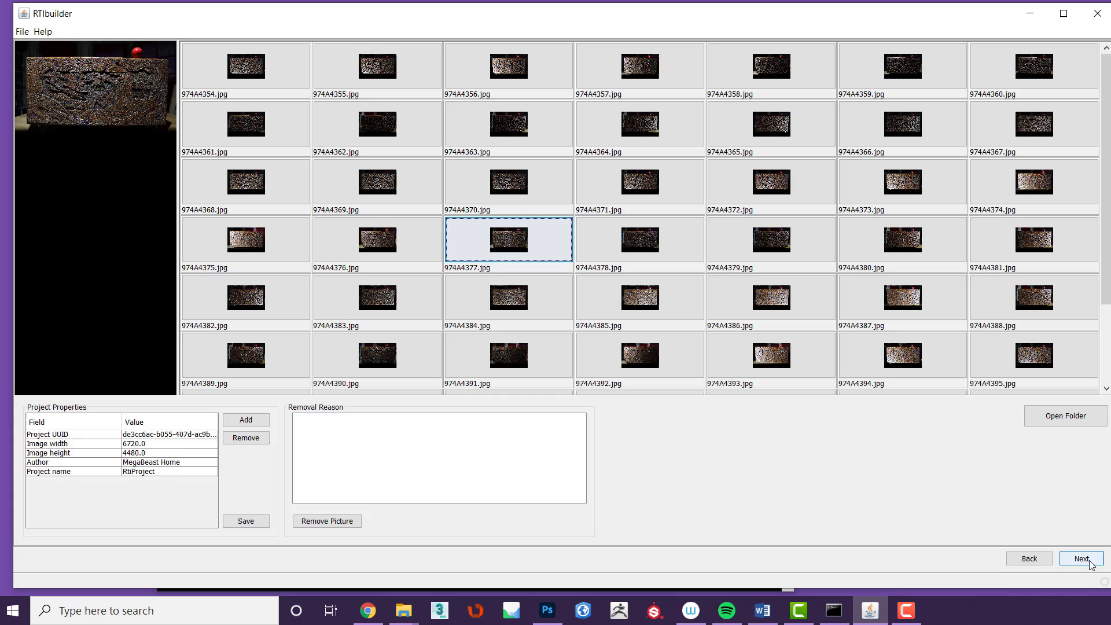
pyautogui.moveTo(914, 444)
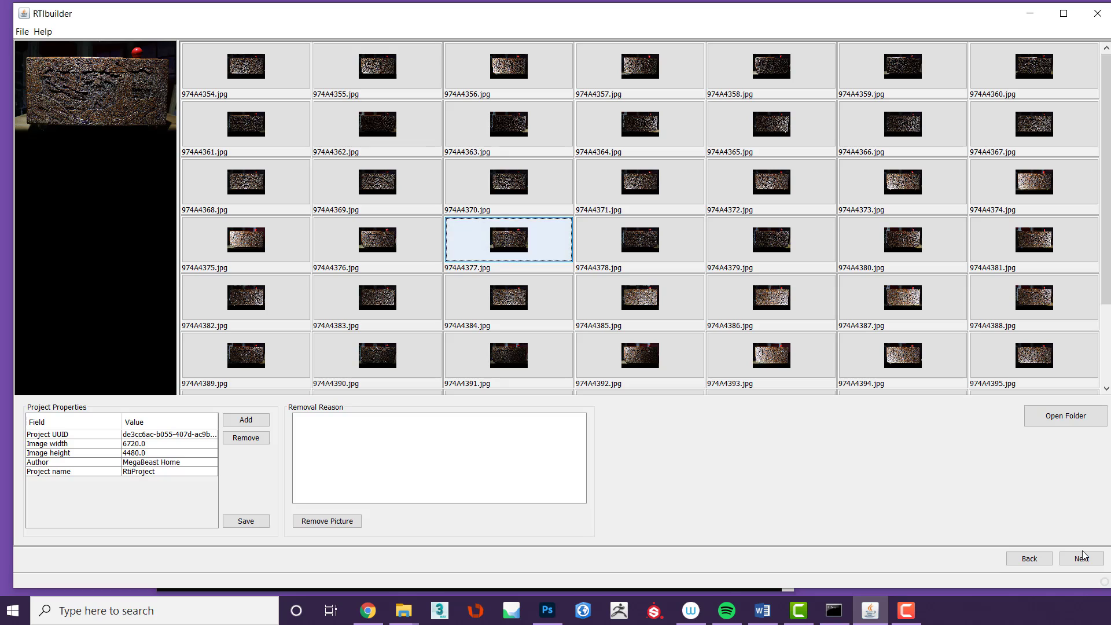
# Mark area 1 around the red ball, with Red glossy ball colour and Hough transform enabled
pyautogui.click(1080, 558)
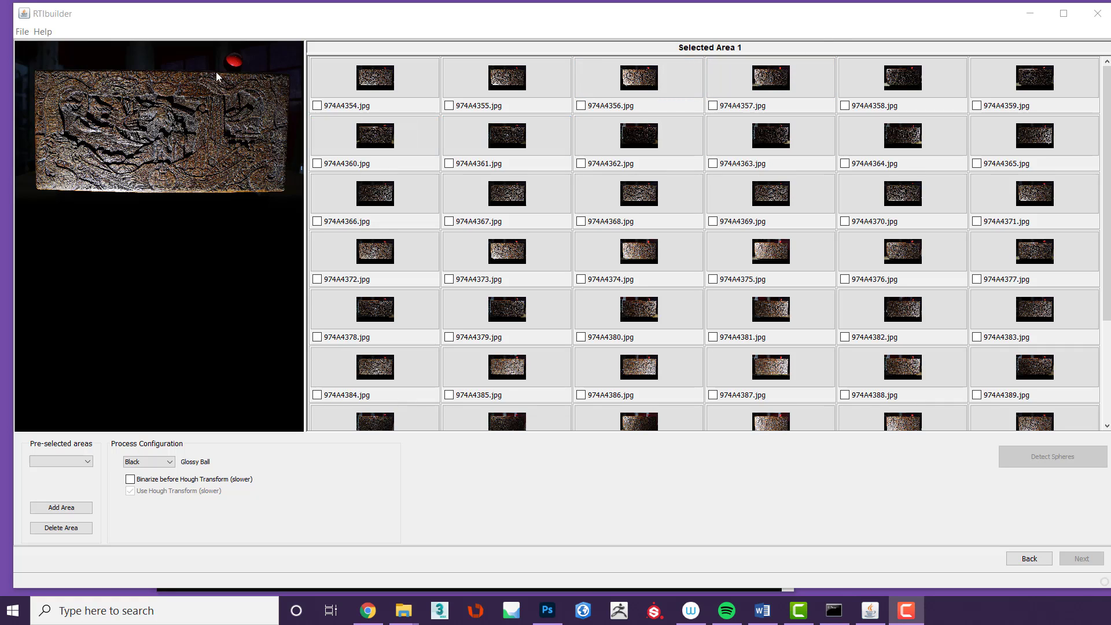
pyautogui.moveTo(220, 62)
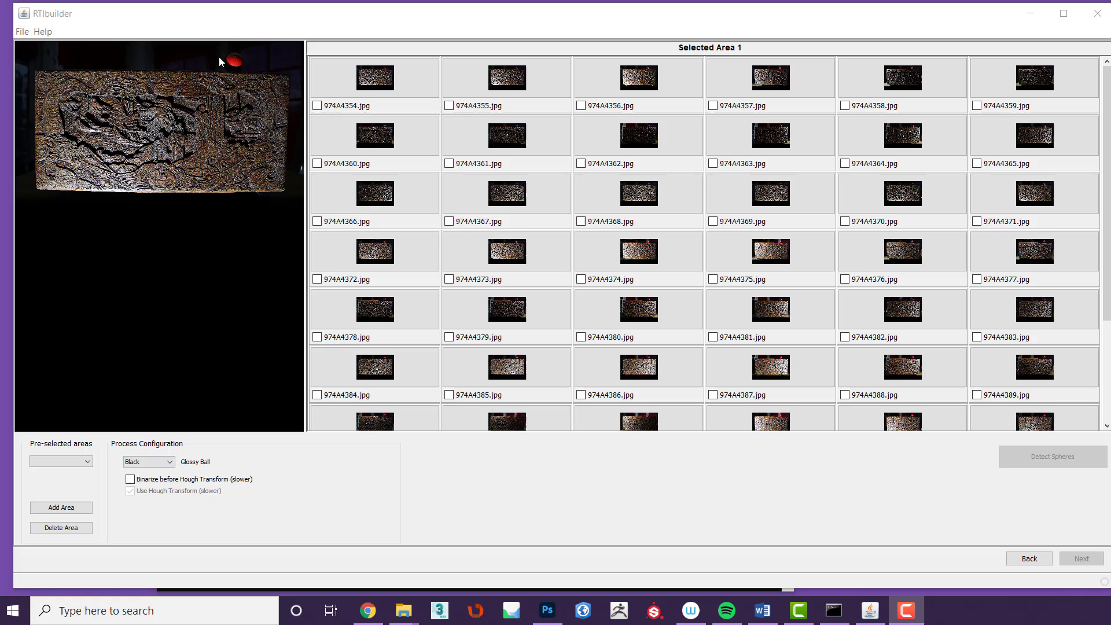
pyautogui.moveTo(223, 52)
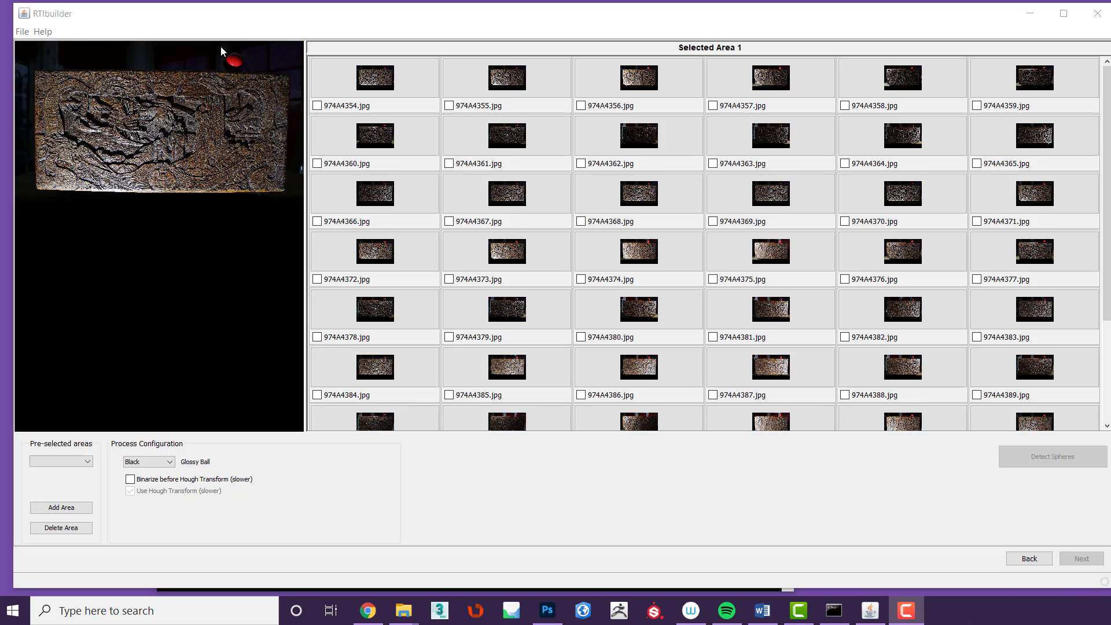
pyautogui.click(374, 78)
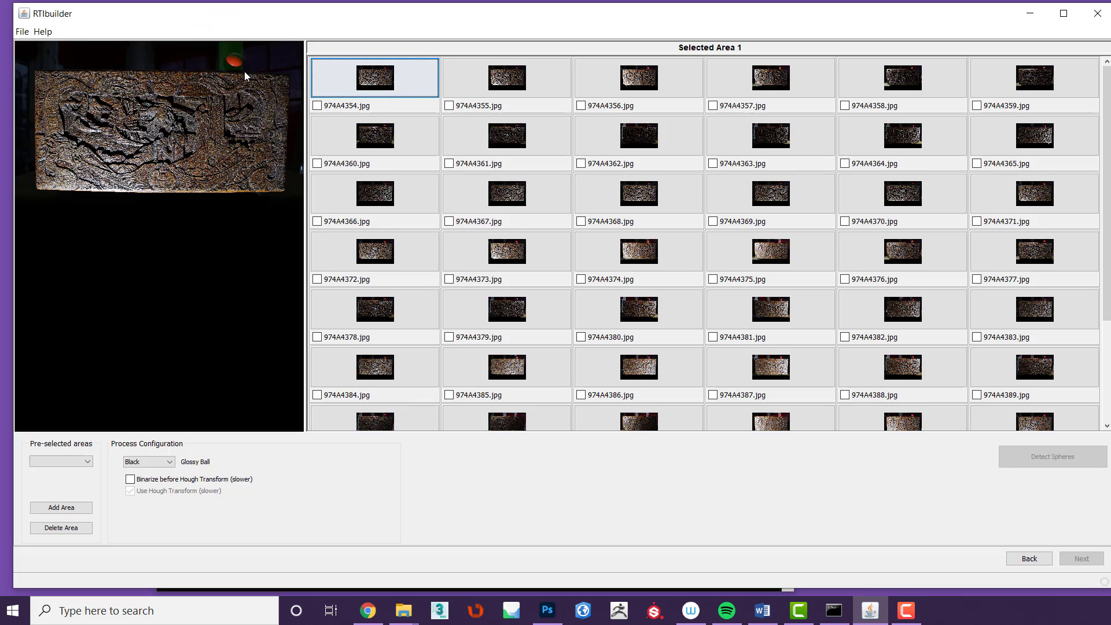
pyautogui.moveTo(288, 136)
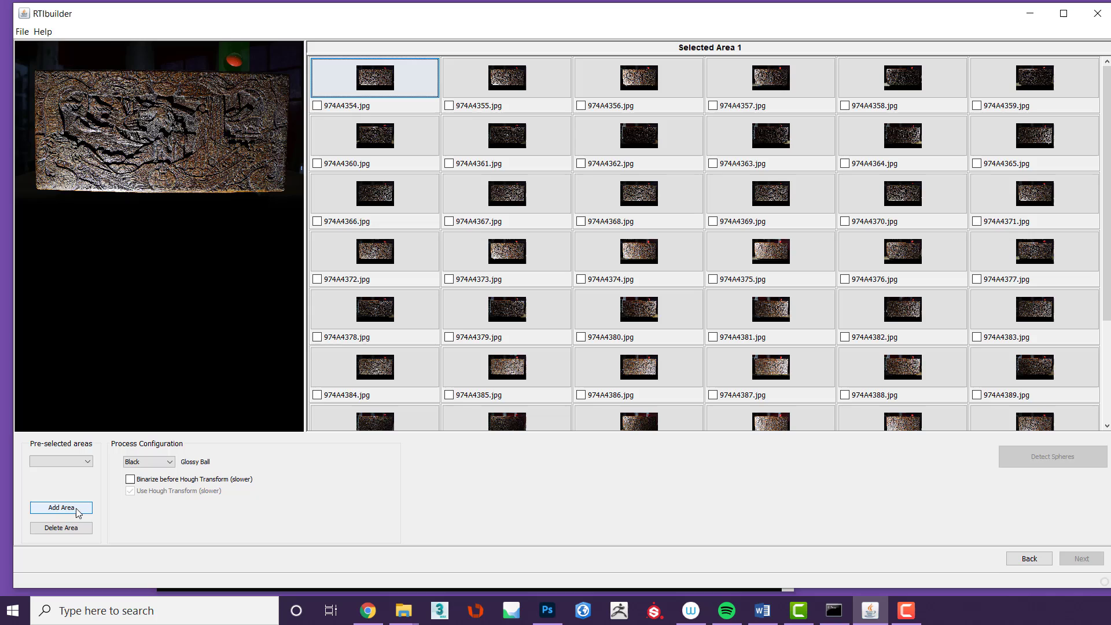
pyautogui.click(61, 507)
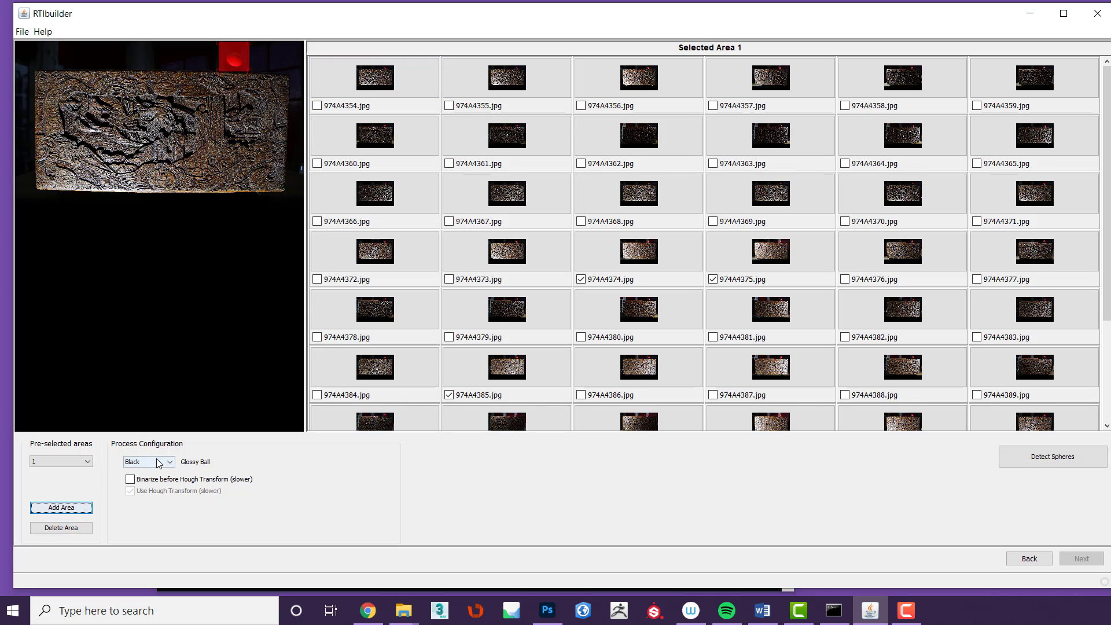
pyautogui.click(149, 462)
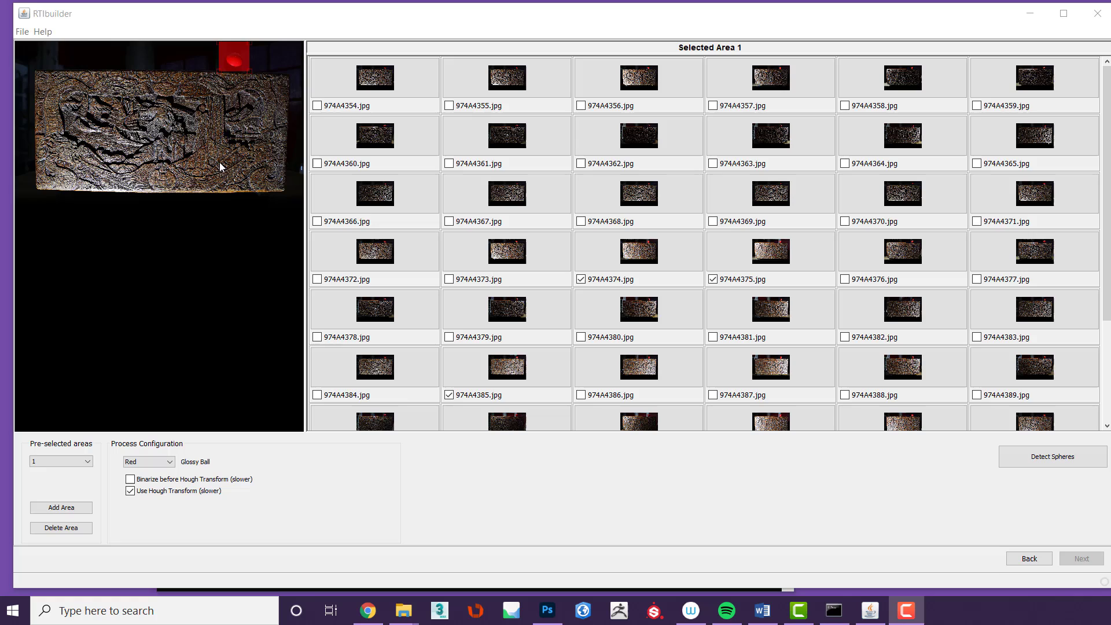
pyautogui.moveTo(869, 195)
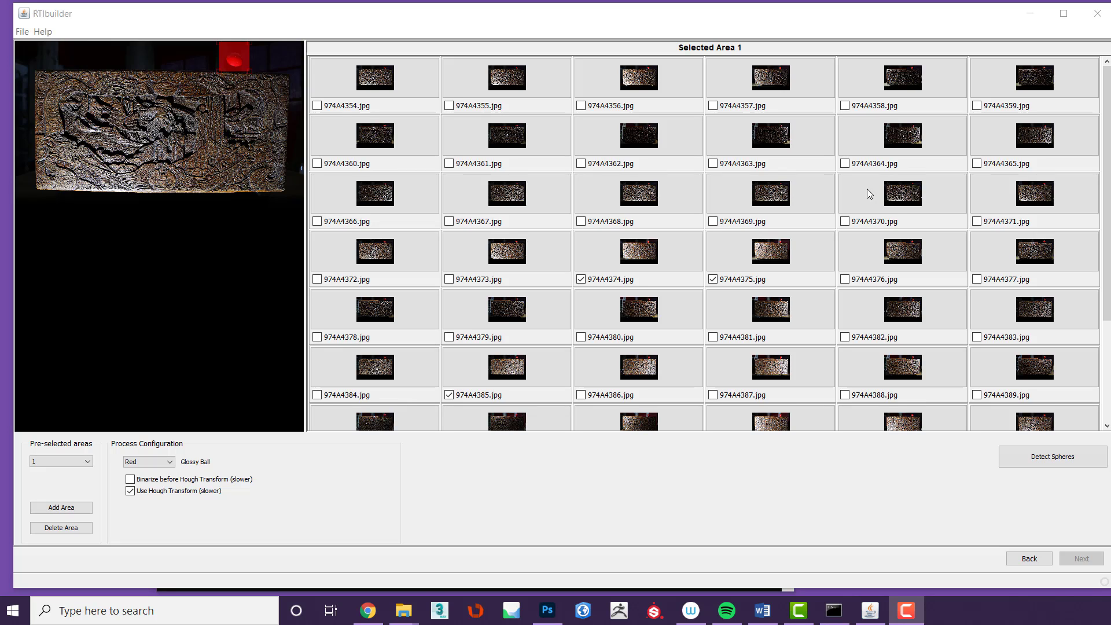
pyautogui.moveTo(223, 465)
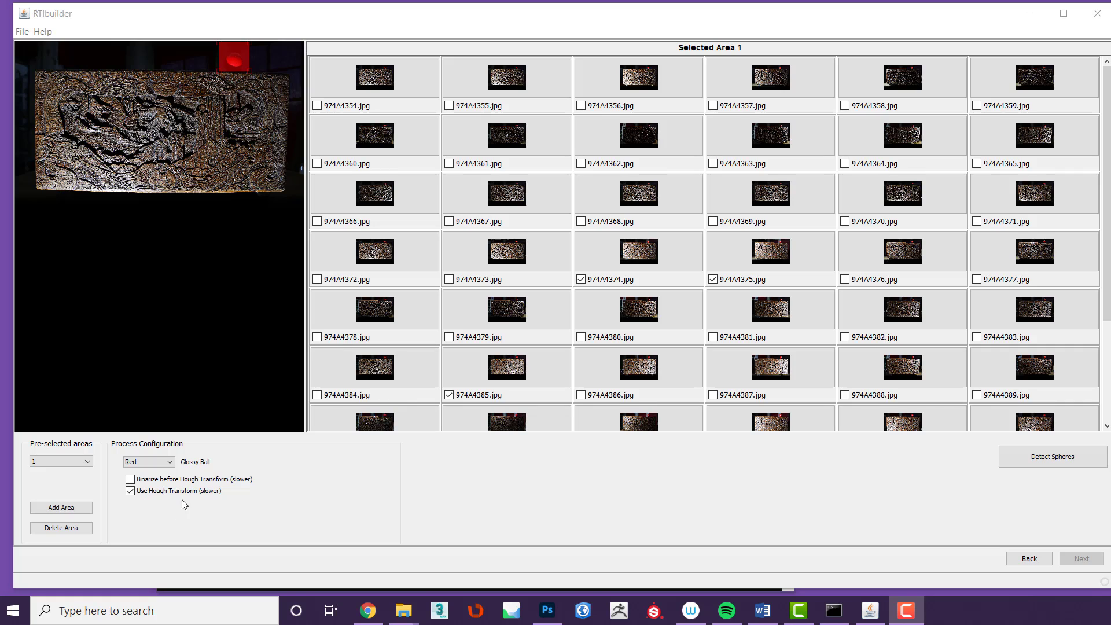
pyautogui.click(129, 491)
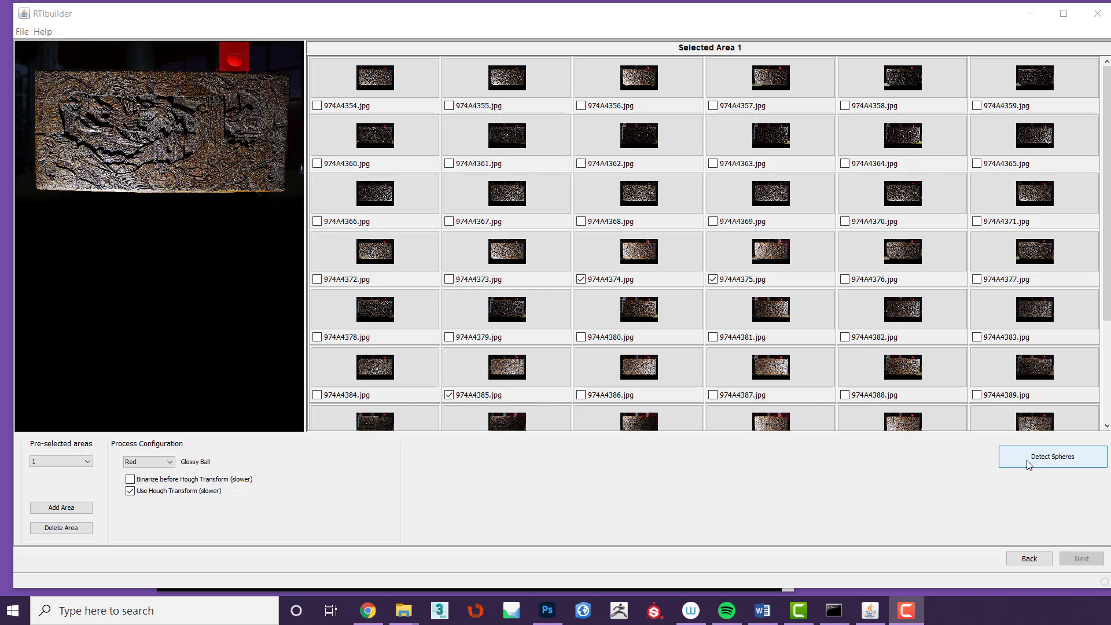
# Detect Sphere 1 in the marked area, giving centre 5103, 519 and radius 257
pyautogui.click(1052, 456)
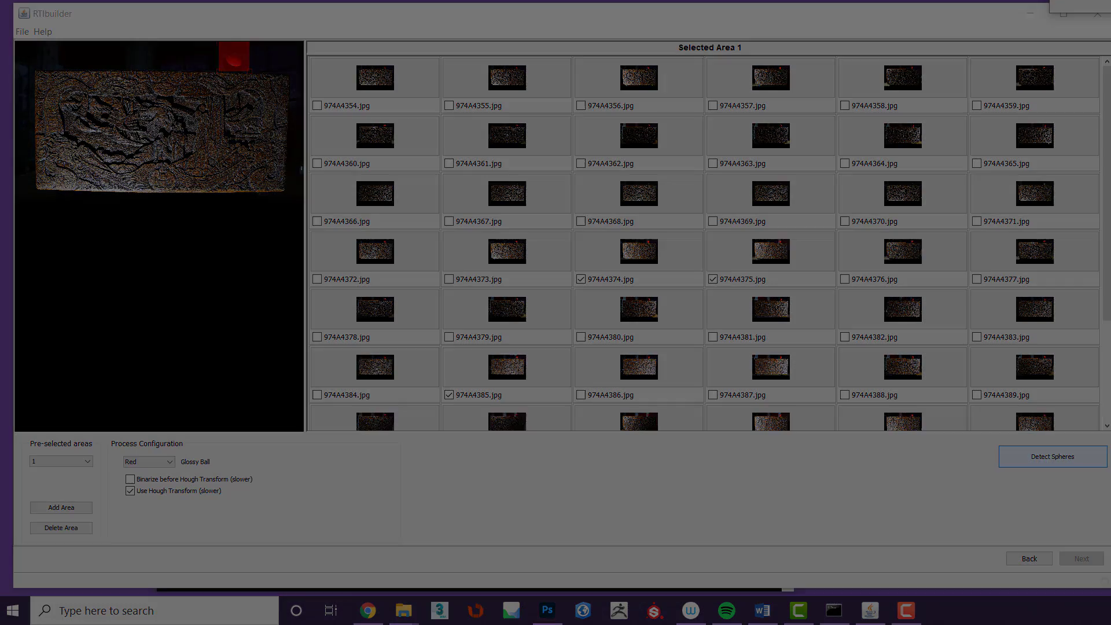
pyautogui.click(1052, 456)
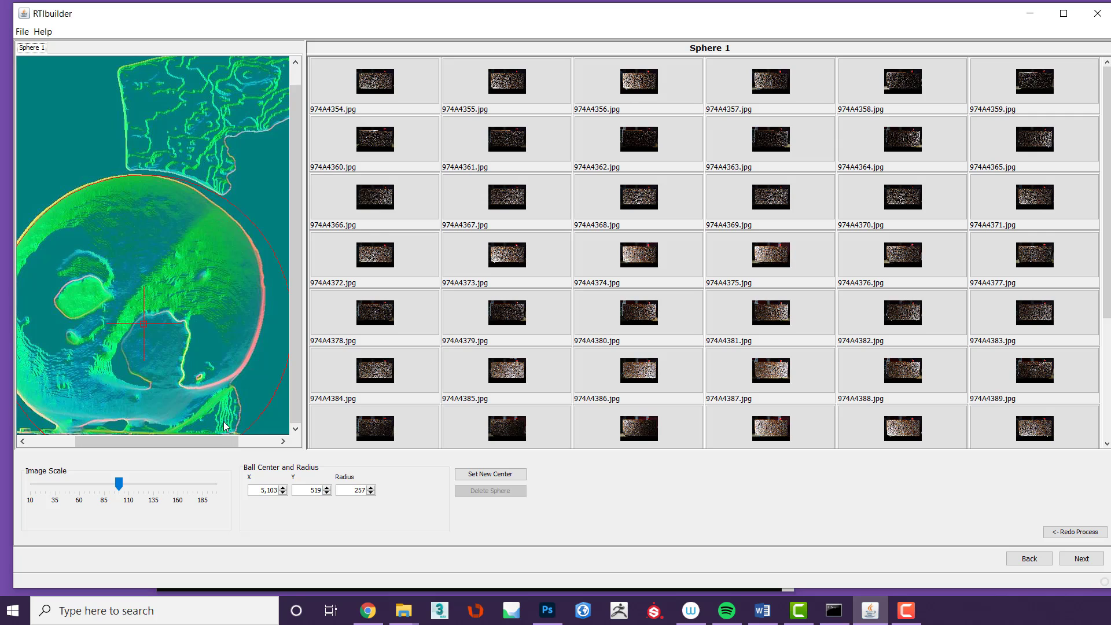
pyautogui.moveTo(223, 430)
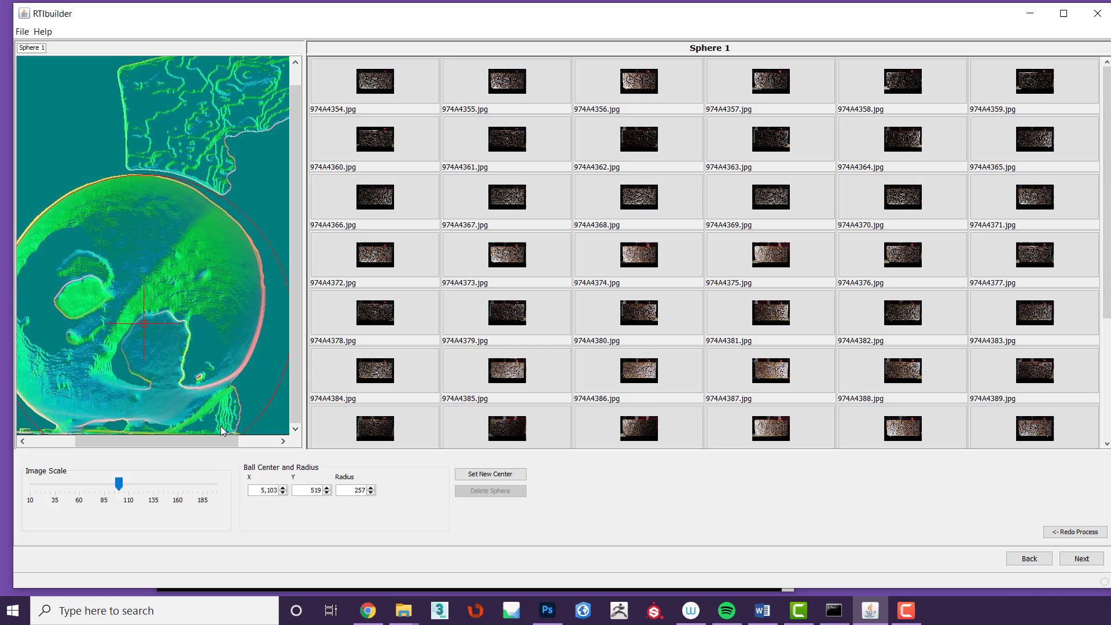
pyautogui.moveTo(209, 426)
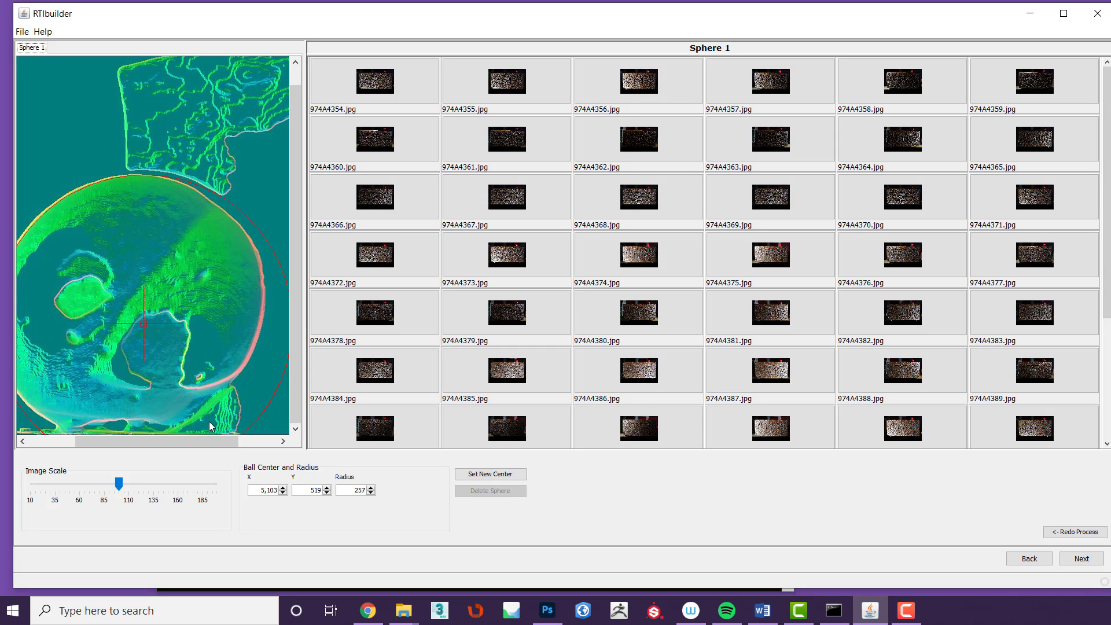
pyautogui.moveTo(213, 424)
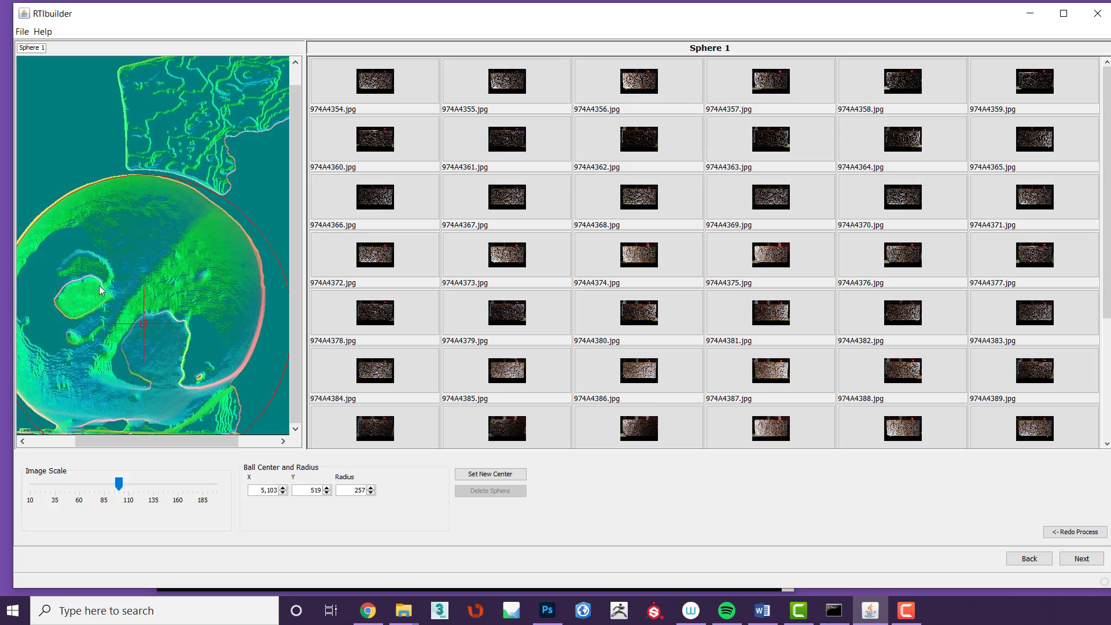
pyautogui.moveTo(162, 306)
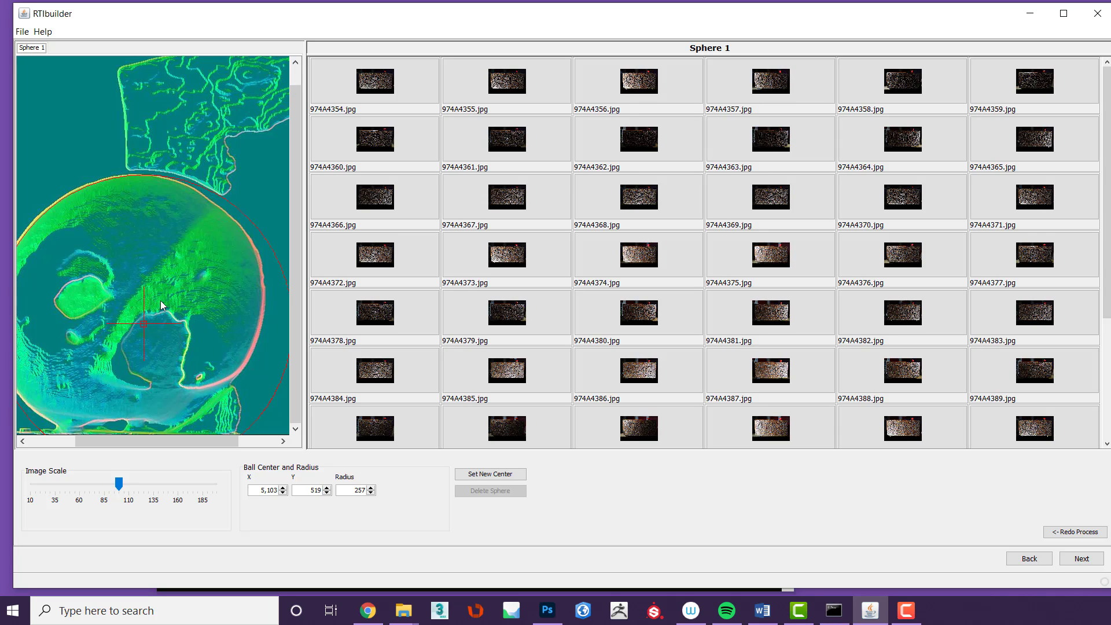
pyautogui.moveTo(154, 310)
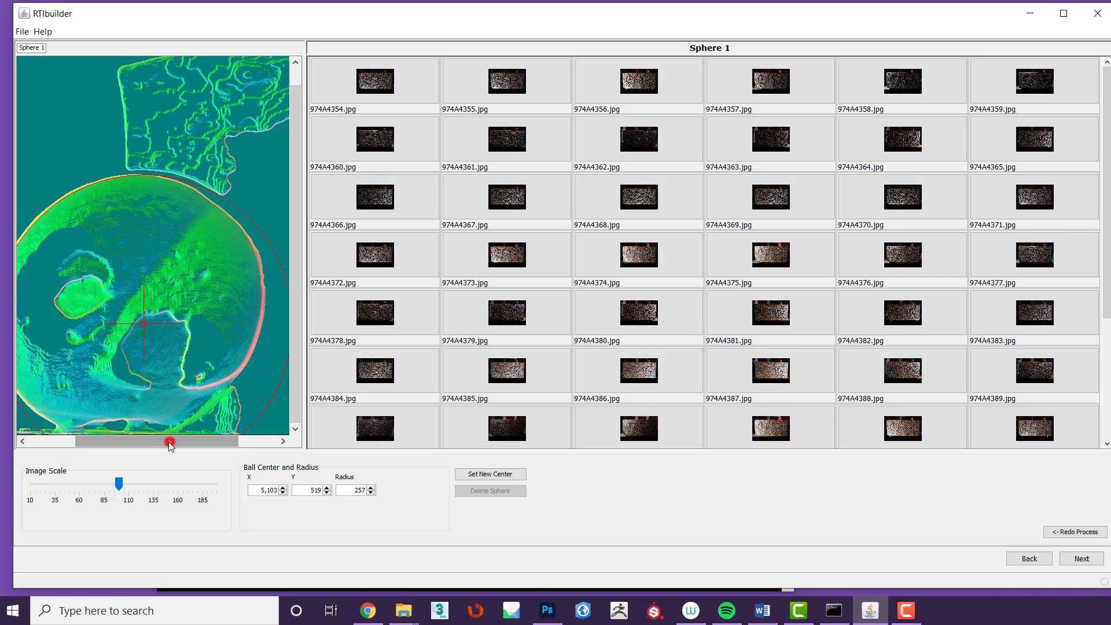
# Refit the Sphere 1 circle to centre 5080, 485 with radius 227 and set the new centre
pyautogui.moveTo(171, 441); pyautogui.dragTo(127, 441)
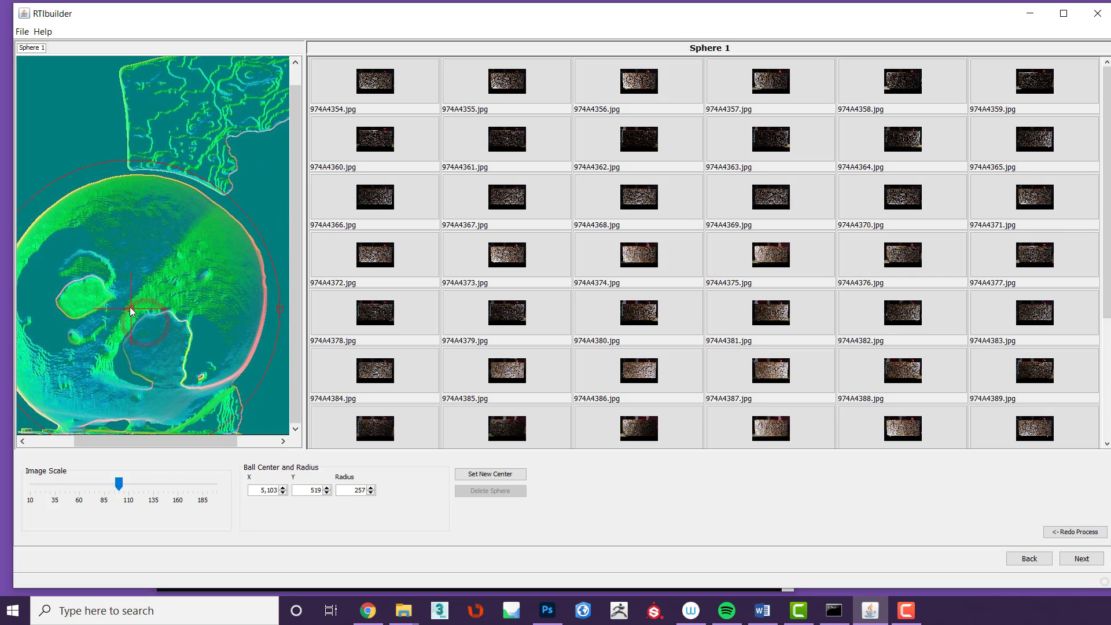
pyautogui.moveTo(130, 311); pyautogui.dragTo(135, 294)
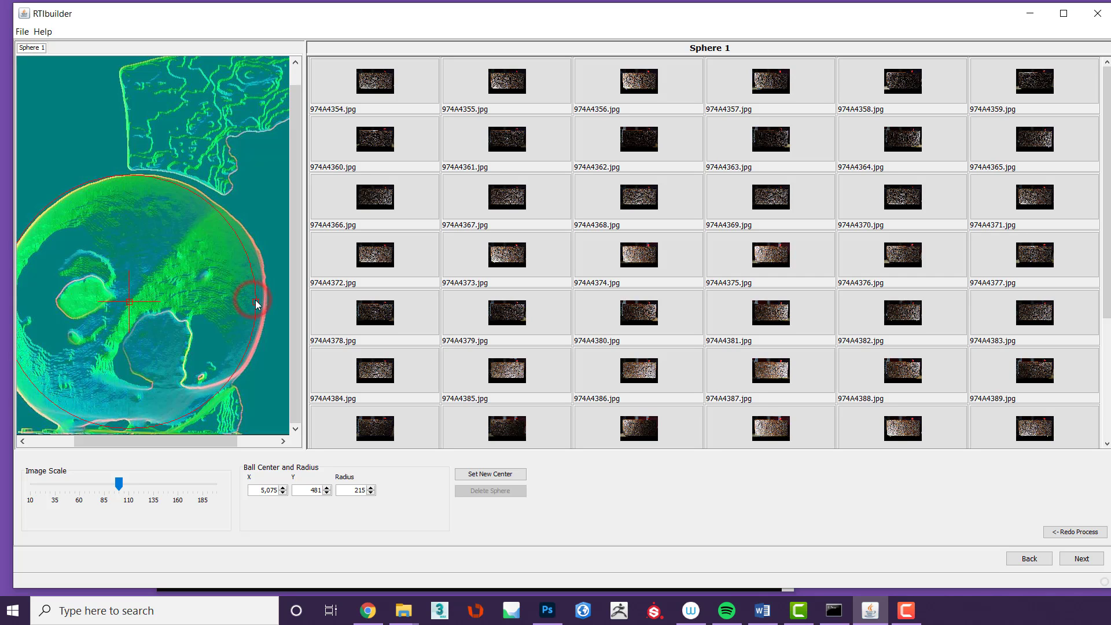
pyautogui.moveTo(255, 301); pyautogui.dragTo(261, 301)
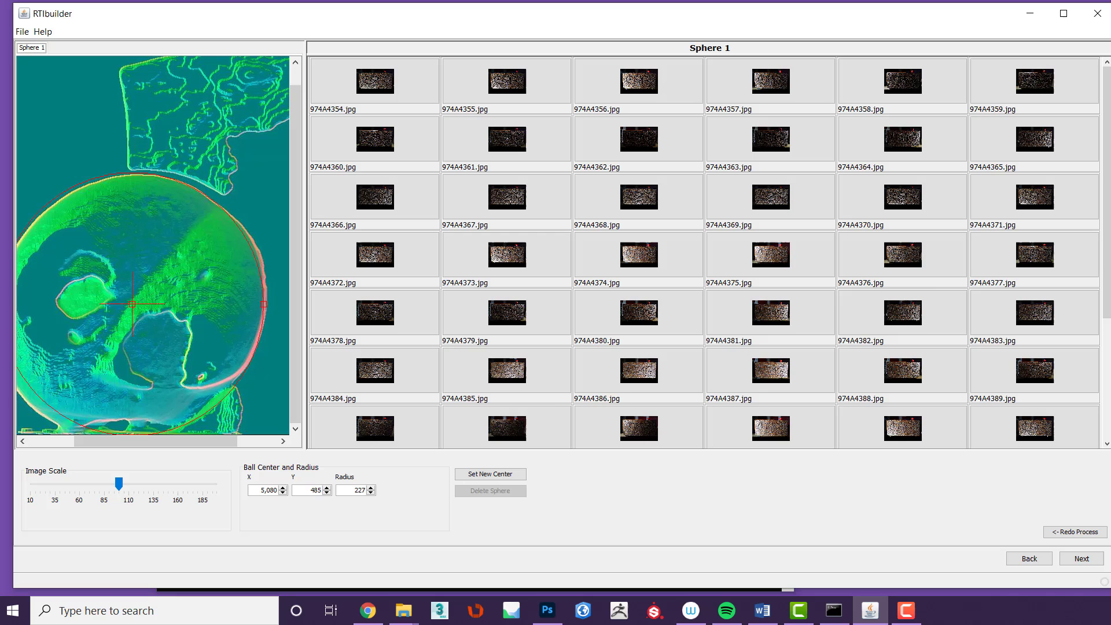
pyautogui.moveTo(119, 484); pyautogui.dragTo(99, 488)
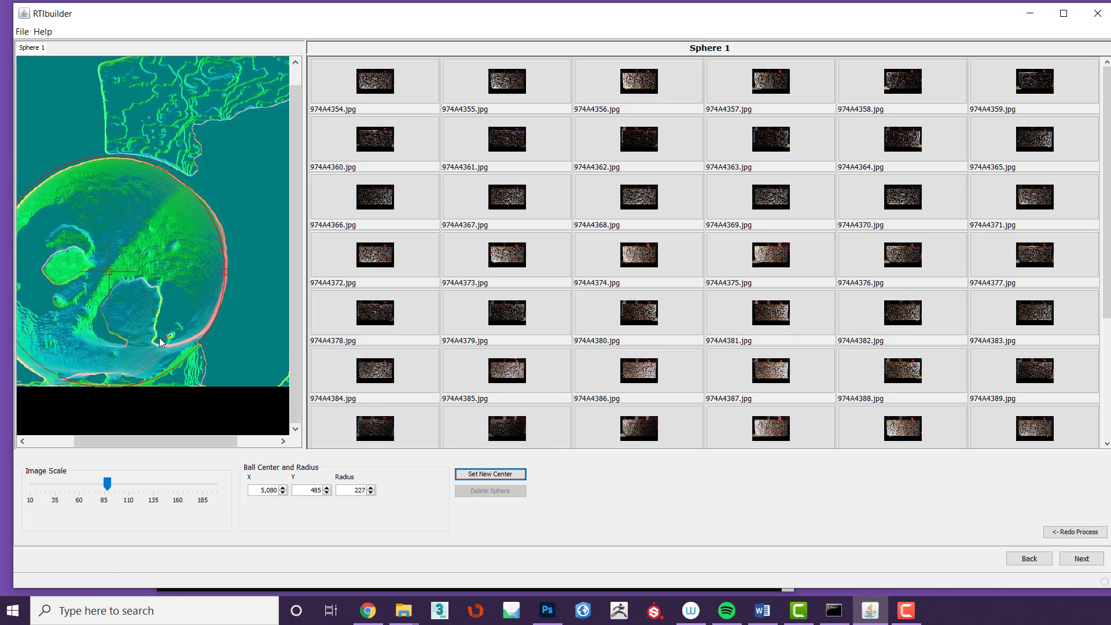
pyautogui.moveTo(79, 178)
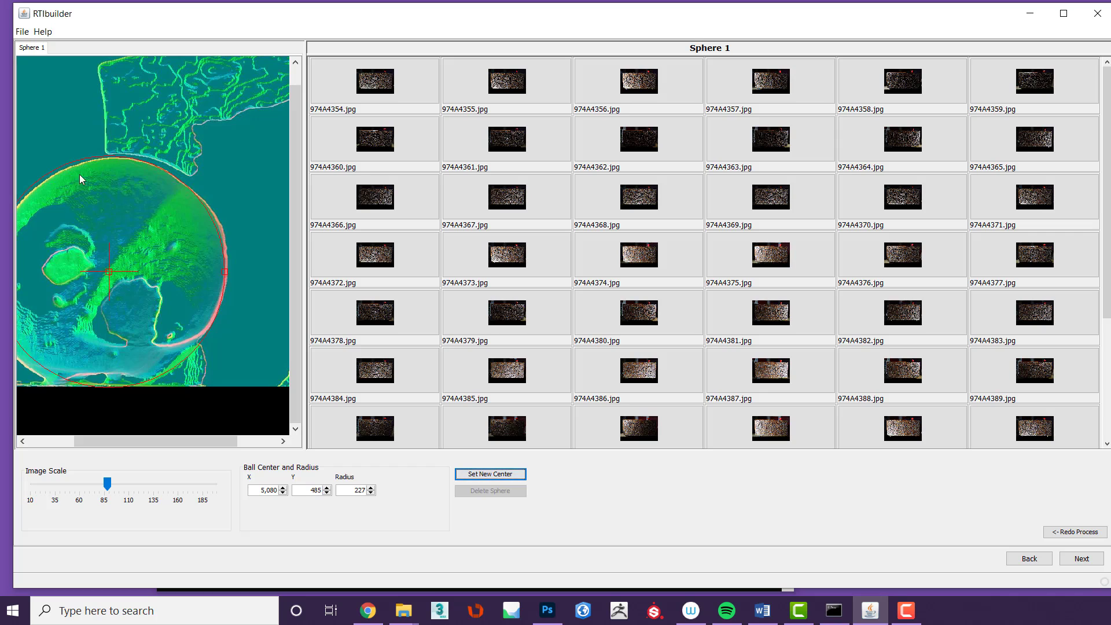
pyautogui.click(490, 475)
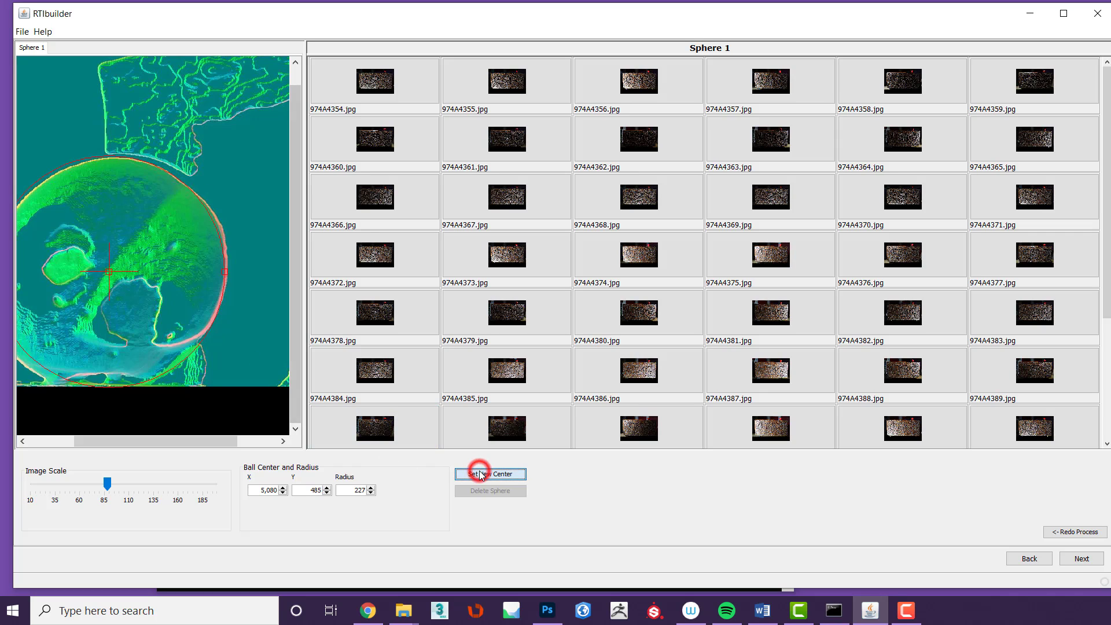
pyautogui.click(490, 475)
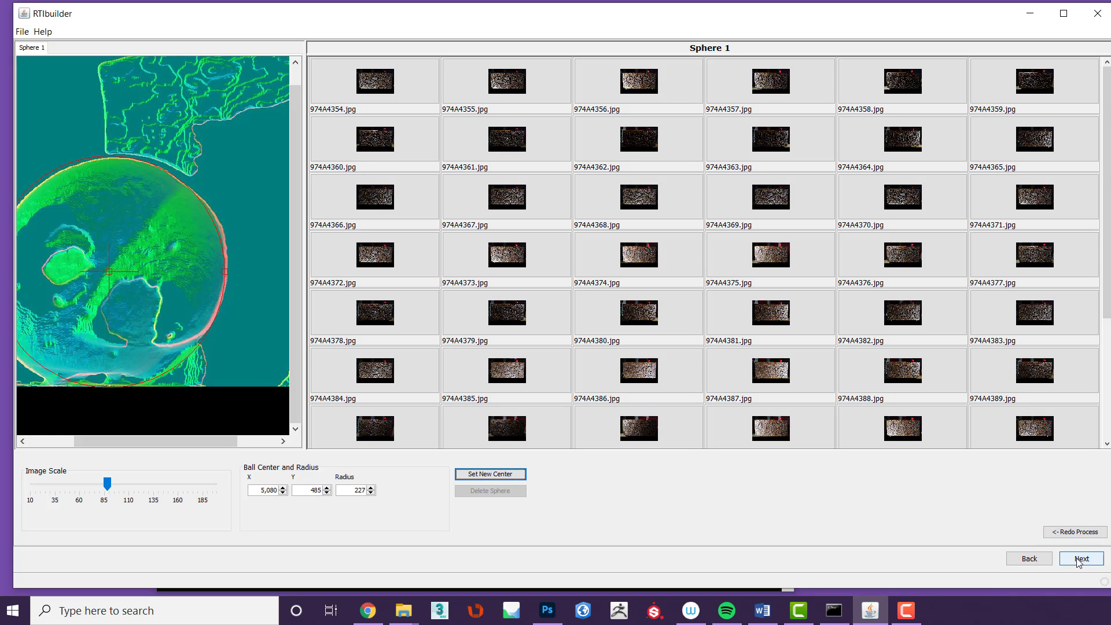
# Advance to the highlight detection stage with all photos checked
pyautogui.click(1081, 557)
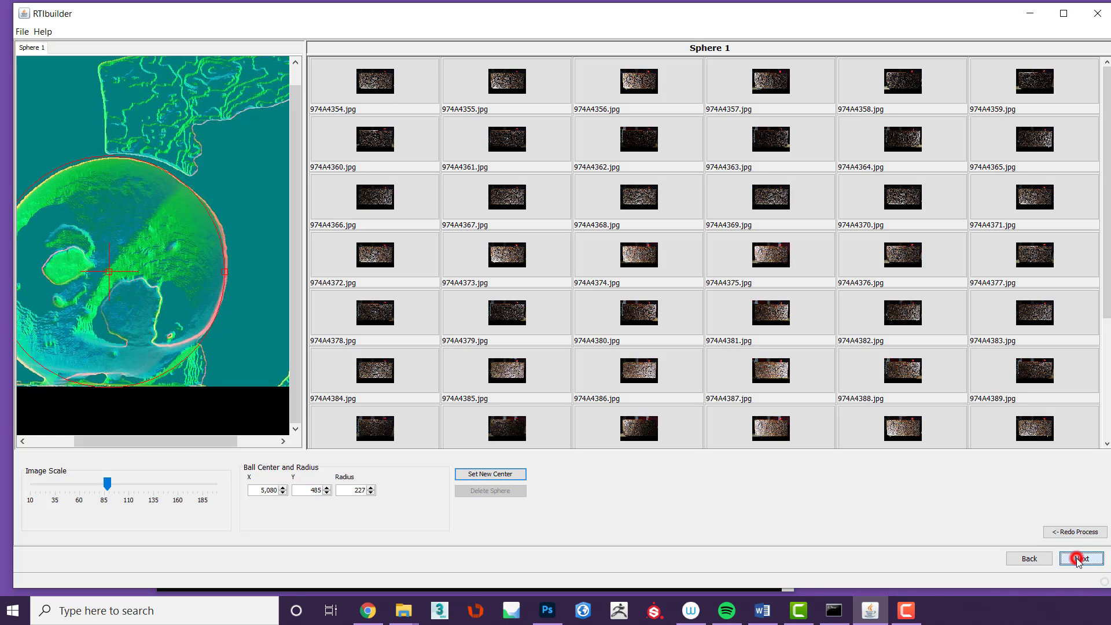
pyautogui.click(1080, 558)
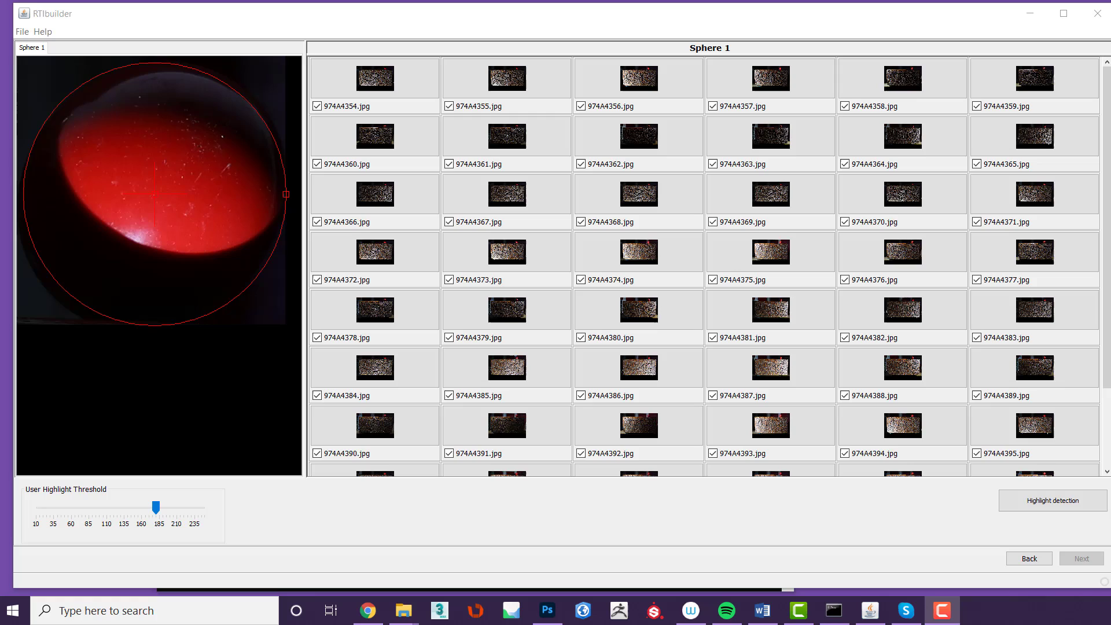
pyautogui.moveTo(917, 15)
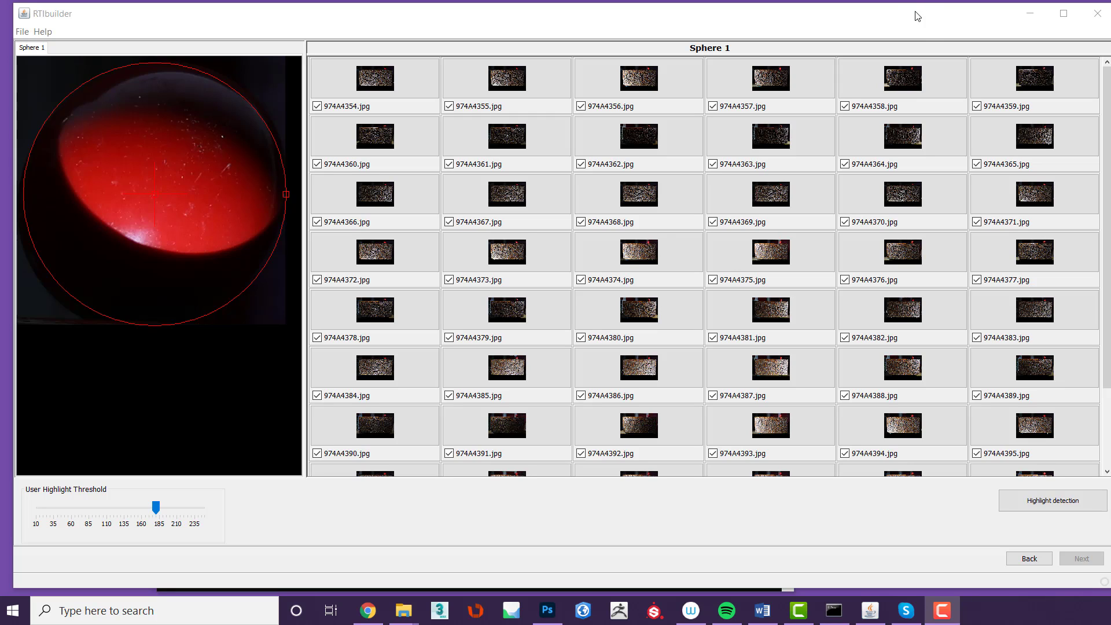
pyautogui.moveTo(926, 42)
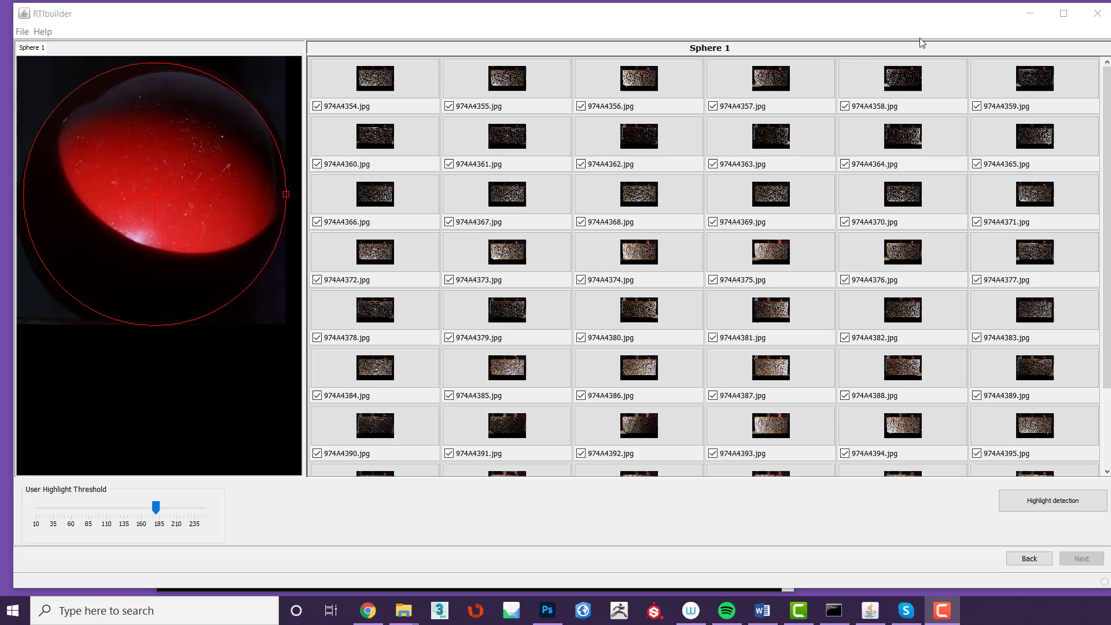
# Run highlight detection on all images and wait for it to finish
pyautogui.click(637, 251)
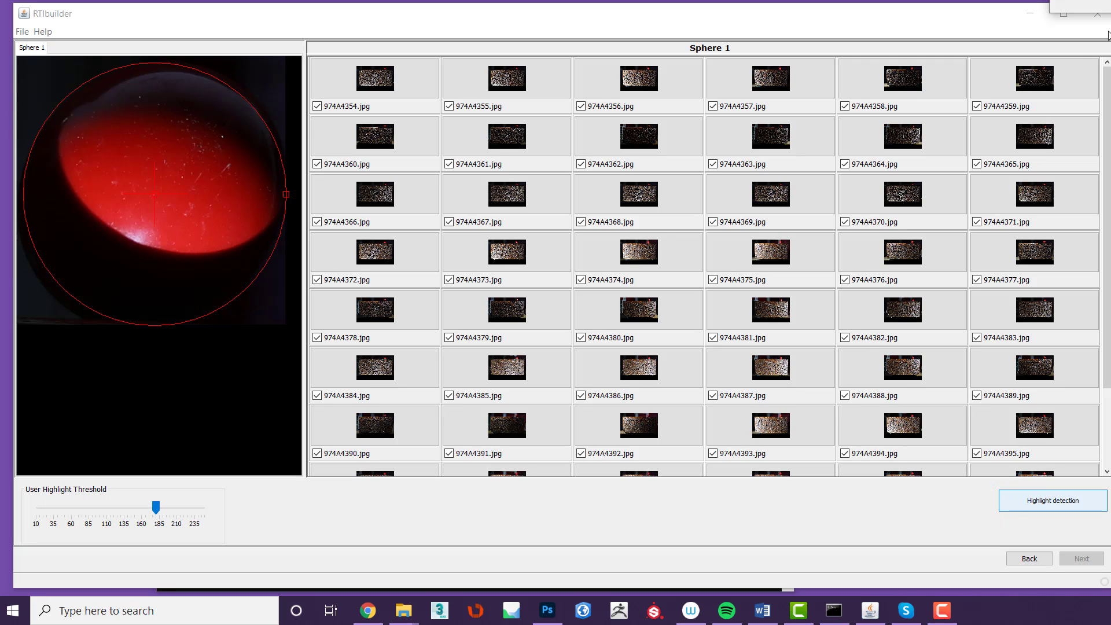
pyautogui.click(1052, 500)
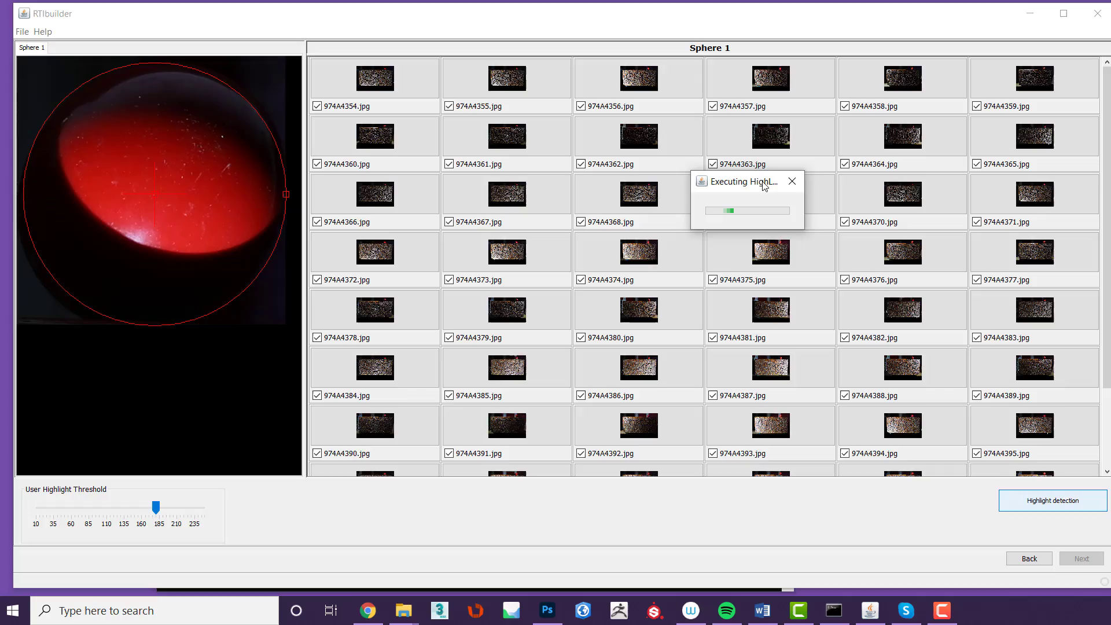
pyautogui.click(1051, 500)
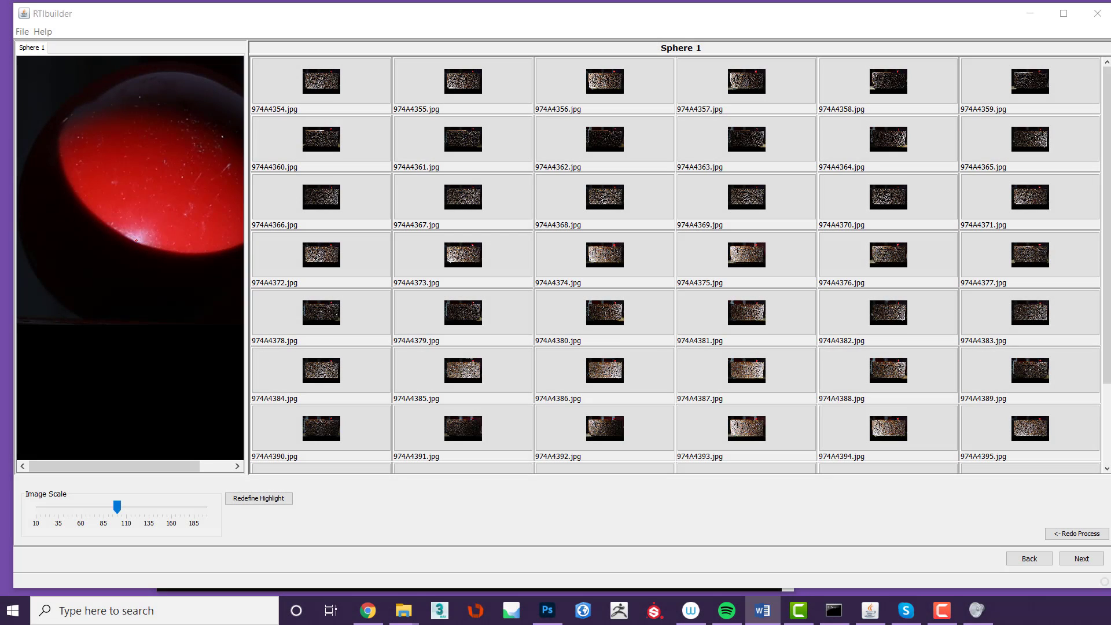
# Inspect detected highlights on sample images, including the spot on the ball in 974A4374
pyautogui.click(319, 311)
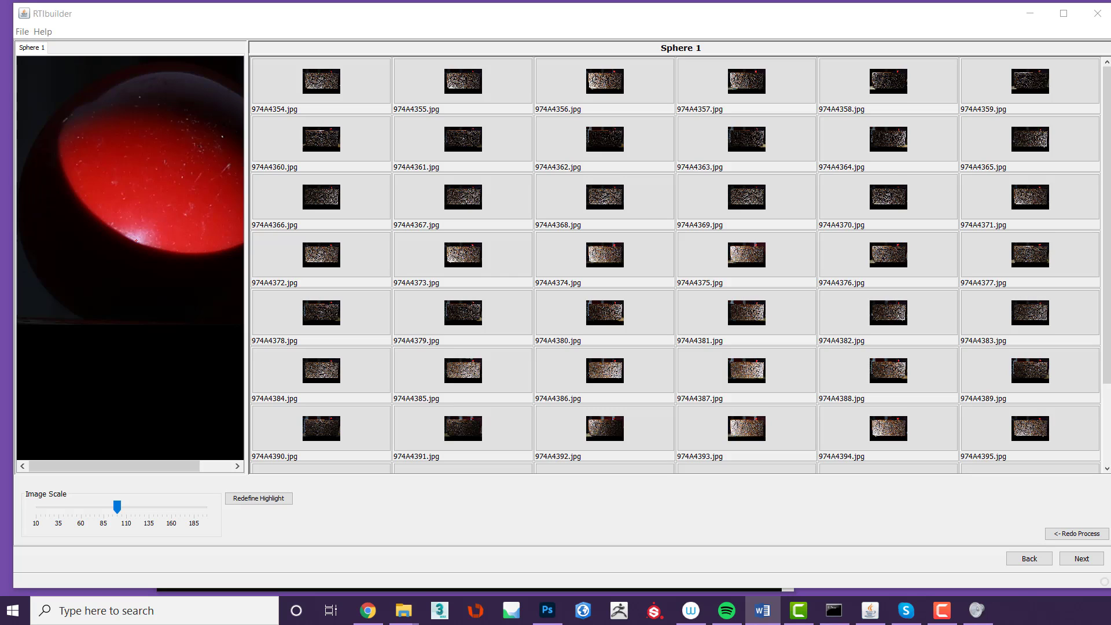
pyautogui.click(745, 254)
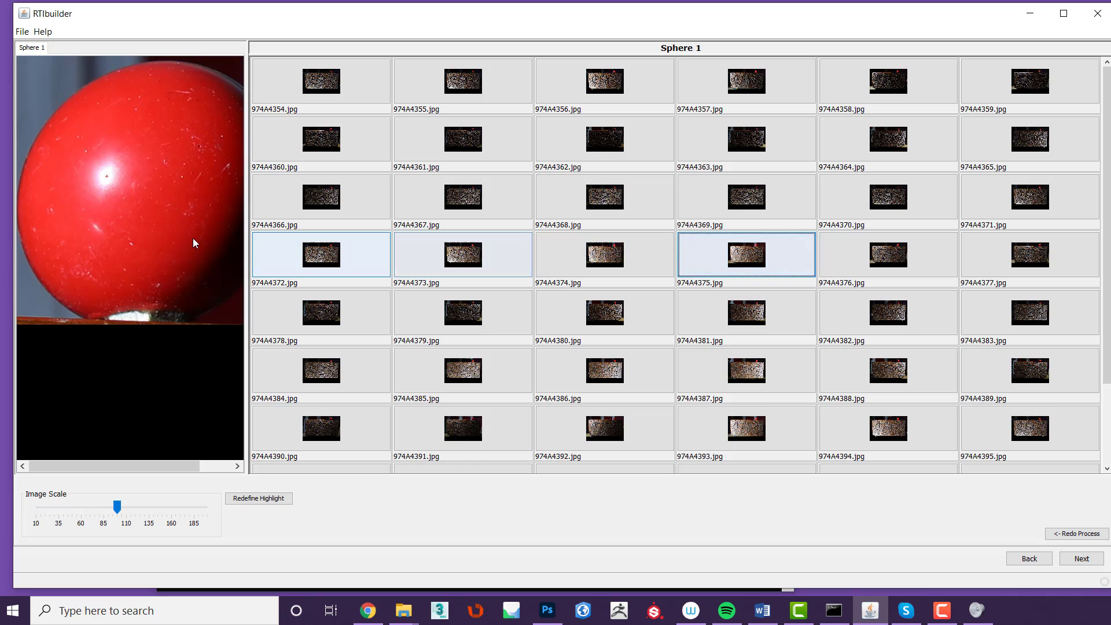
pyautogui.click(604, 254)
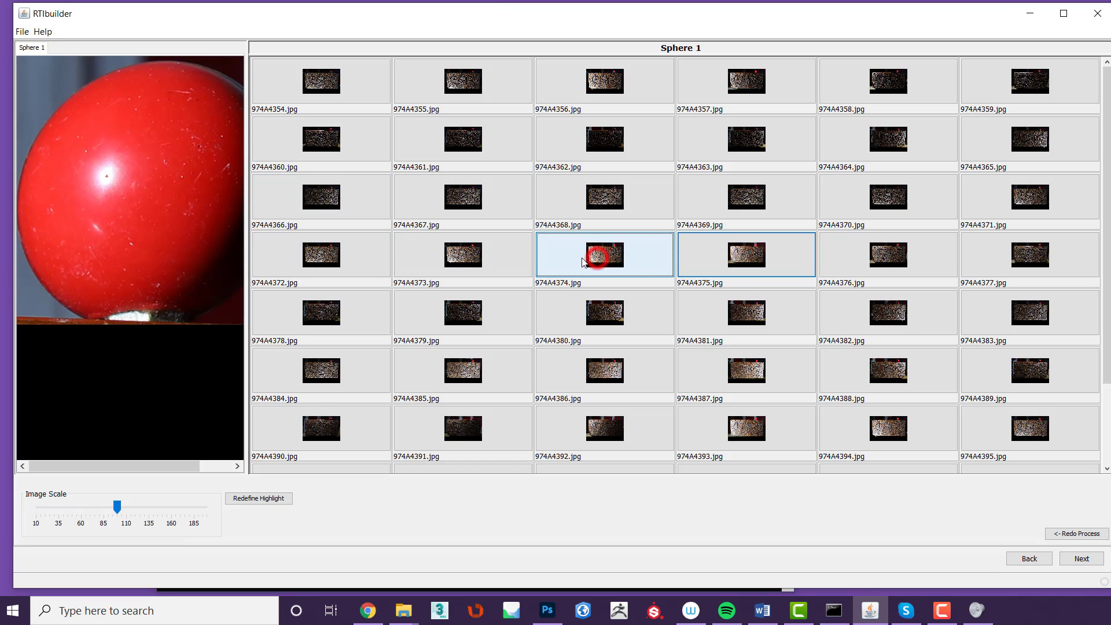
pyautogui.click(604, 253)
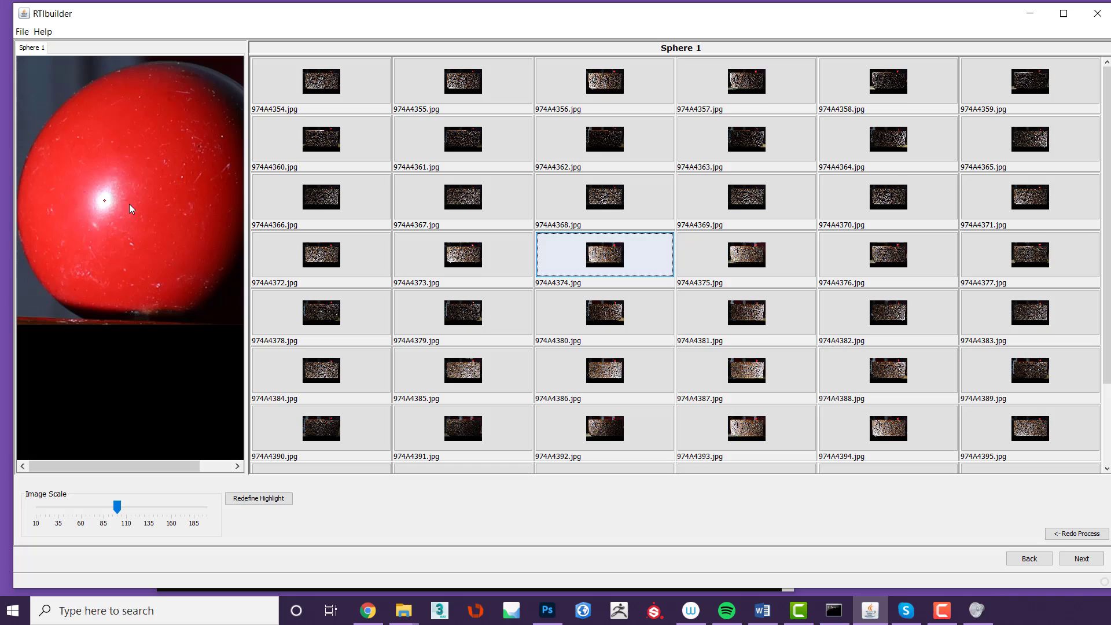
pyautogui.click(462, 197)
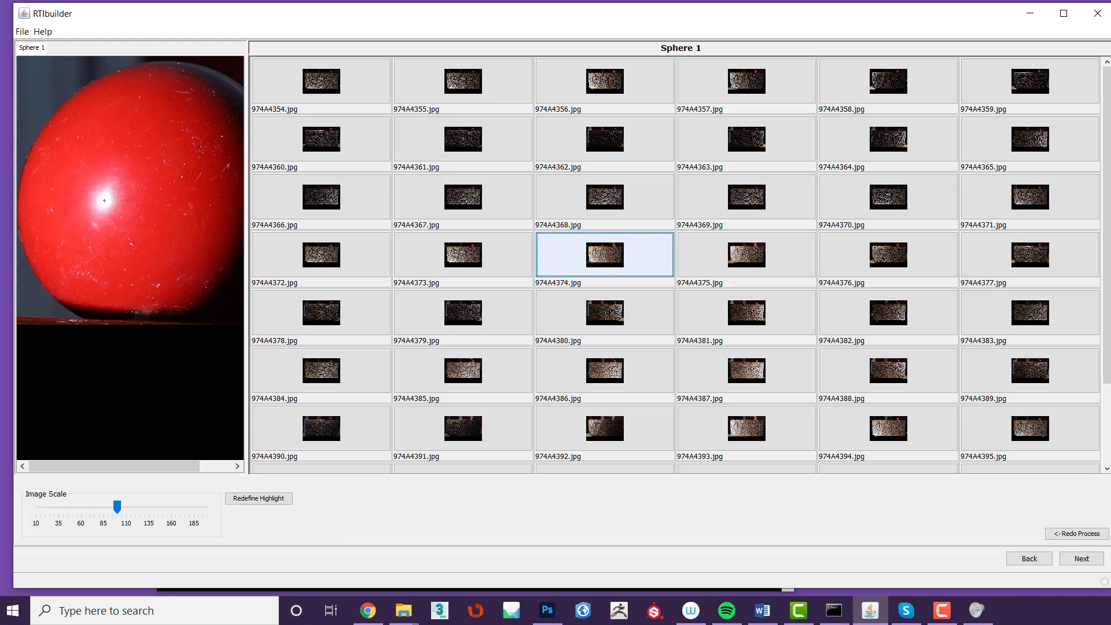
pyautogui.scroll(-3)
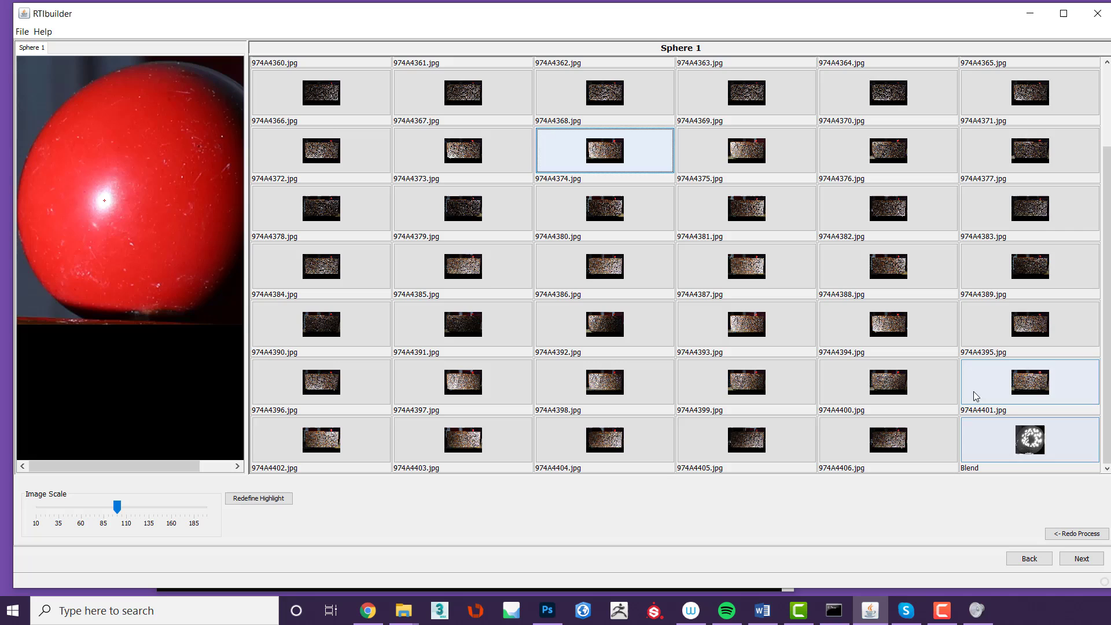
# Review the blended highlight image and another sample, then proceed to PTM fitting
pyautogui.click(1029, 440)
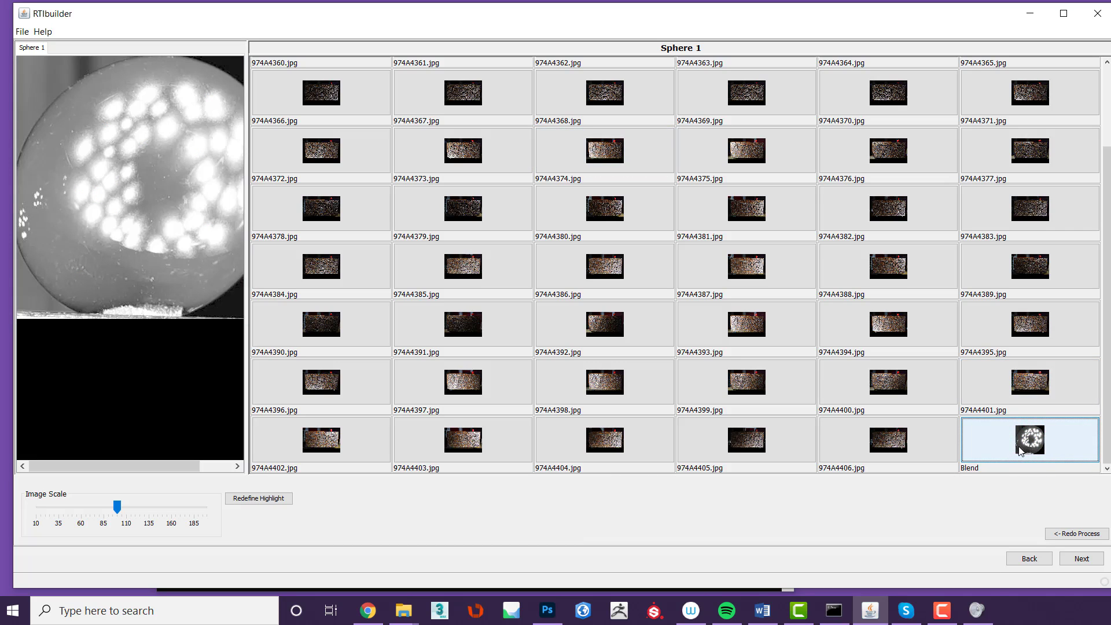
pyautogui.click(745, 381)
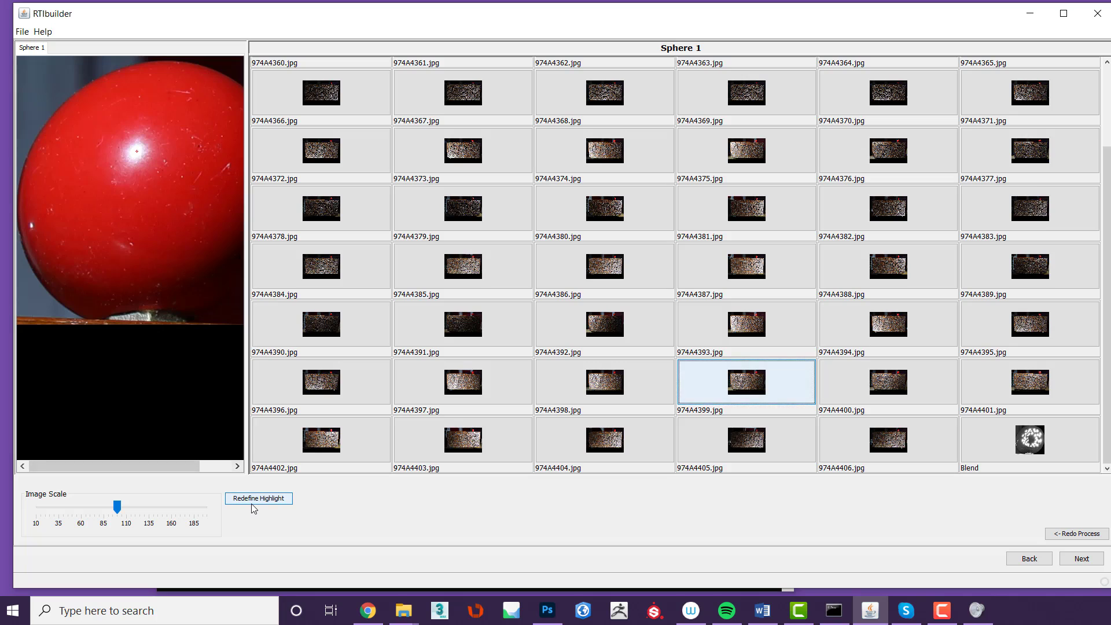
pyautogui.moveTo(1022, 511)
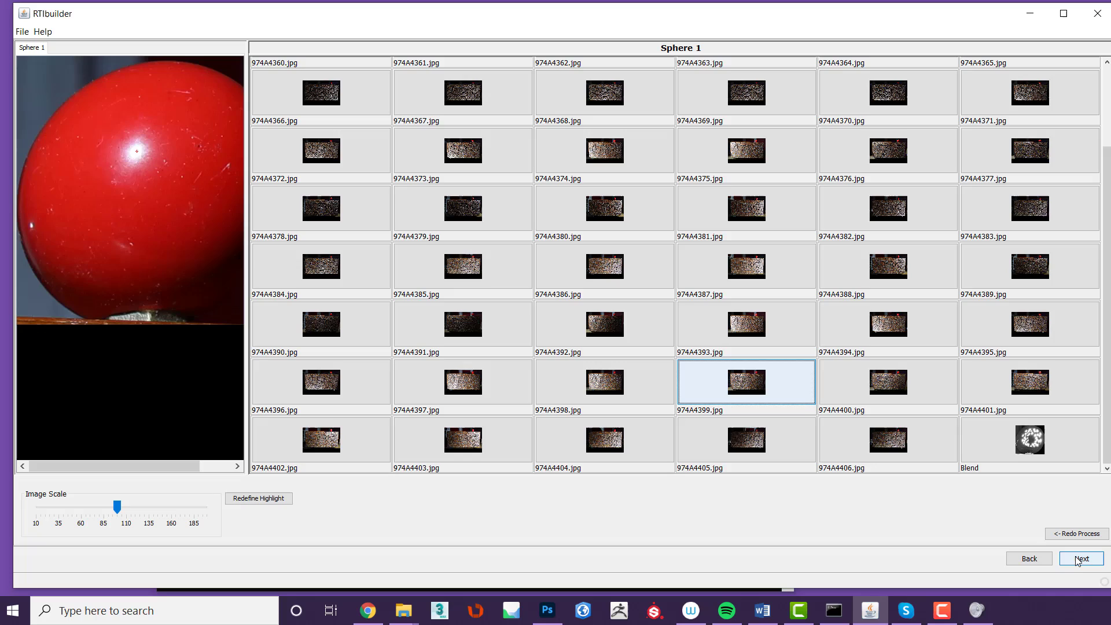
pyautogui.click(1080, 558)
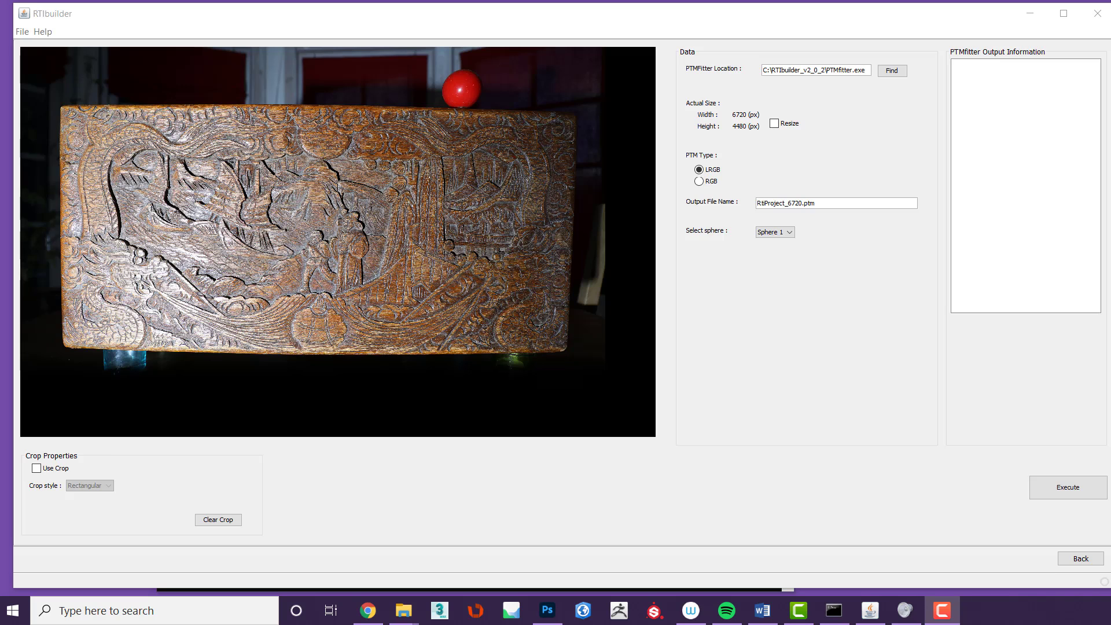
# Browse from This PC into C:\RTIbuilder_v2_0_2\Plugins\PTMfitter for the fitter location
pyautogui.click(891, 71)
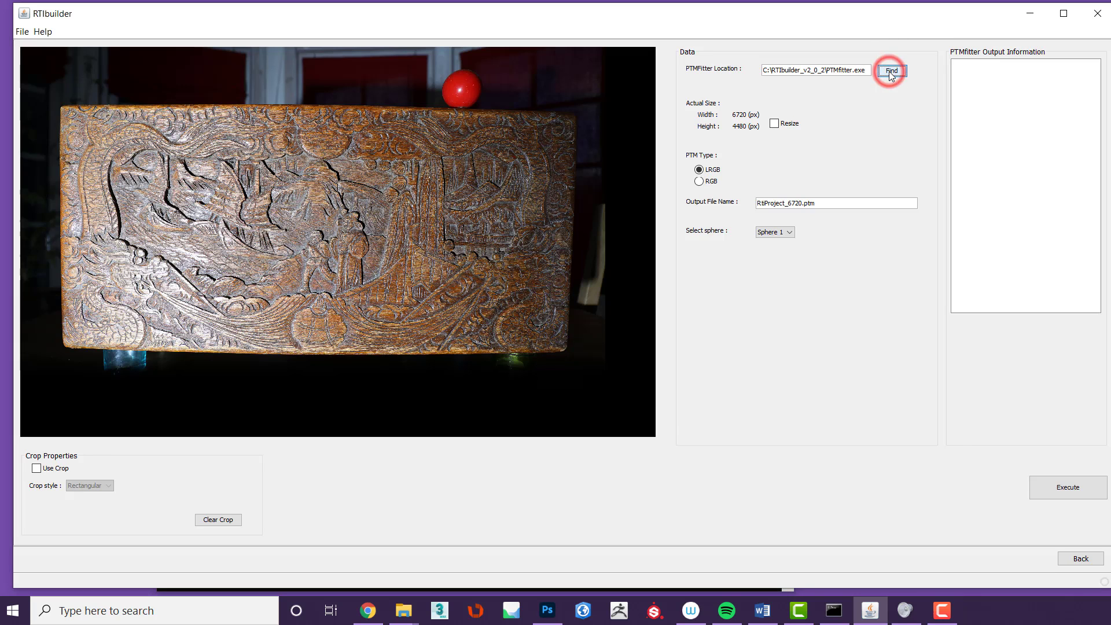
pyautogui.click(891, 70)
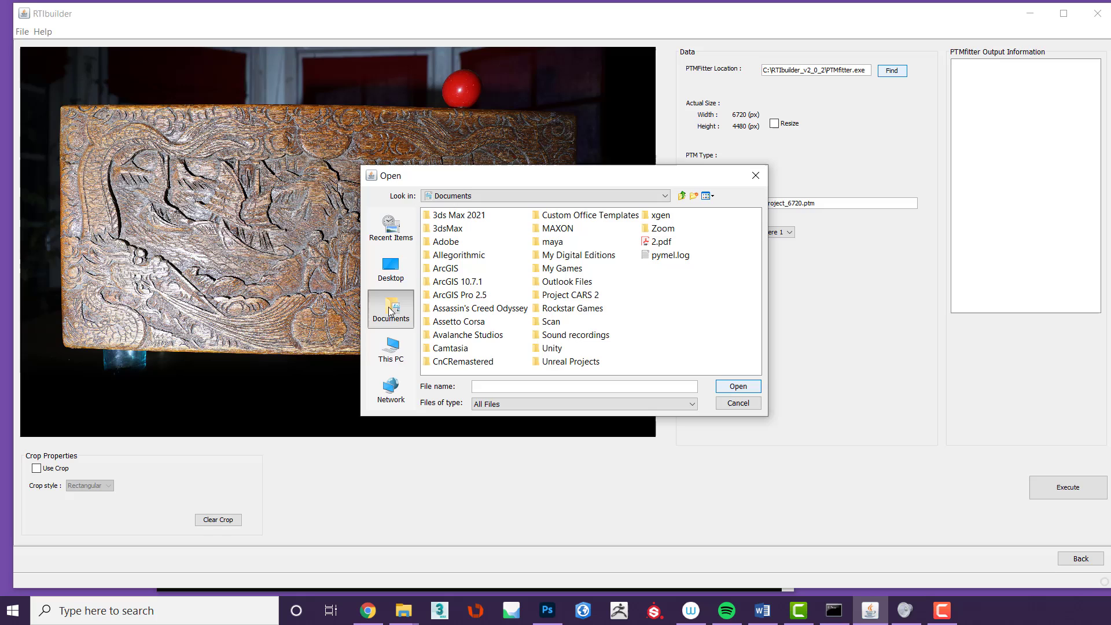
pyautogui.click(391, 349)
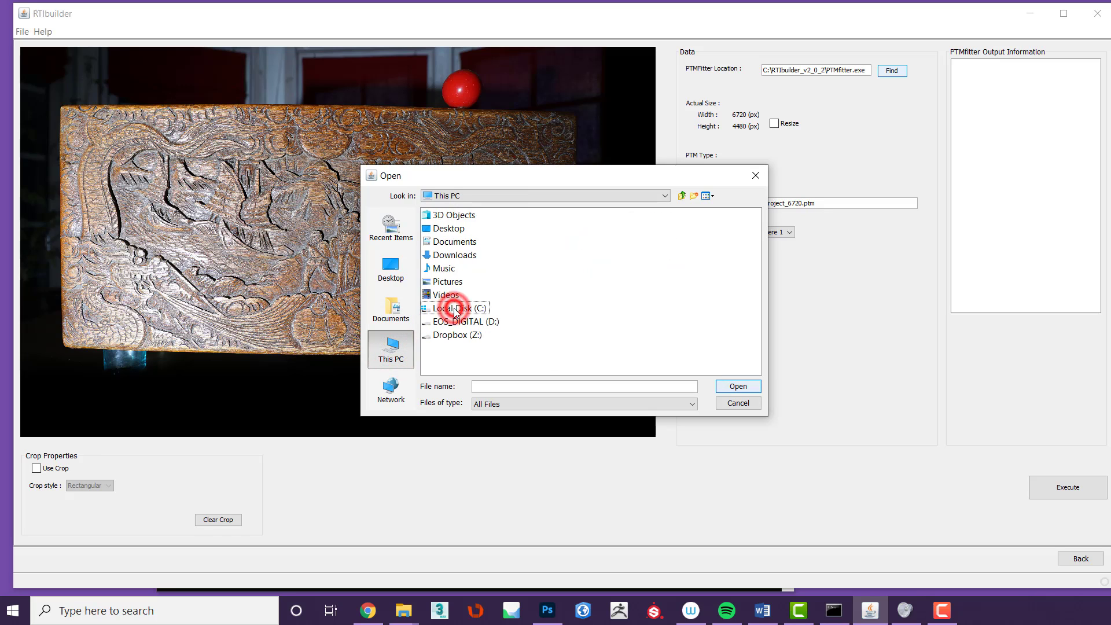
pyautogui.doubleClick(456, 308)
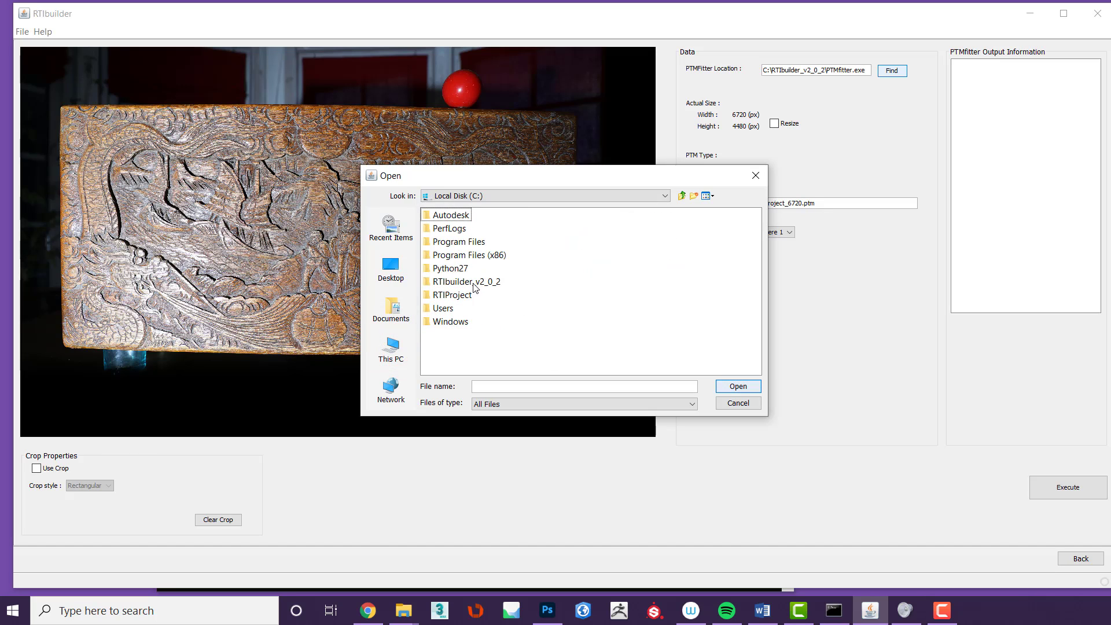
pyautogui.click(463, 281)
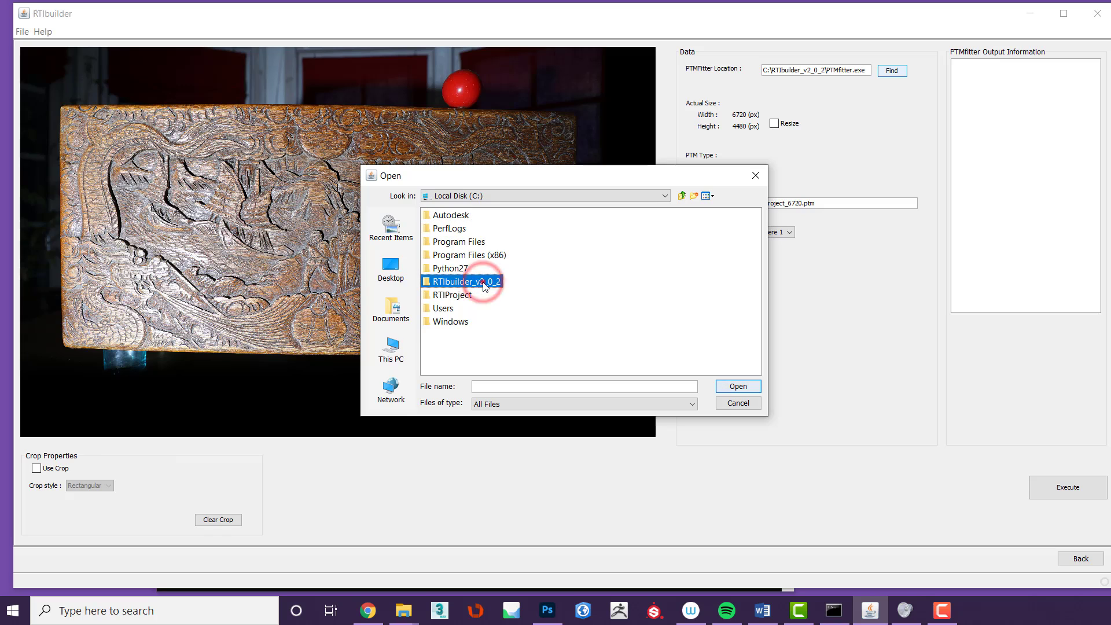
pyautogui.doubleClick(462, 281)
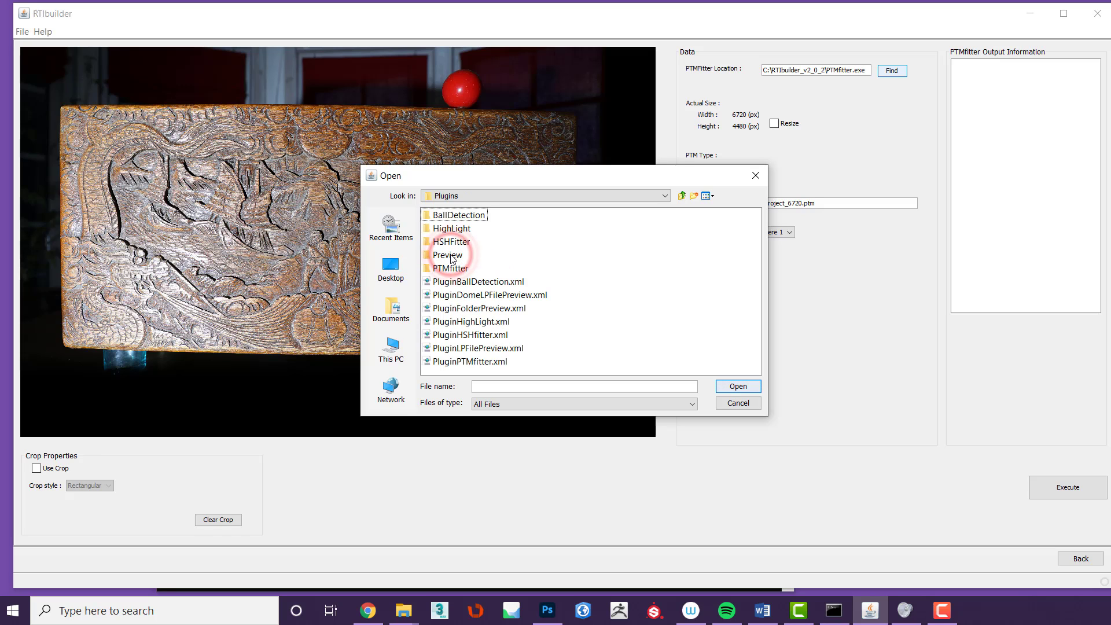
pyautogui.doubleClick(450, 267)
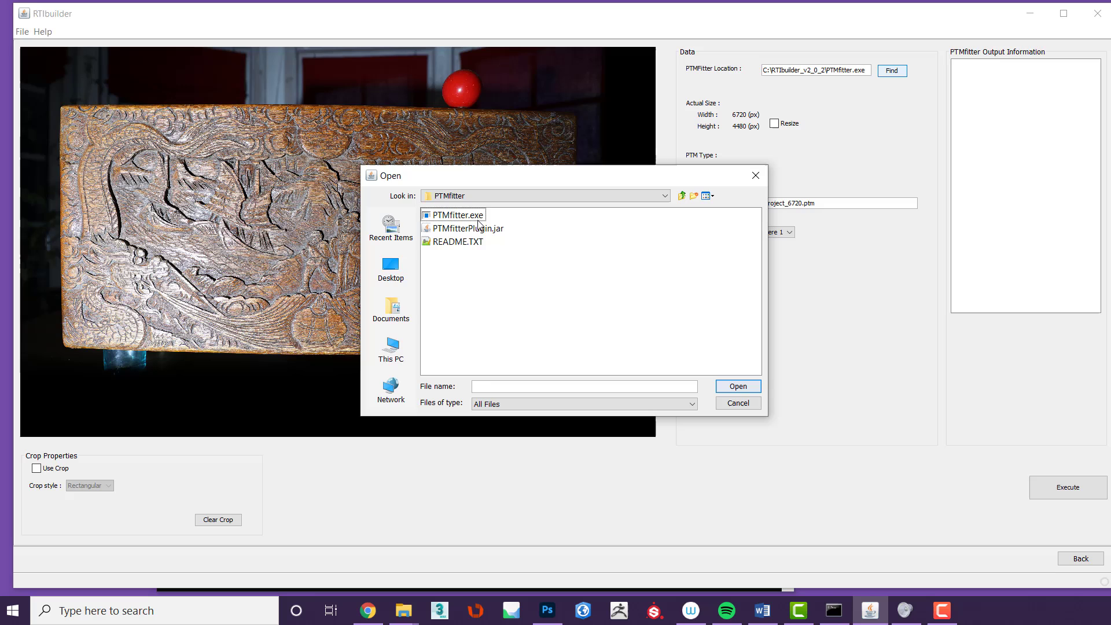
# Select PTMfitter.exe as the PTMfitter location
pyautogui.click(458, 215)
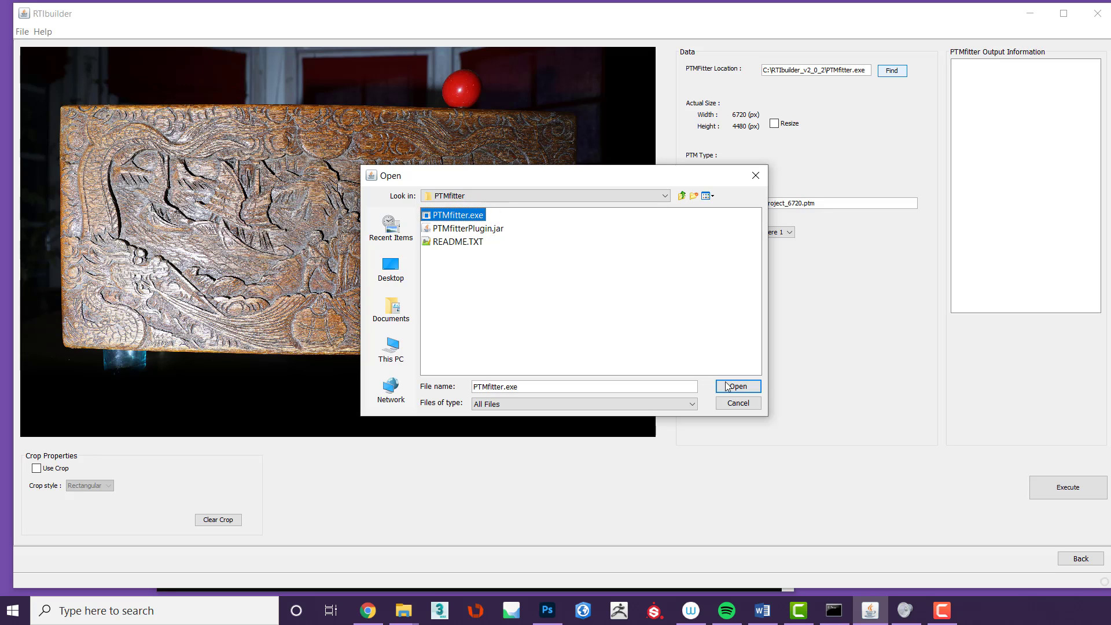
pyautogui.click(737, 387)
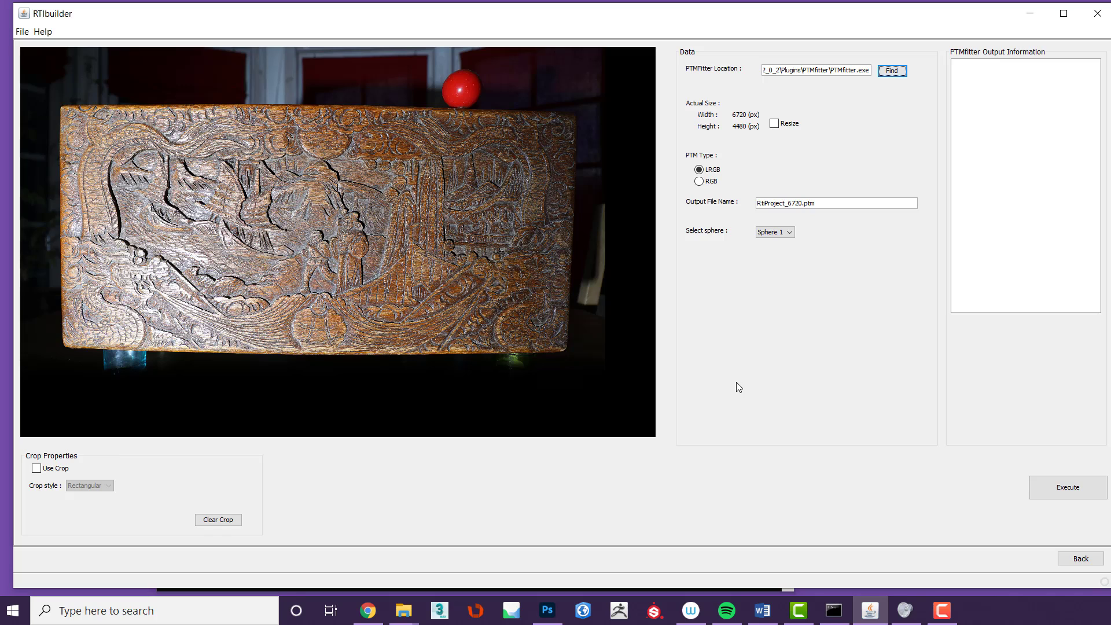
pyautogui.moveTo(744, 373)
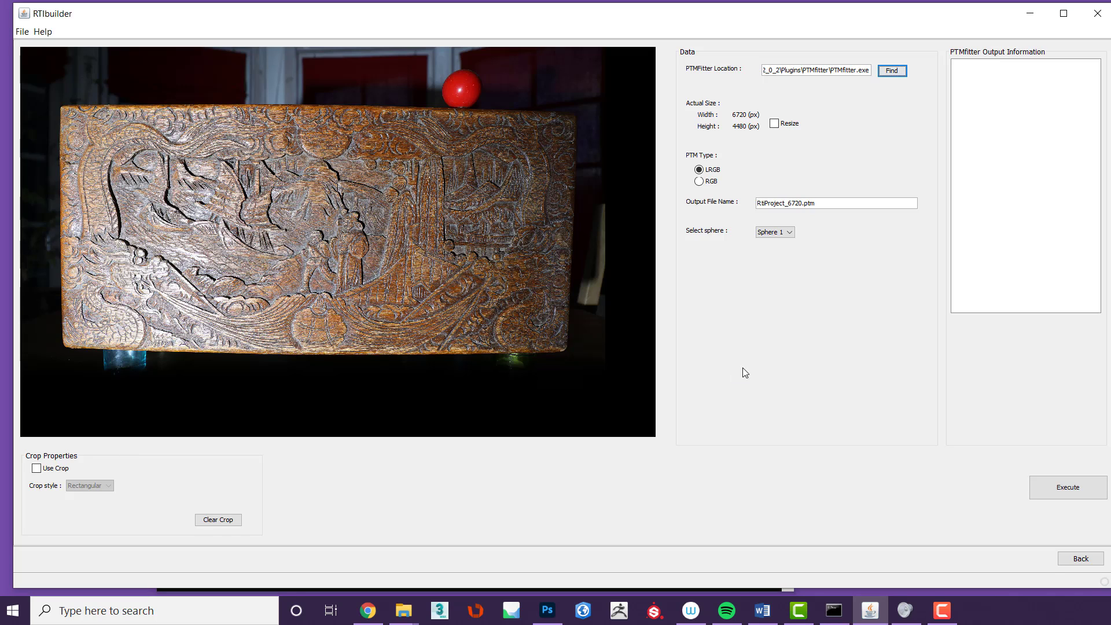
# Enable Use Crop and draw a rectangular crop over the carved panel
pyautogui.click(38, 468)
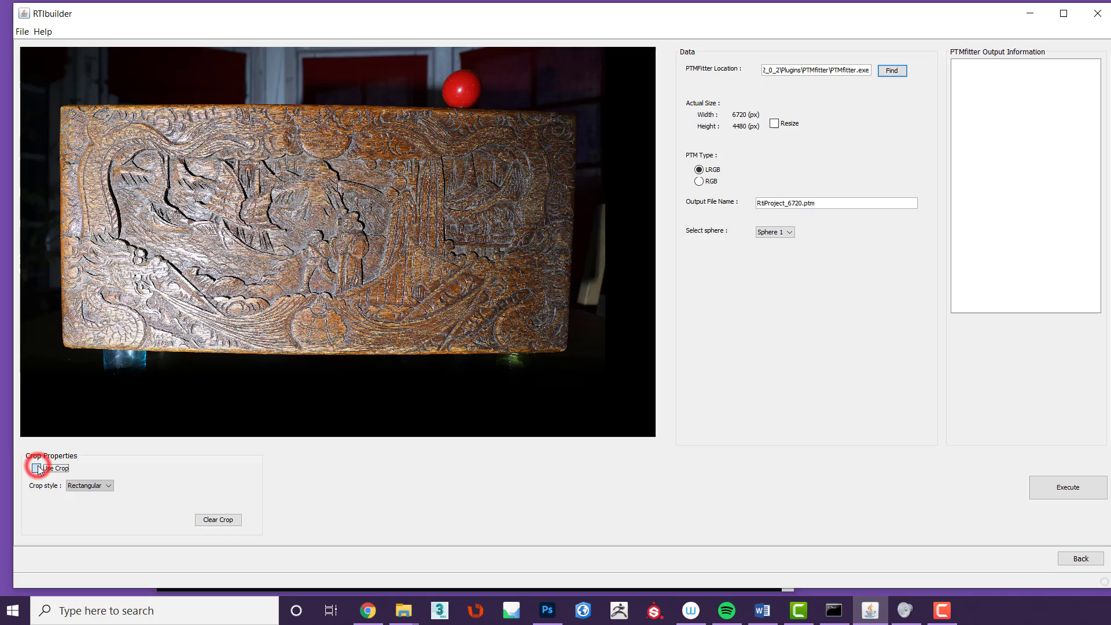
pyautogui.click(37, 469)
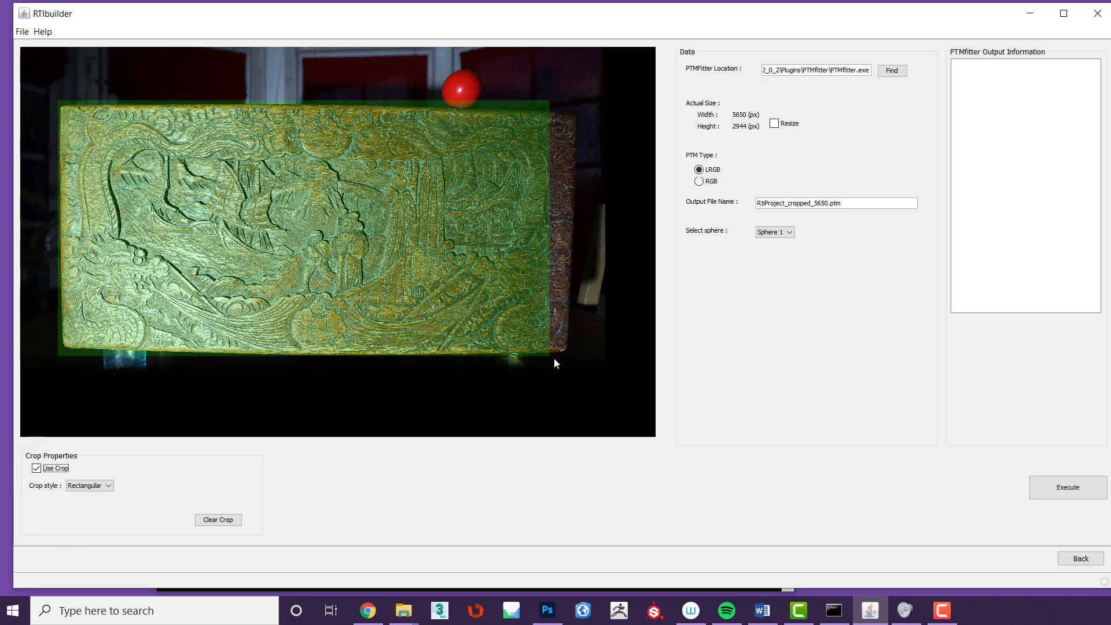
pyautogui.moveTo(564, 358); pyautogui.dragTo(574, 358)
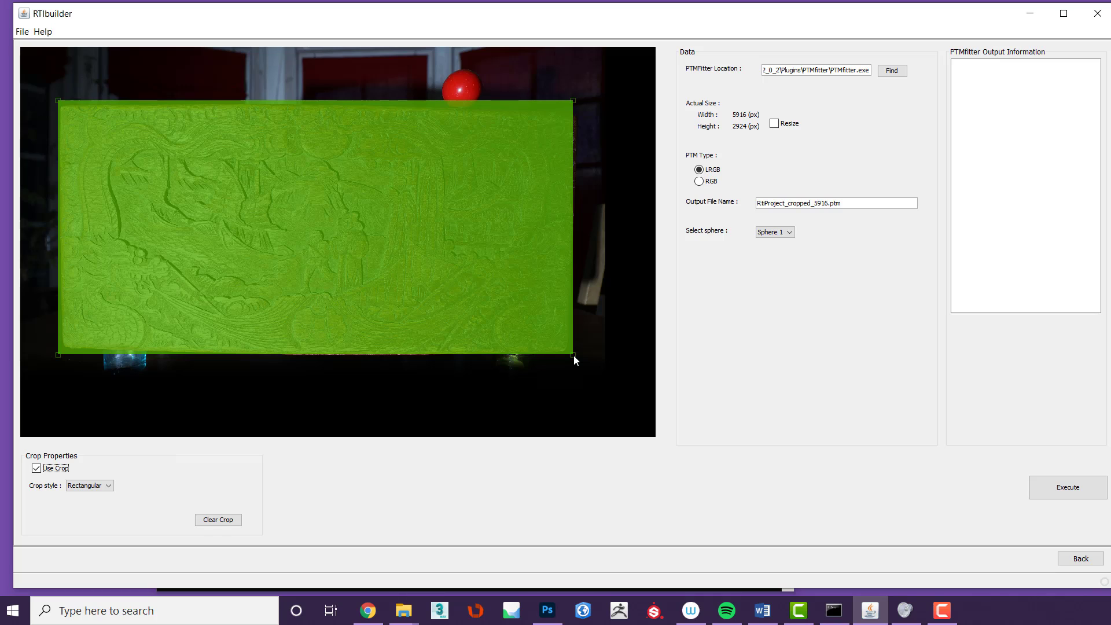
pyautogui.moveTo(573, 99); pyautogui.dragTo(571, 106)
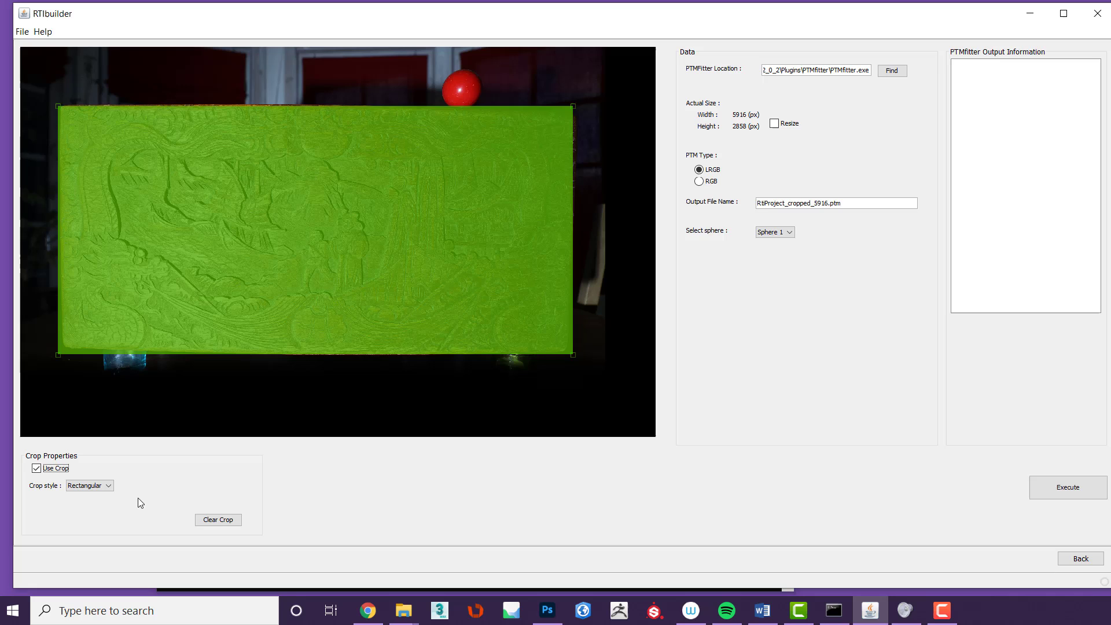
# Clear the rectangle, switch crop style to Free and trace the panel outline (5889 × 2838 px)
pyautogui.click(219, 520)
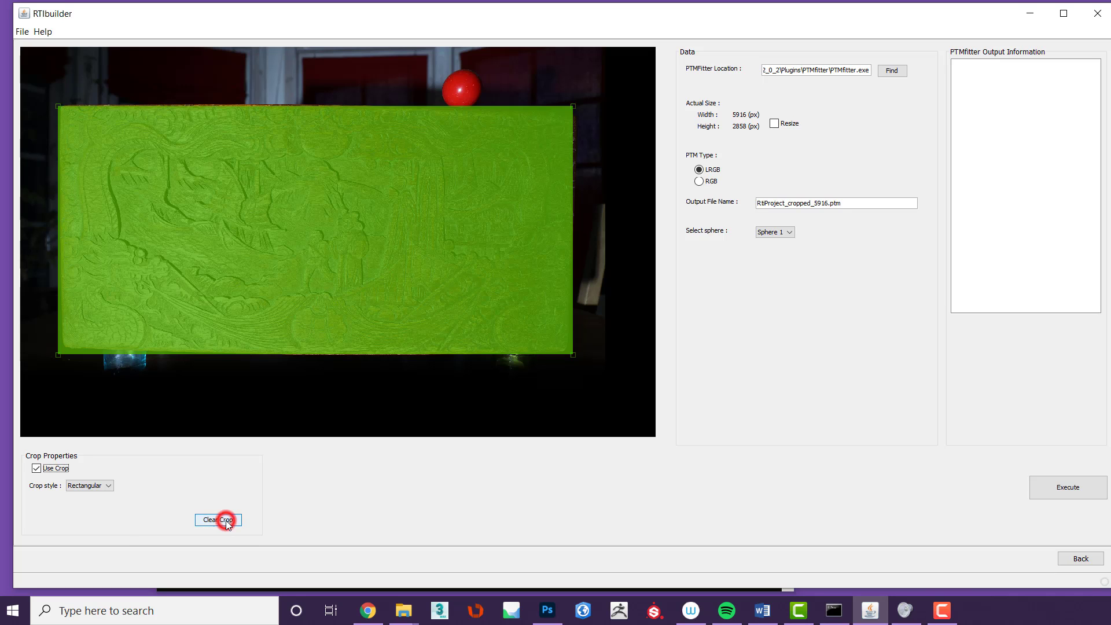
pyautogui.click(219, 520)
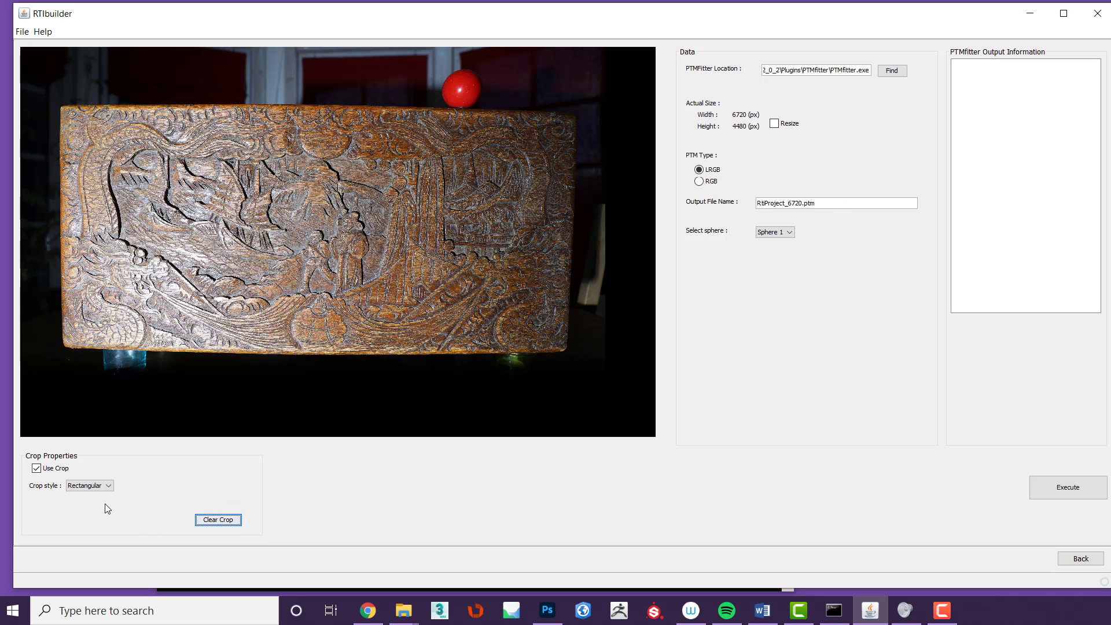
pyautogui.click(88, 485)
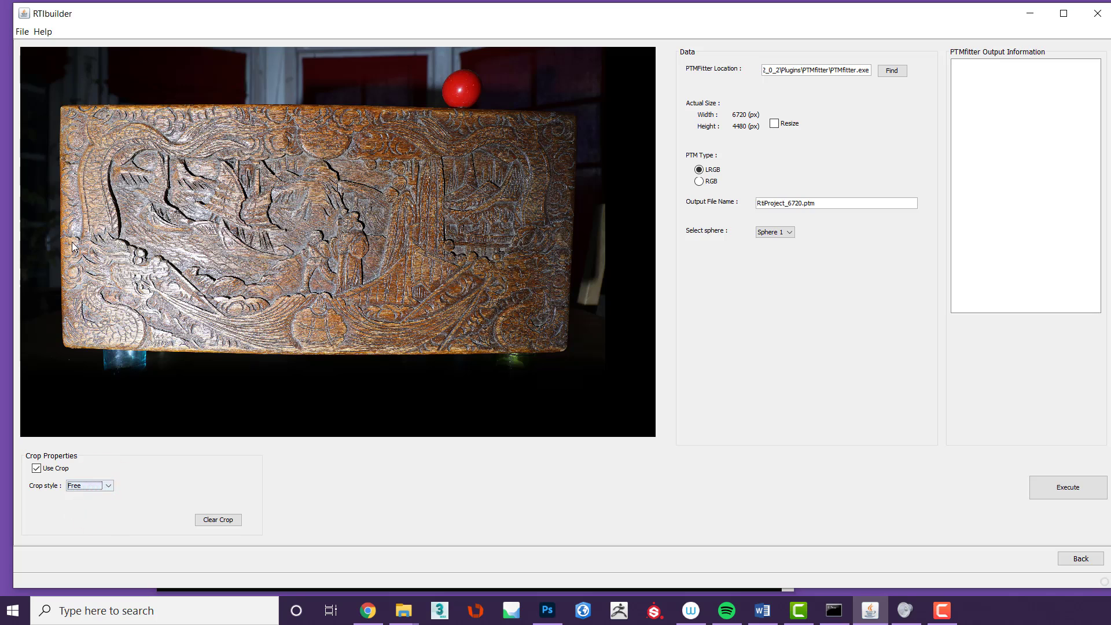
pyautogui.click(61, 105)
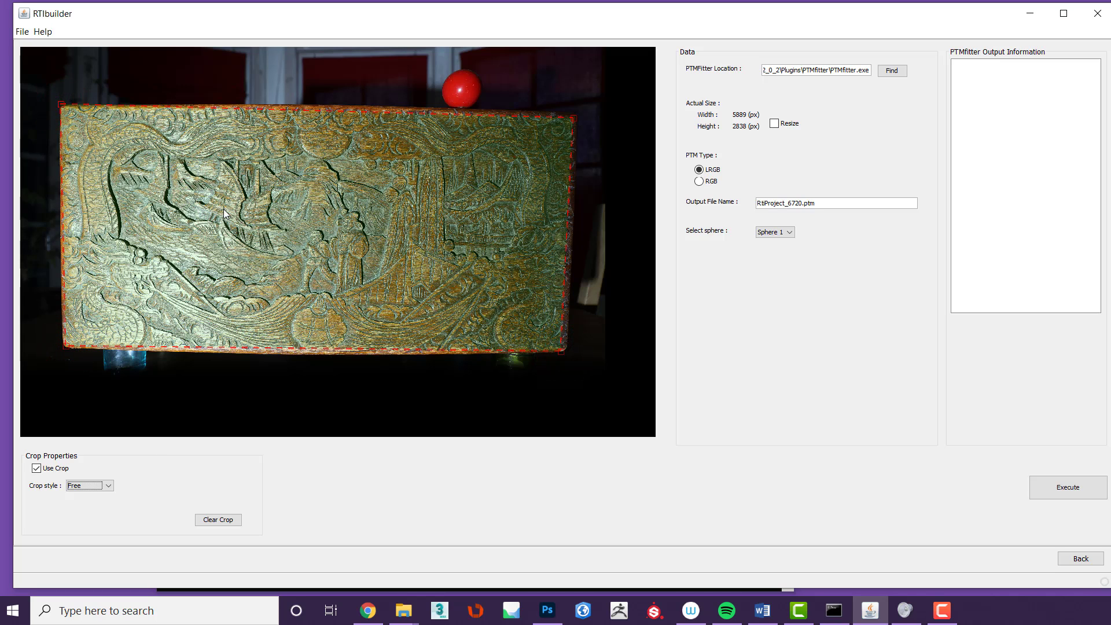
pyautogui.moveTo(301, 390)
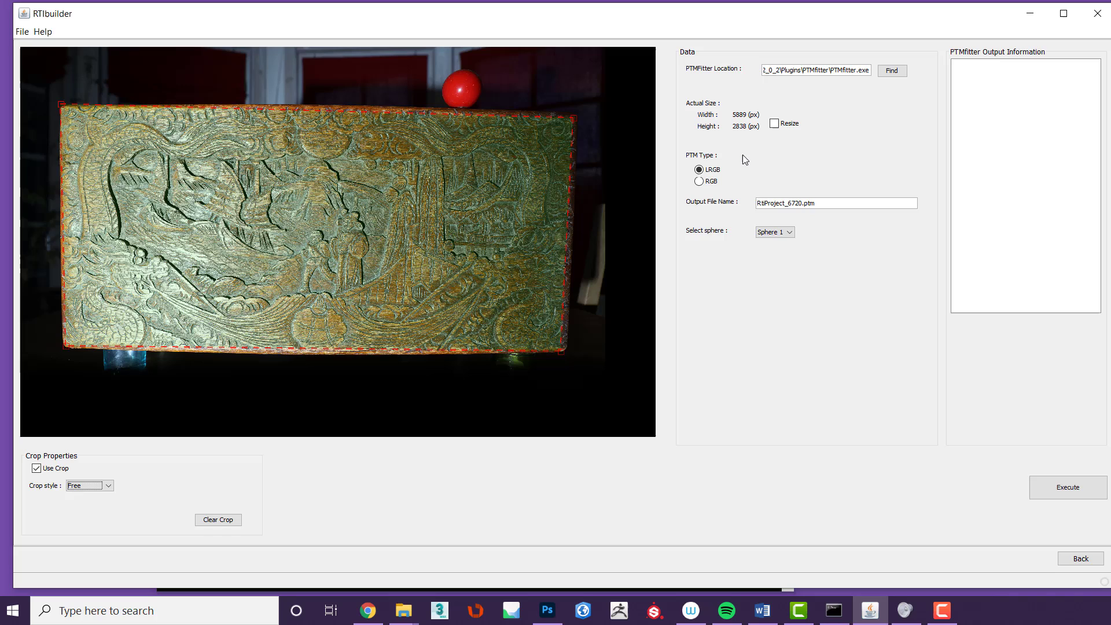
pyautogui.moveTo(741, 160)
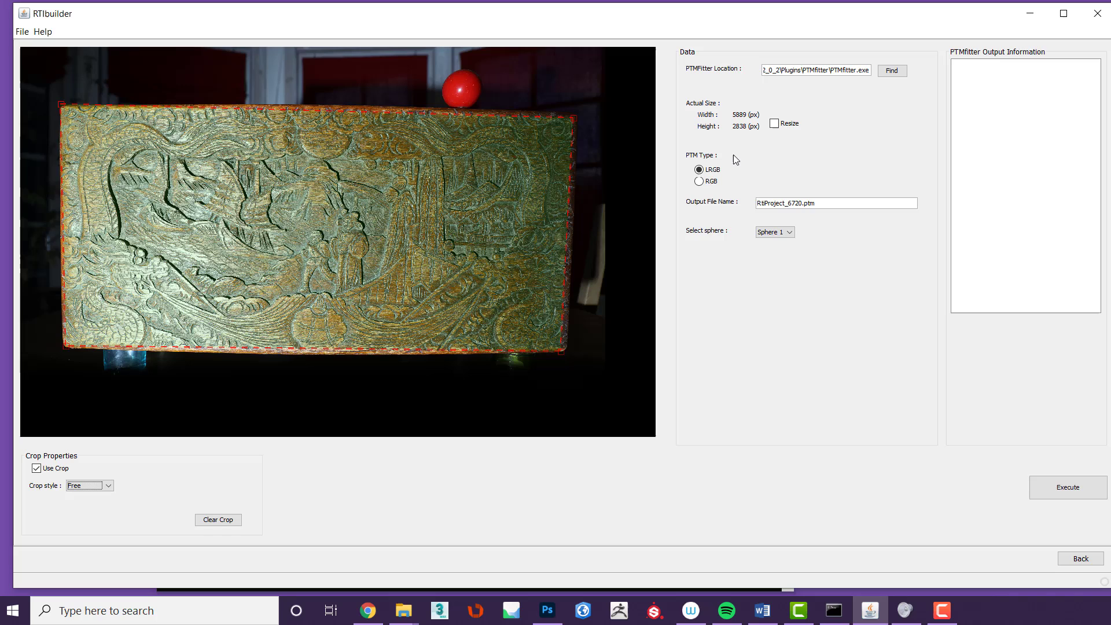
pyautogui.moveTo(843, 288)
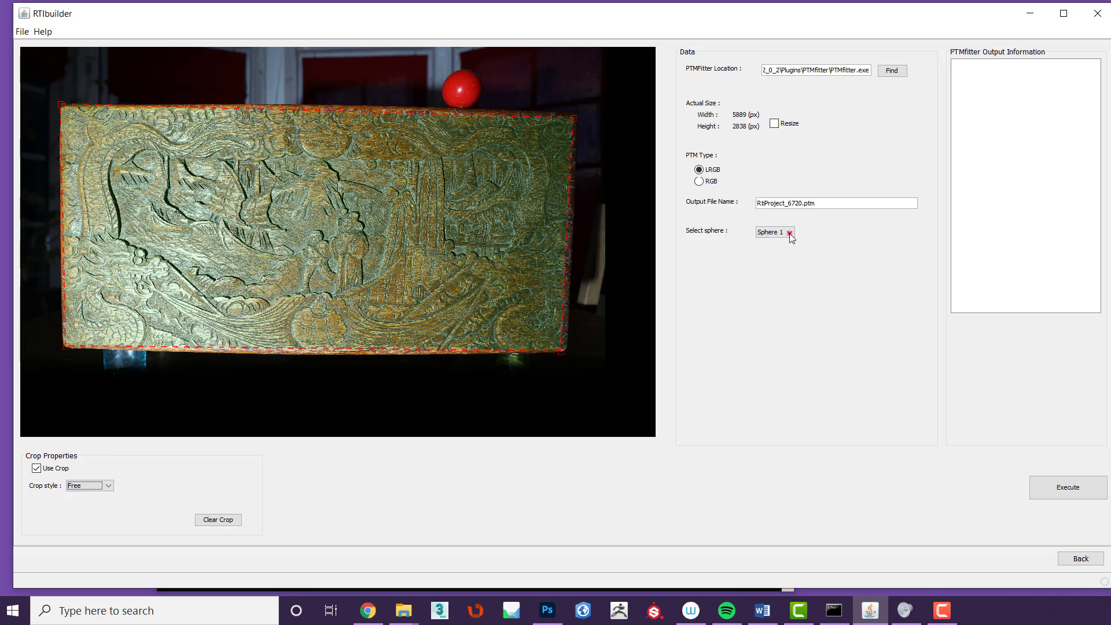
# Execute PTM fitting with Sphere 1 and acknowledge the Fitting Completed message
pyautogui.click(774, 232)
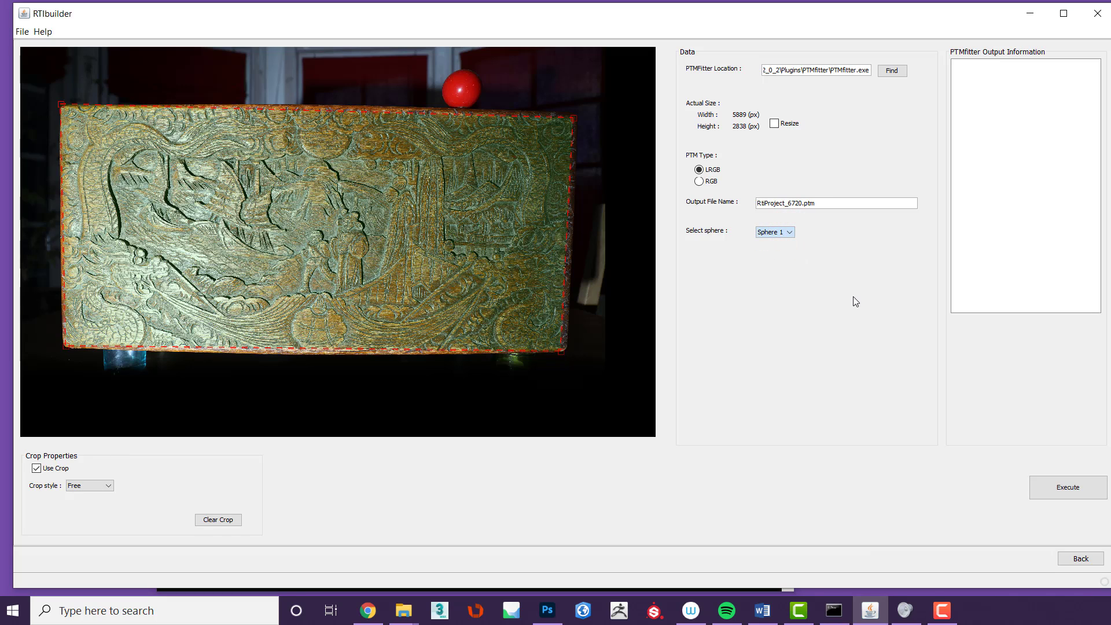
pyautogui.click(1067, 487)
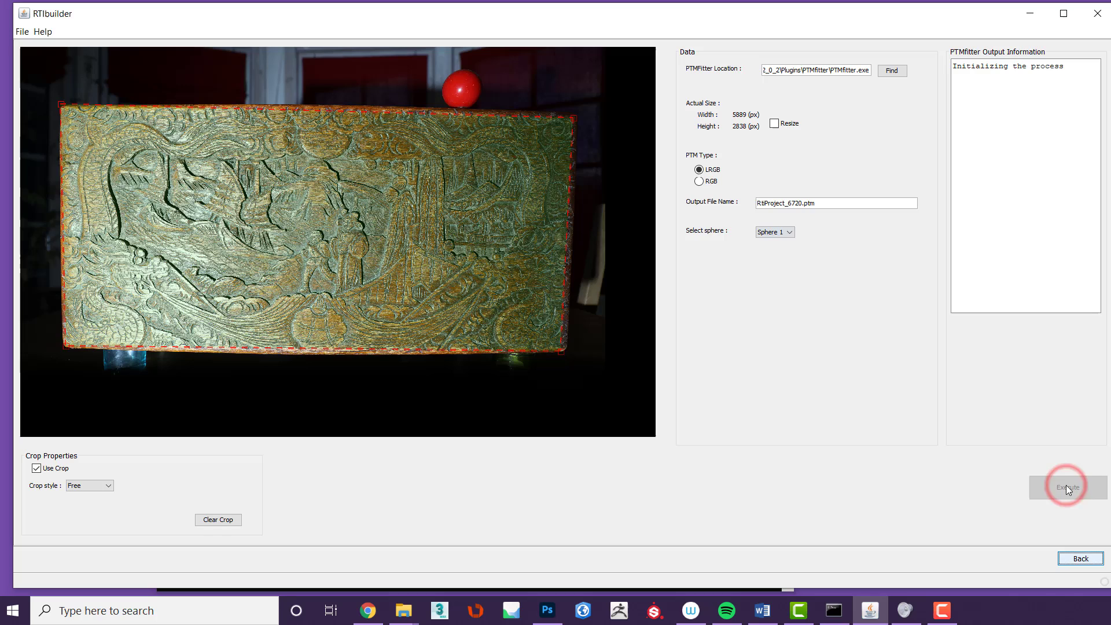
pyautogui.click(1066, 487)
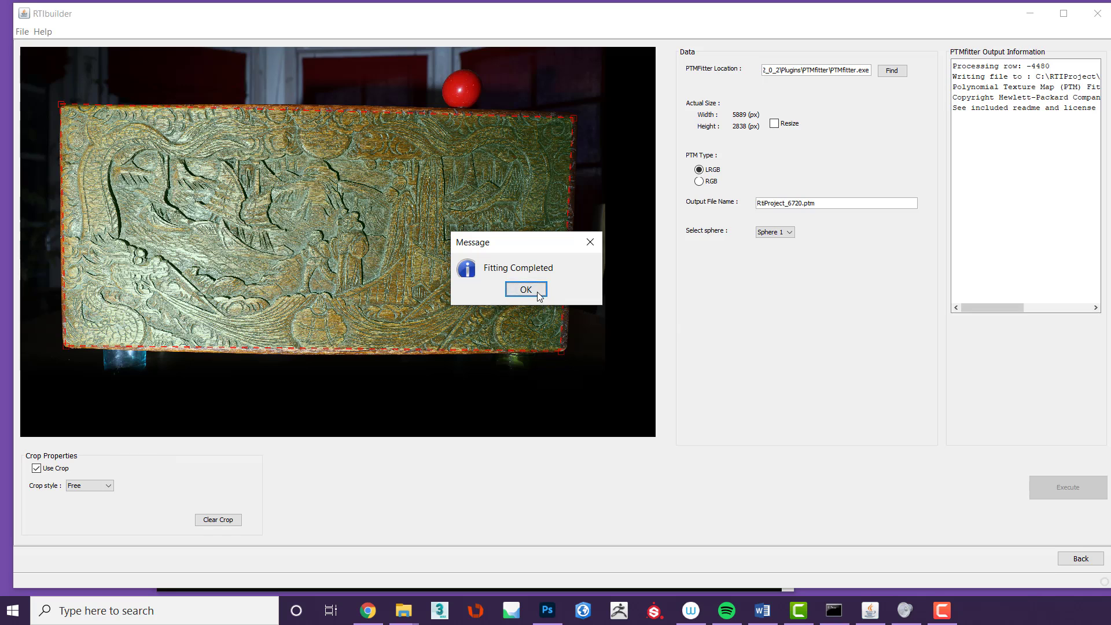
pyautogui.click(525, 289)
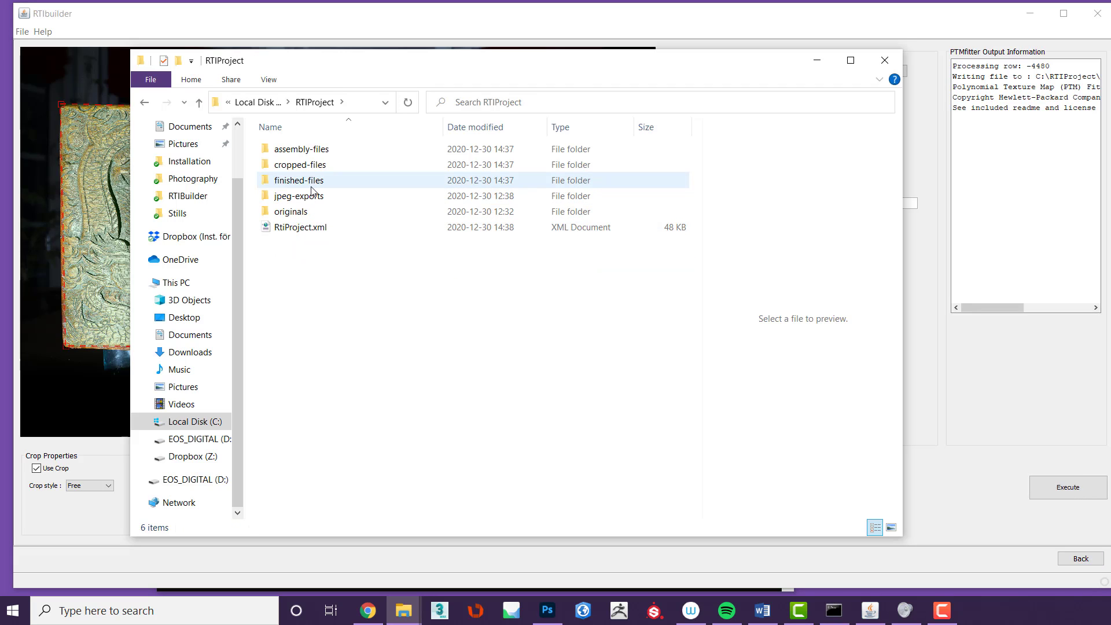
# Open the finished-files folder and select RtiProject_6720.ptm
pyautogui.click(301, 149)
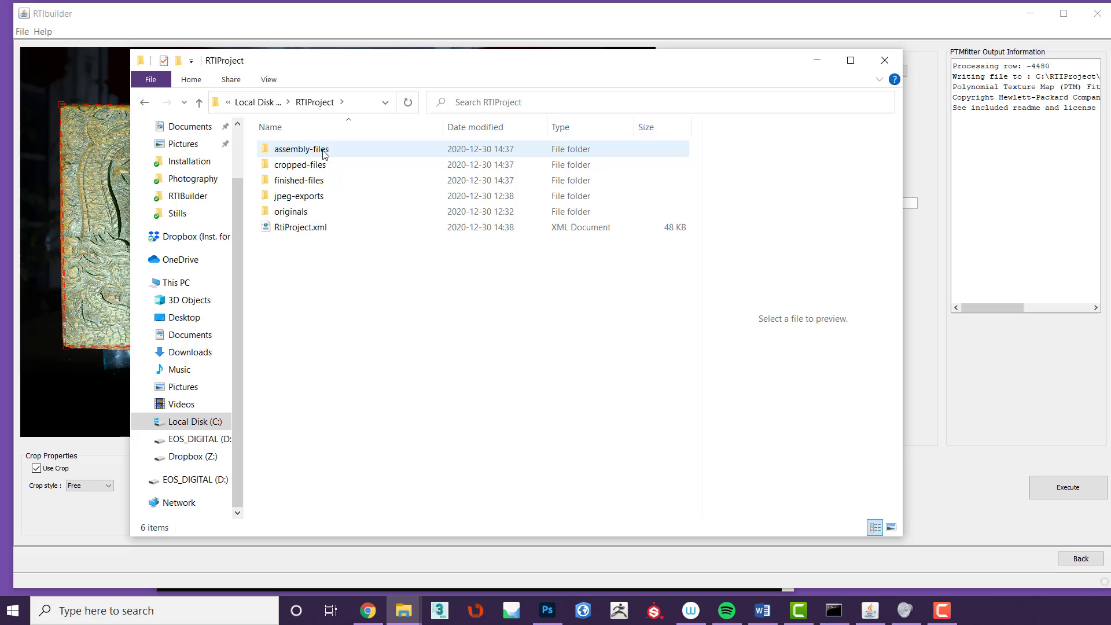
pyautogui.click(299, 163)
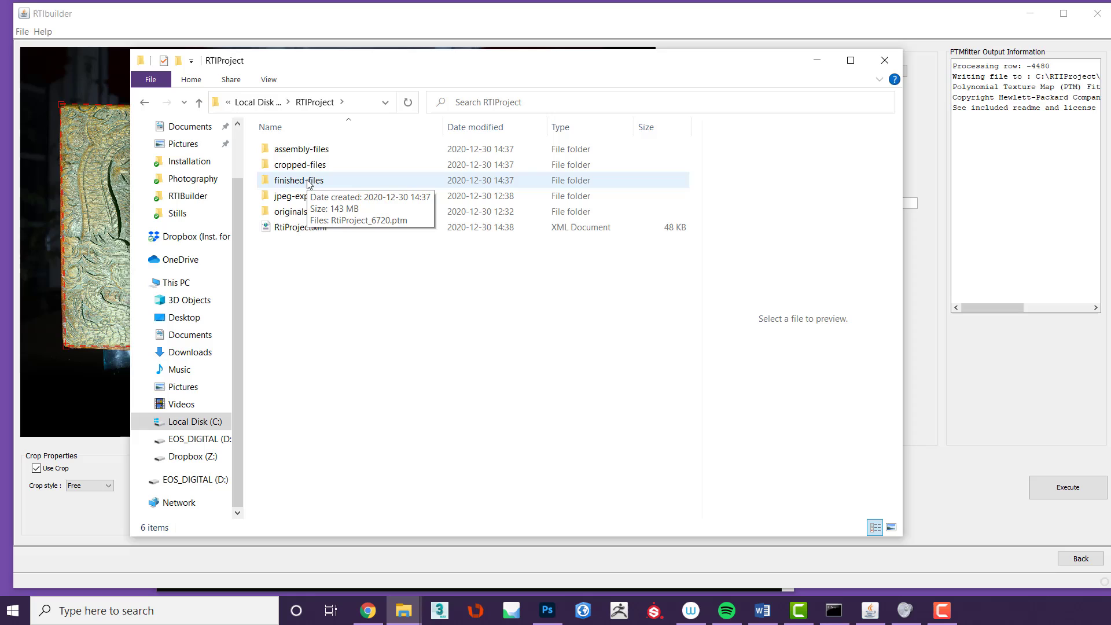
pyautogui.doubleClick(297, 181)
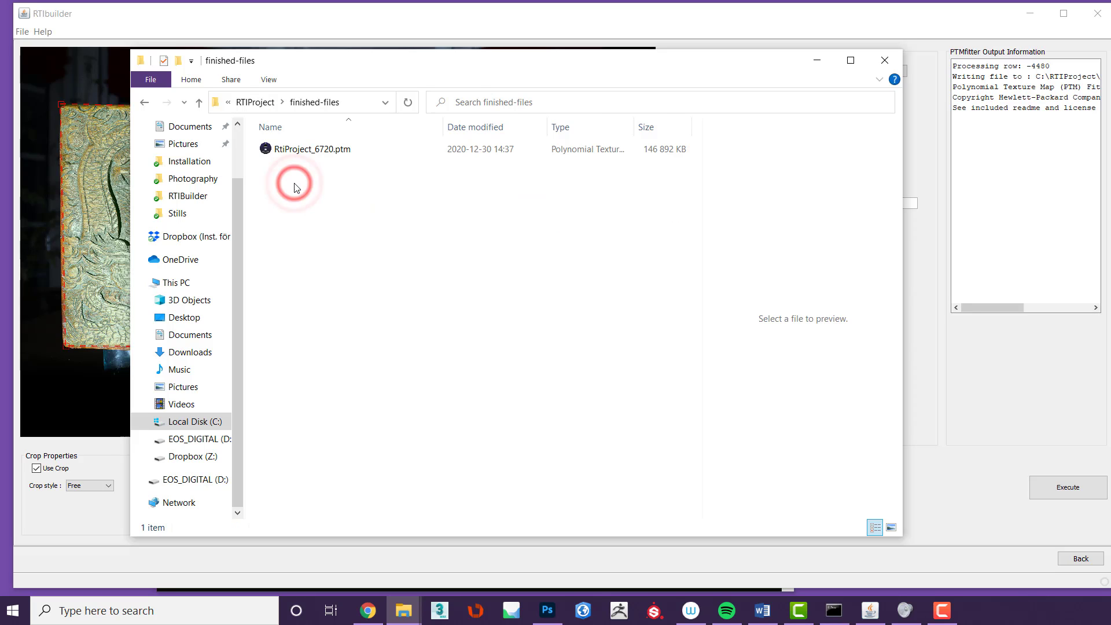
pyautogui.click(311, 149)
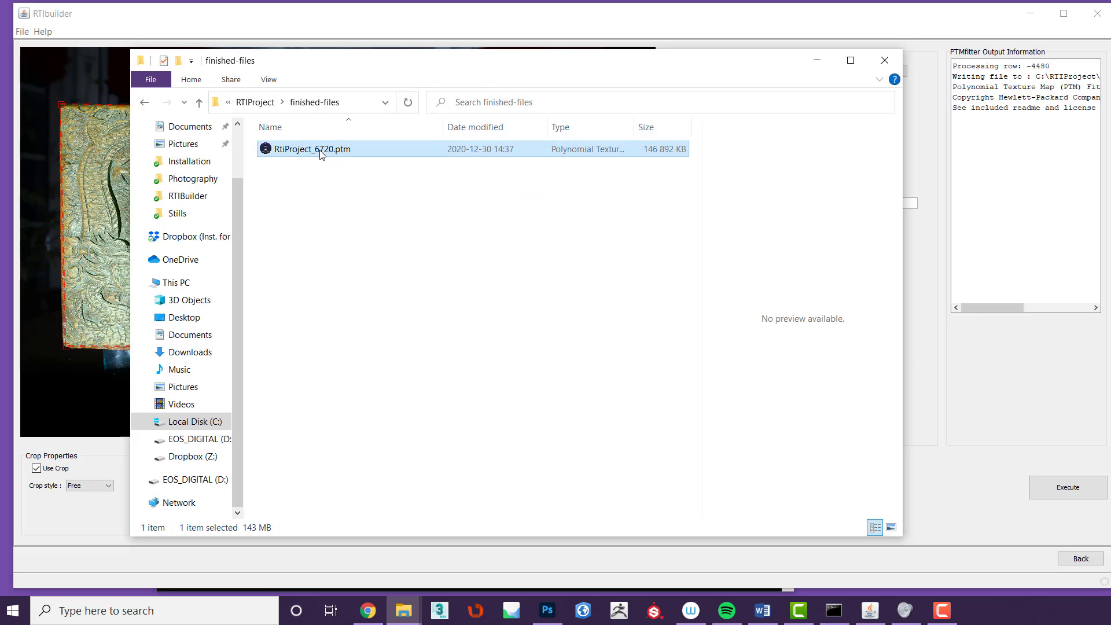